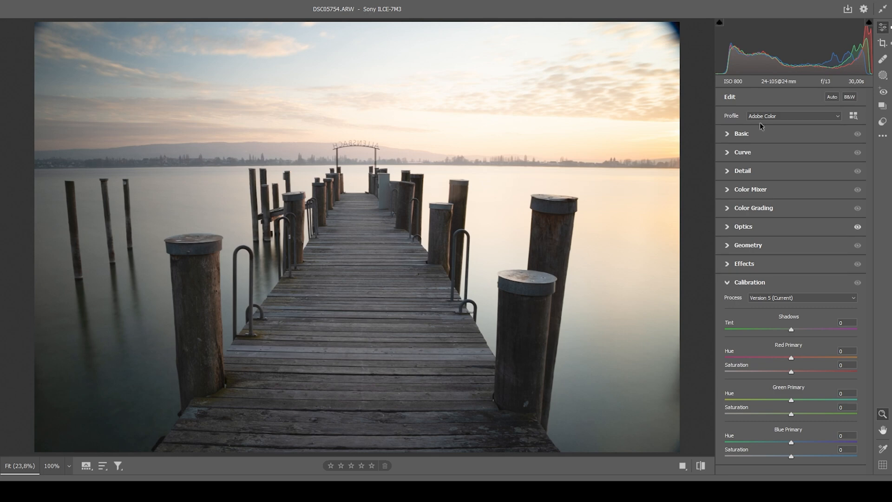
mouse_move(769, 122)
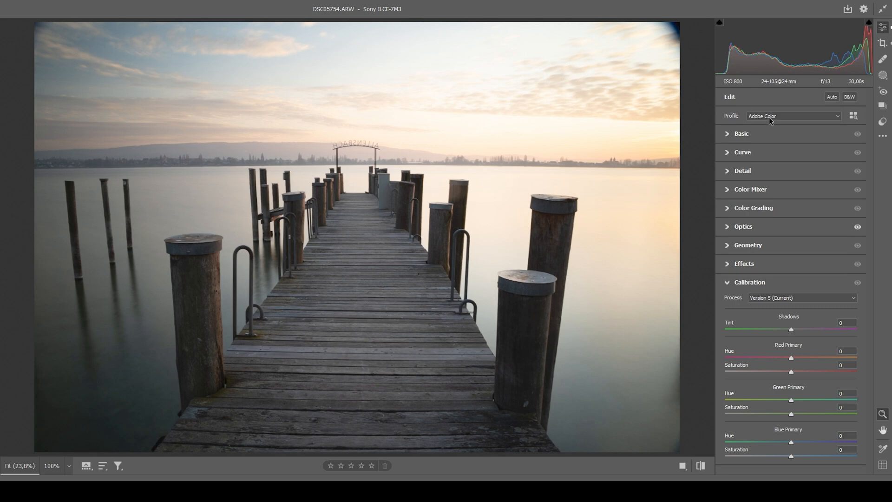
Step: Choose Adobe Standard in place of Adobe Color from the Edit panel's Profile list
click(793, 116)
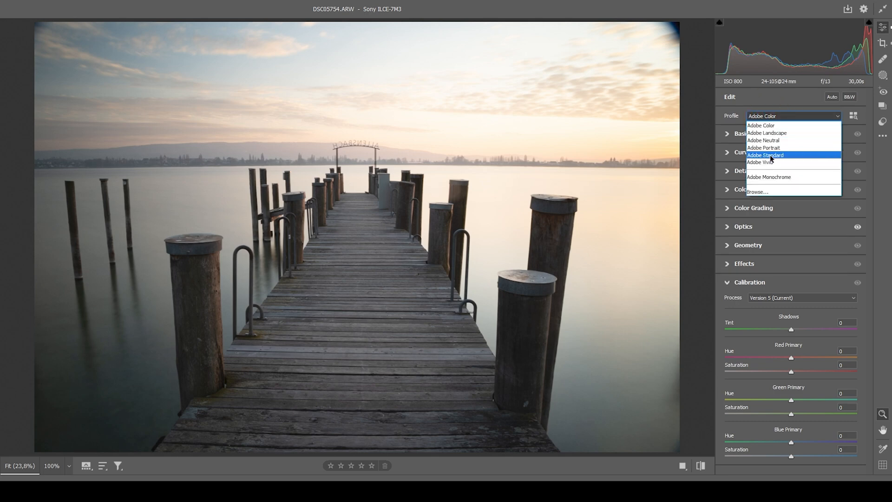
click(766, 155)
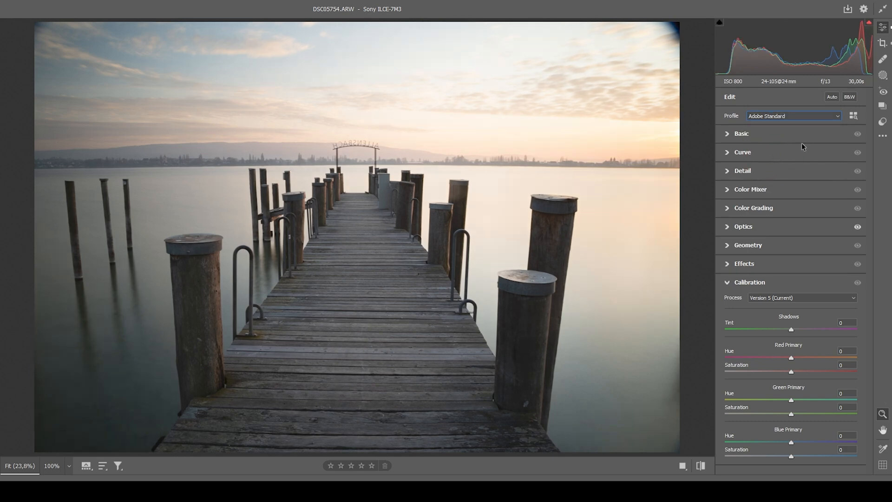
mouse_move(862, 216)
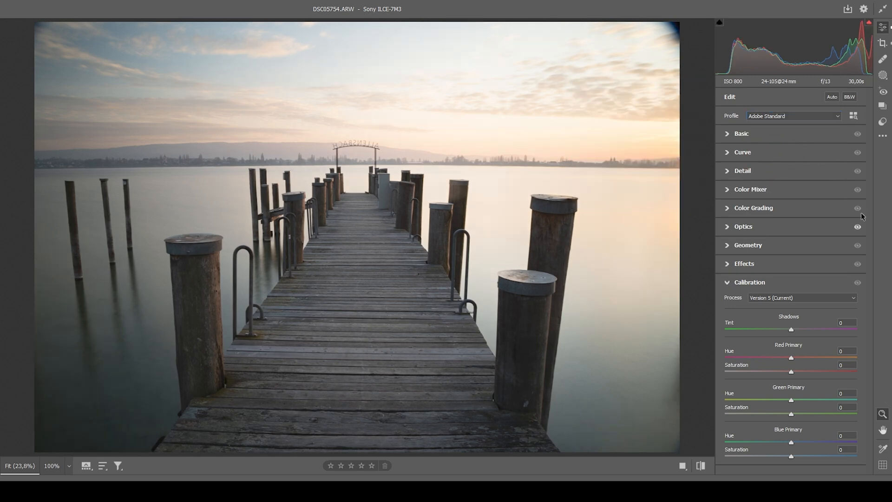
mouse_move(644, 344)
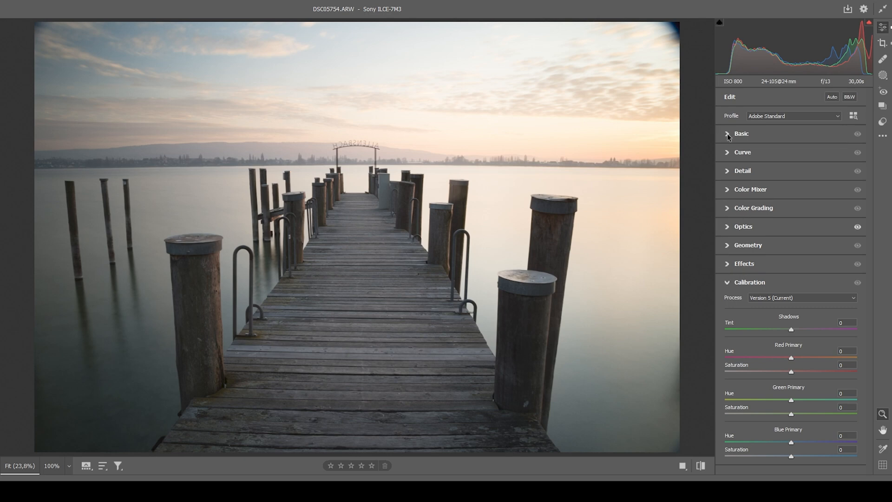
Step: In the Basic panel, set Temperature to 5250 and Tint to +8
click(741, 134)
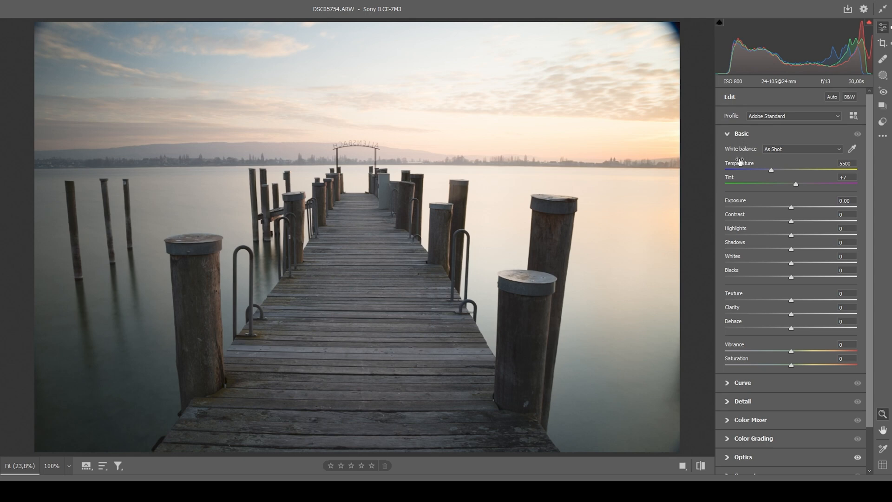
mouse_move(579, 117)
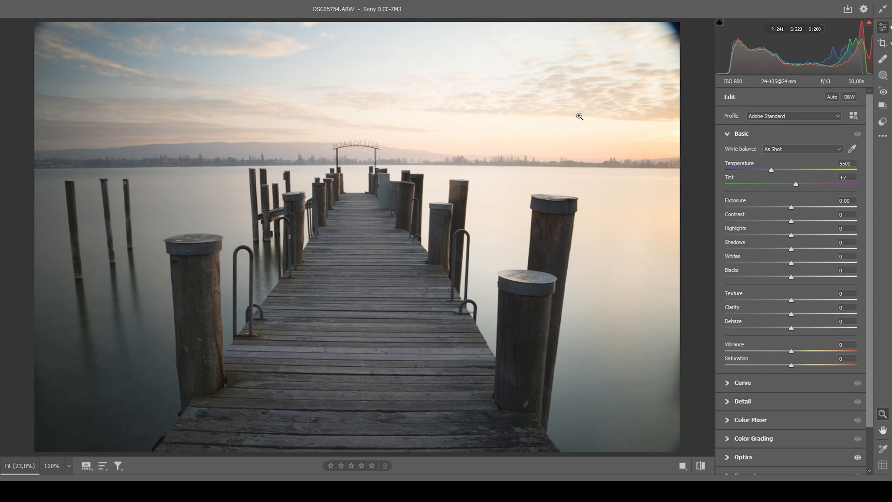
mouse_move(583, 120)
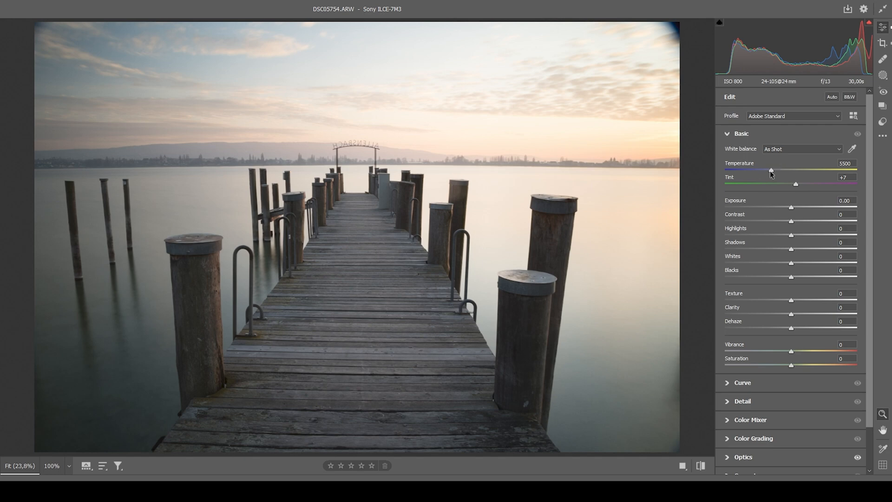
drag(770, 171, 765, 171)
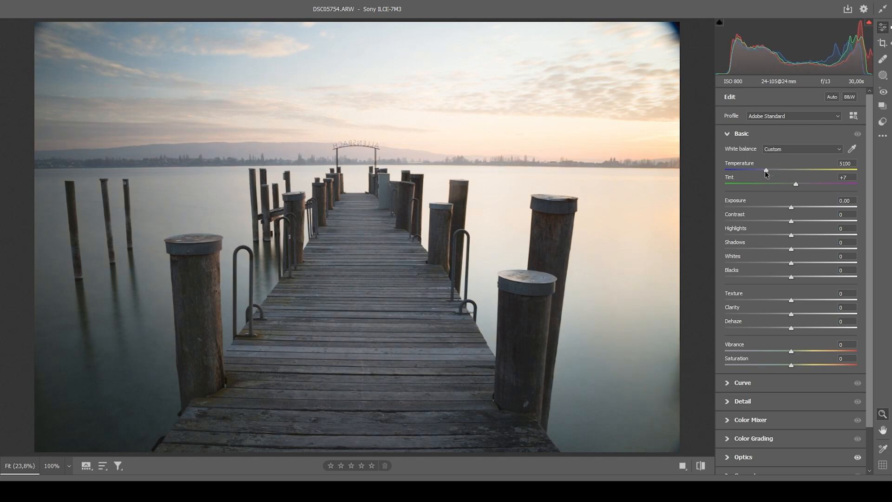
drag(765, 170, 768, 170)
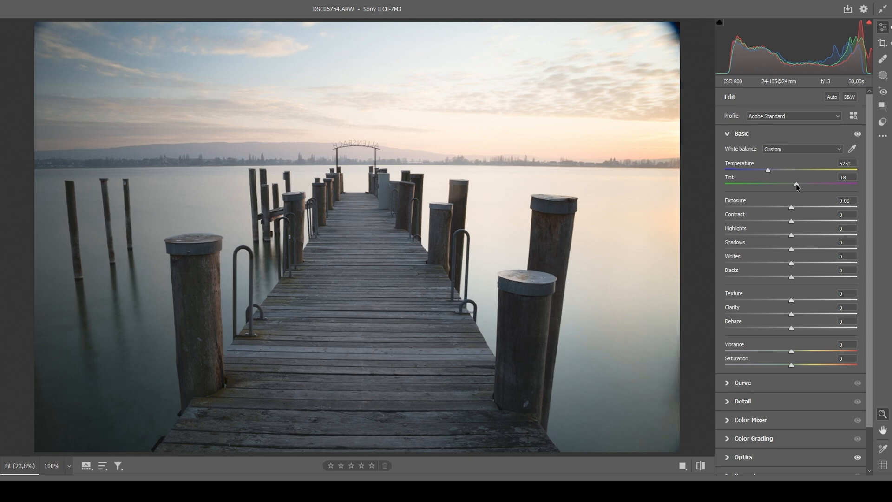
drag(796, 185, 801, 185)
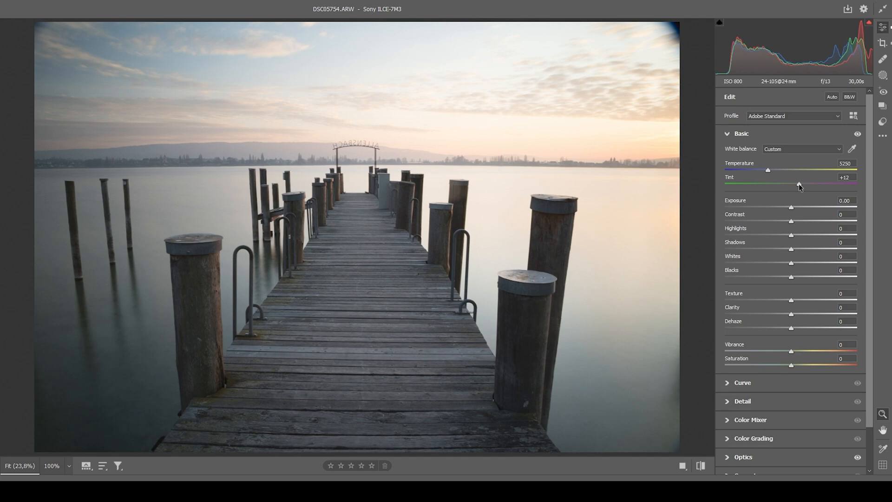
drag(799, 185, 797, 185)
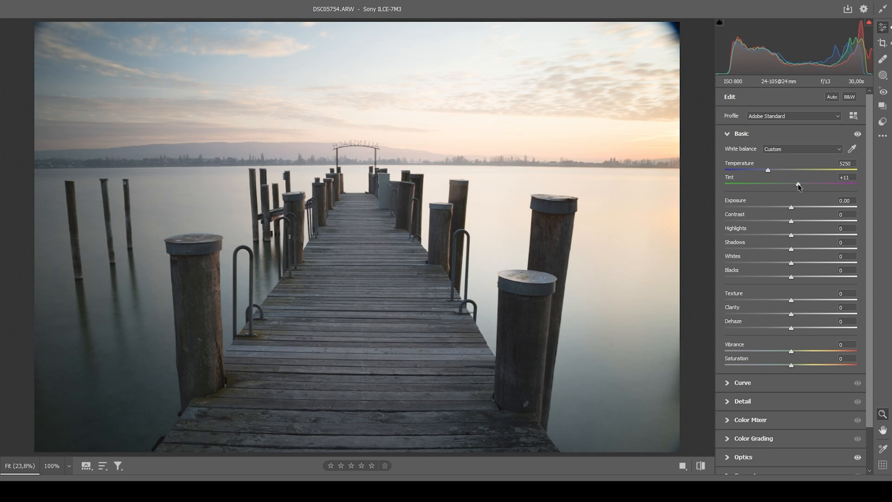
drag(798, 185, 795, 185)
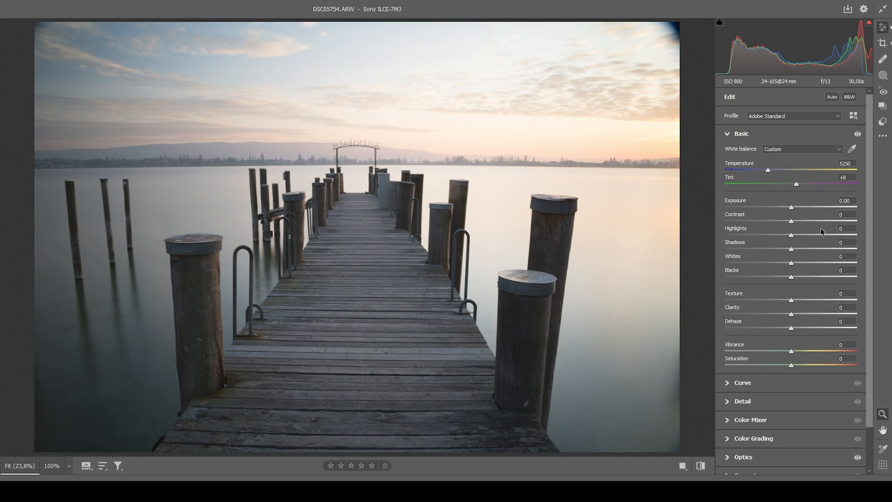
mouse_move(739, 210)
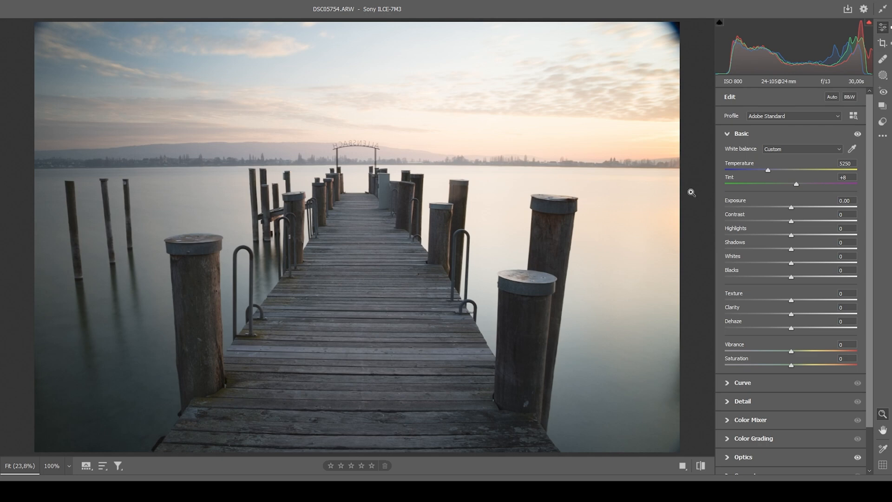
mouse_move(258, 135)
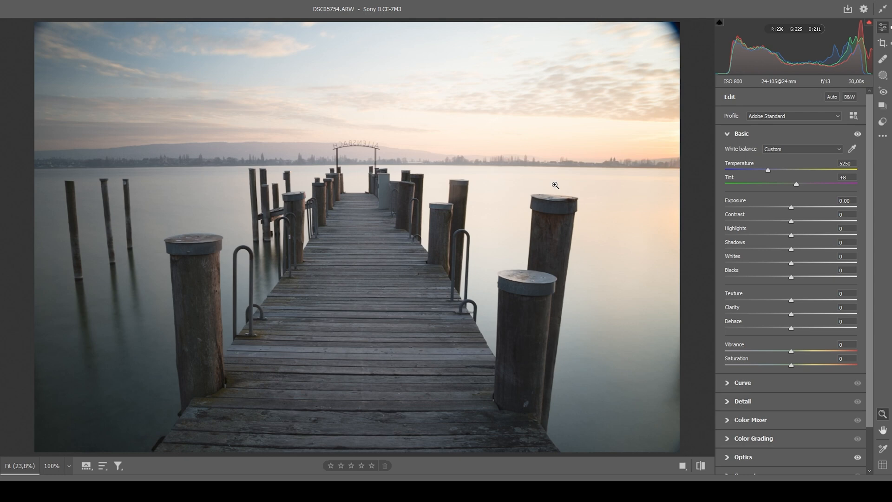
mouse_move(549, 174)
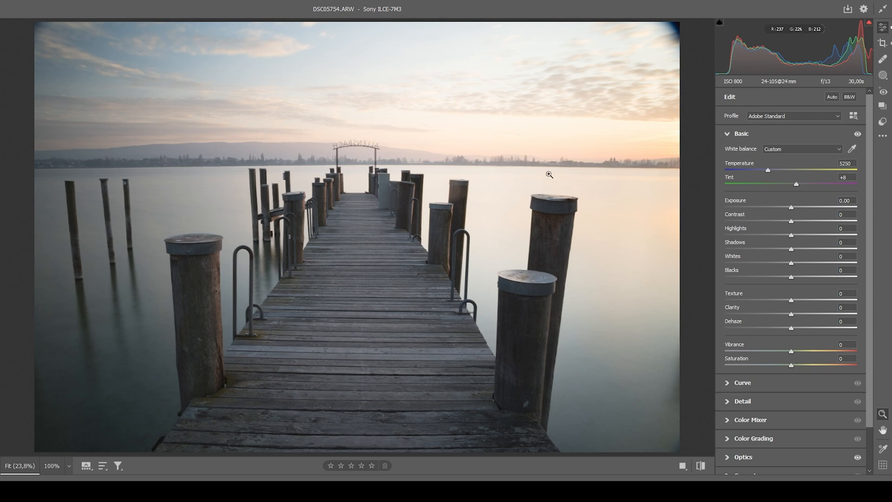
mouse_move(627, 192)
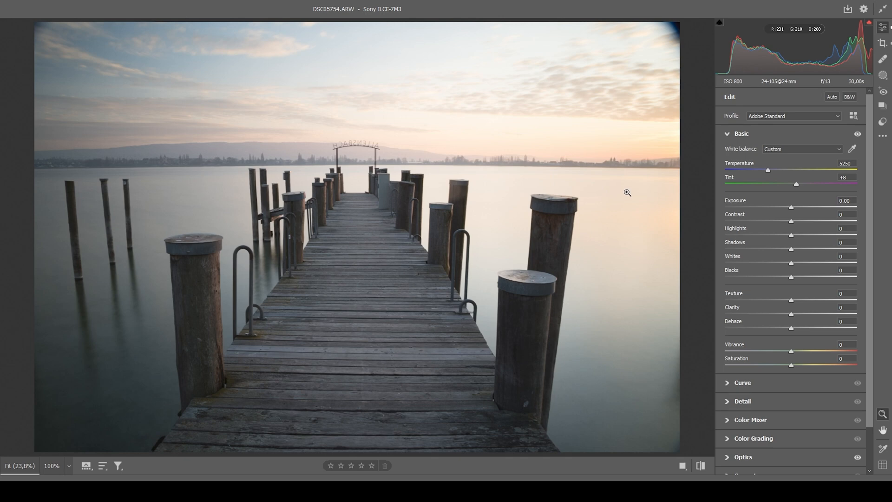
Step: Set Exposure to -0.55, Highlights to -46 and Shadows to +21
drag(791, 207, 787, 208)
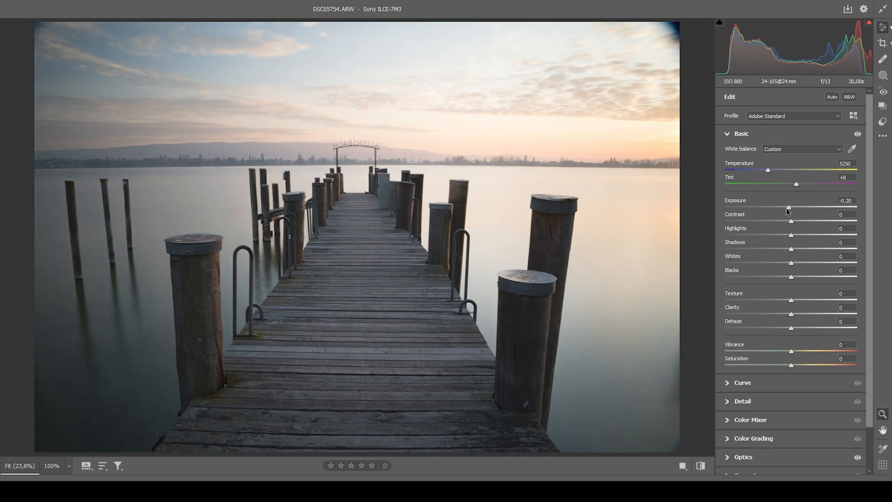
drag(788, 209, 782, 208)
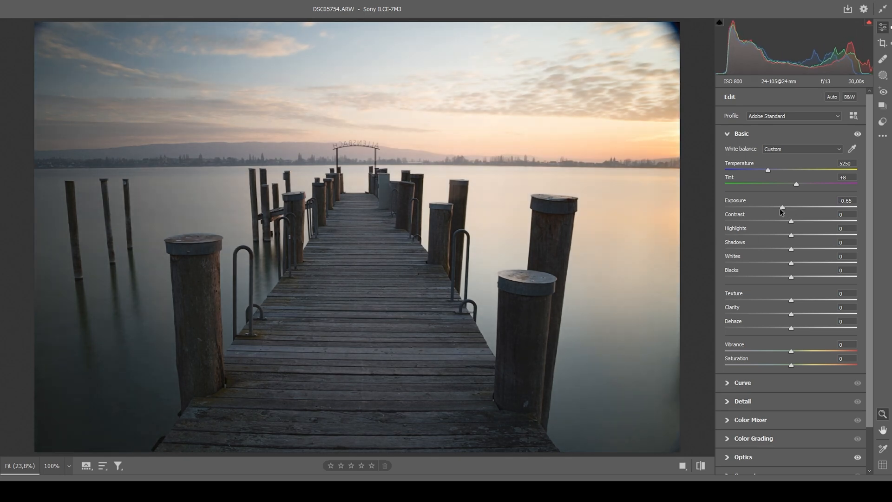
drag(779, 208, 782, 208)
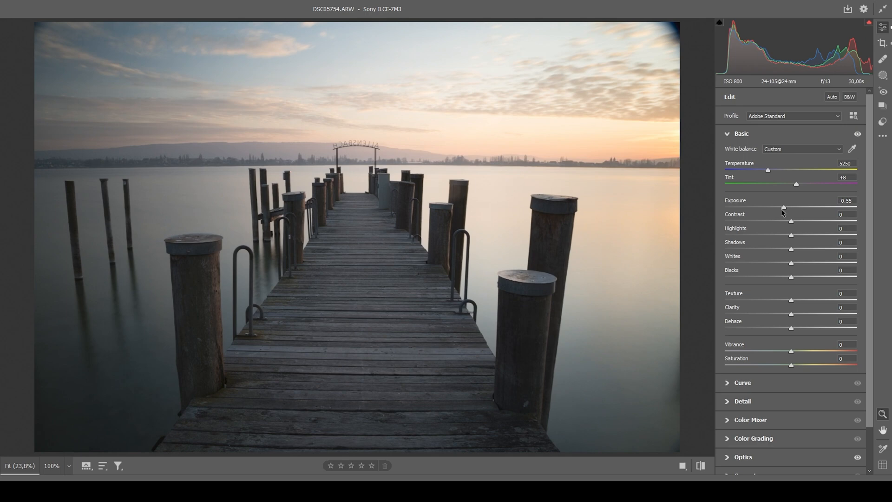
mouse_move(772, 233)
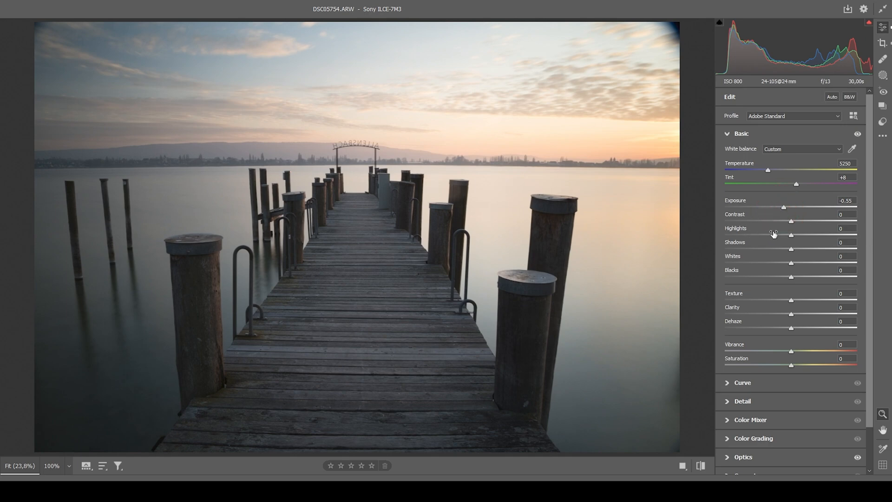
drag(790, 234, 778, 234)
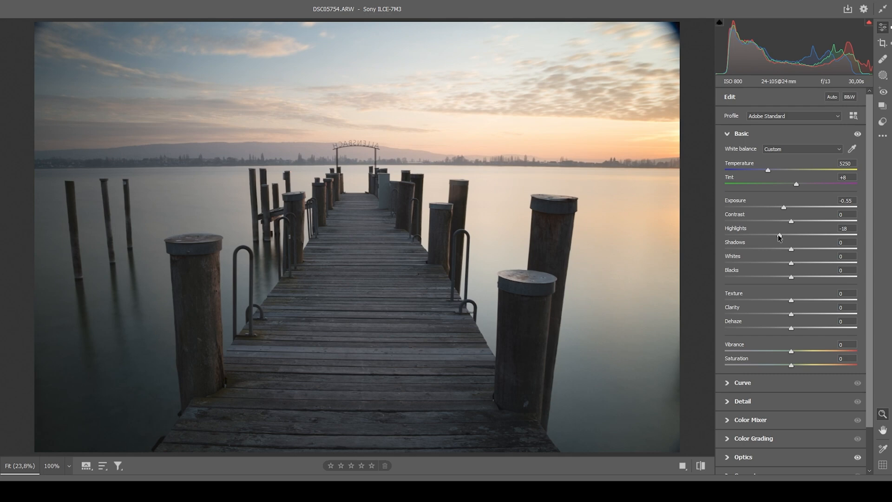
drag(795, 234, 774, 234)
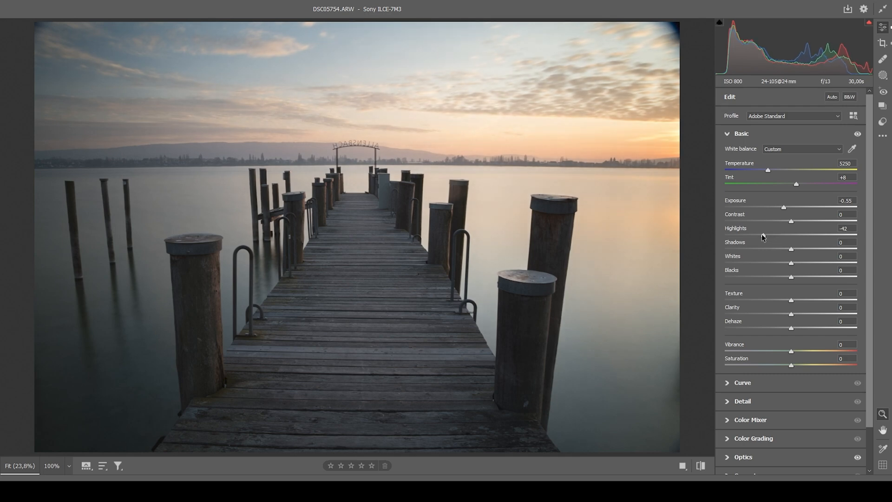
drag(790, 234, 788, 234)
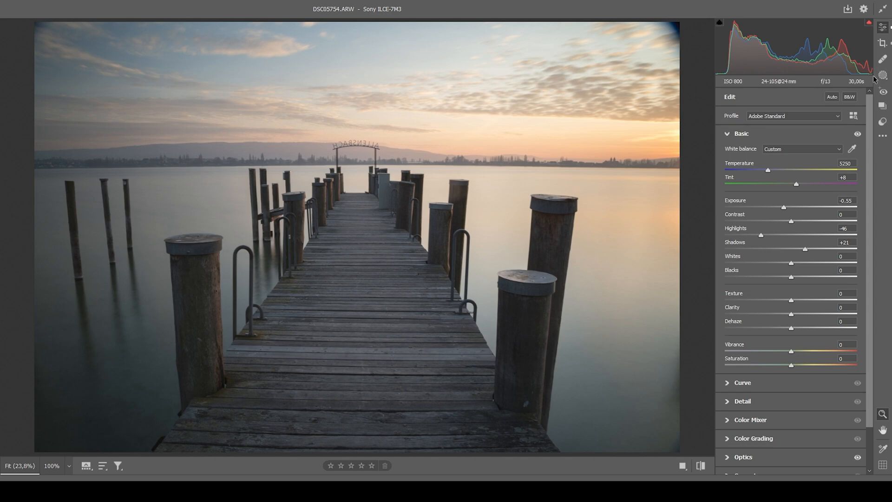
mouse_move(881, 58)
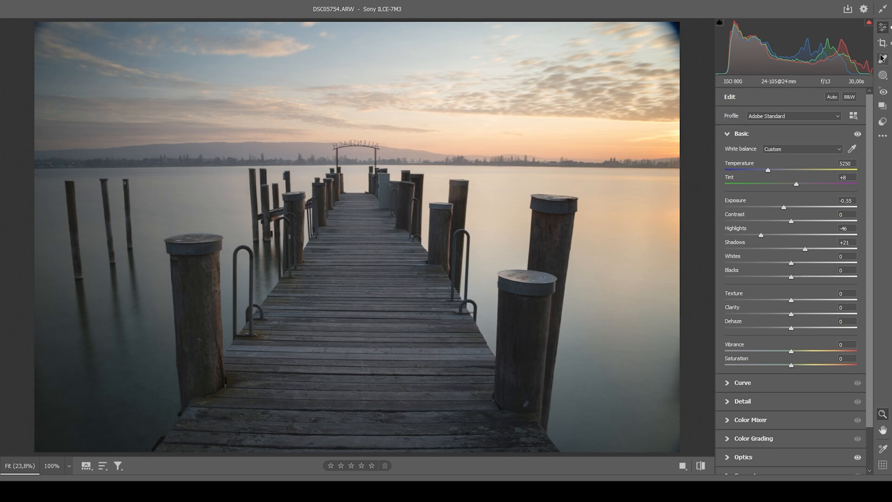
mouse_move(871, 26)
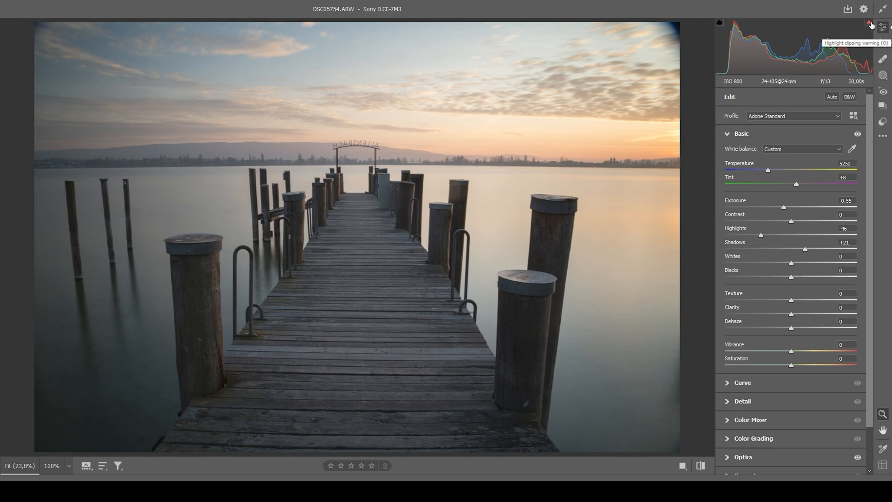
click(868, 22)
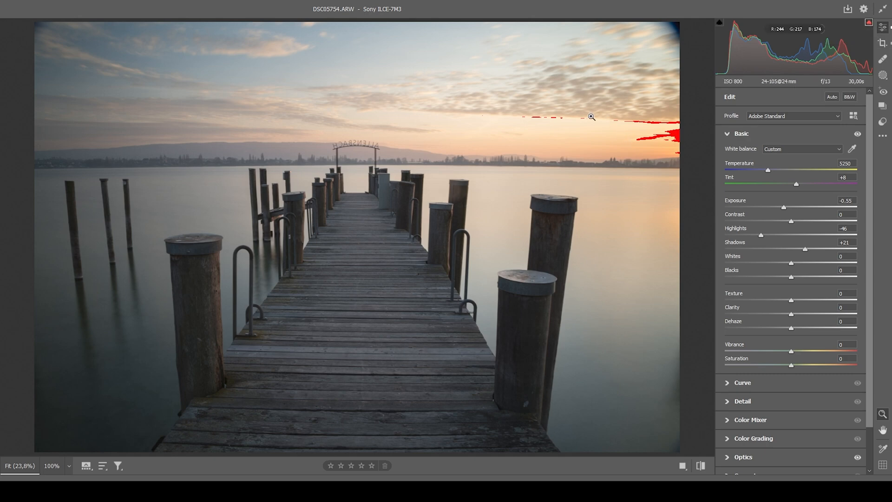
mouse_move(869, 23)
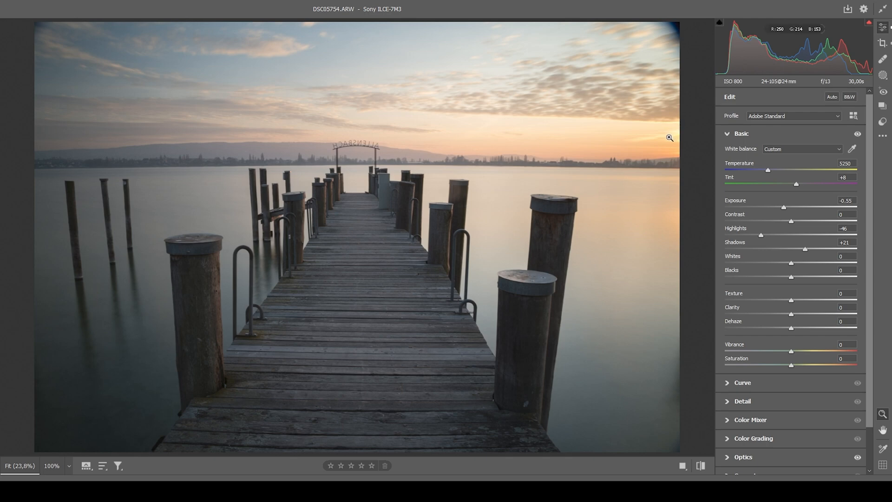
mouse_move(679, 142)
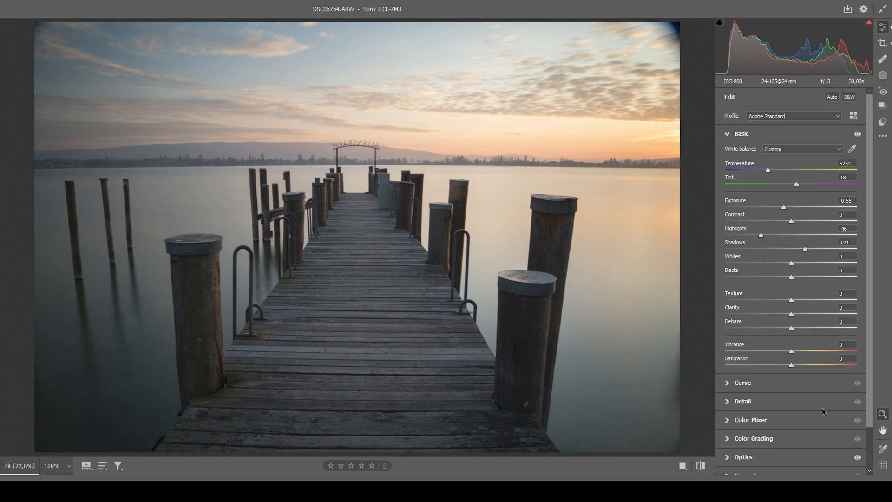
mouse_move(793, 303)
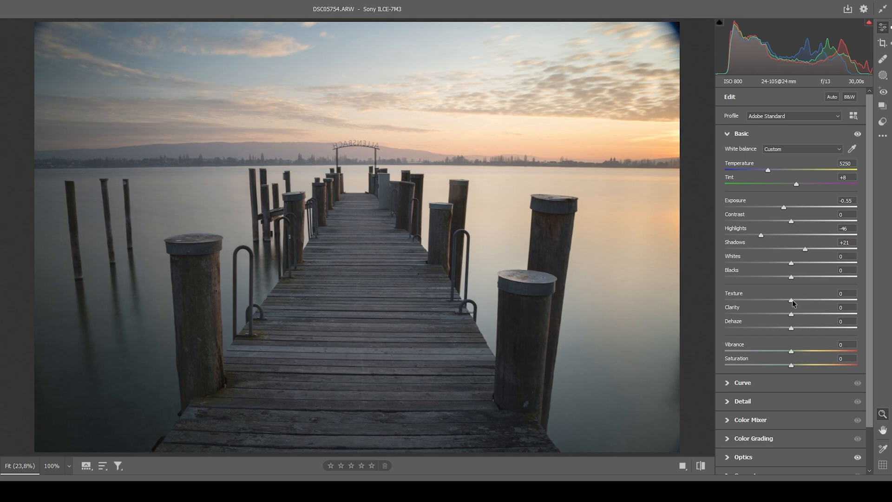
Step: Set Texture to +6, Clarity to -11 and Dehaze to -4
drag(791, 300, 796, 300)
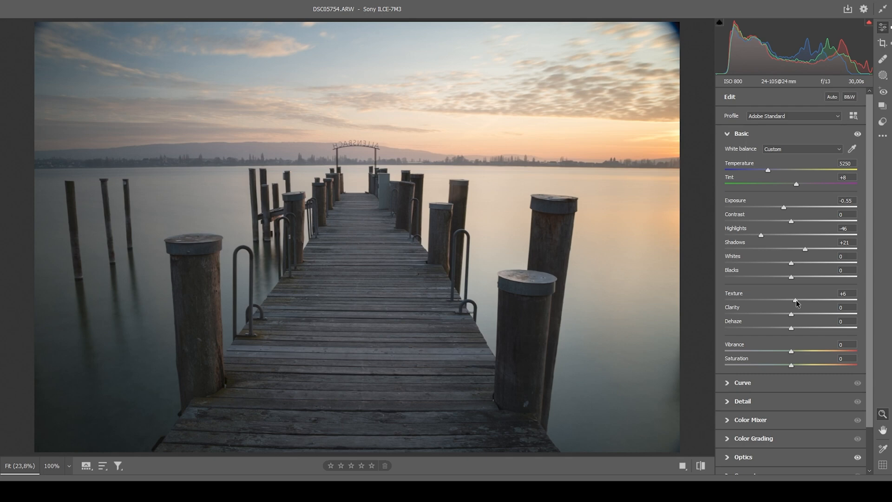
mouse_move(571, 150)
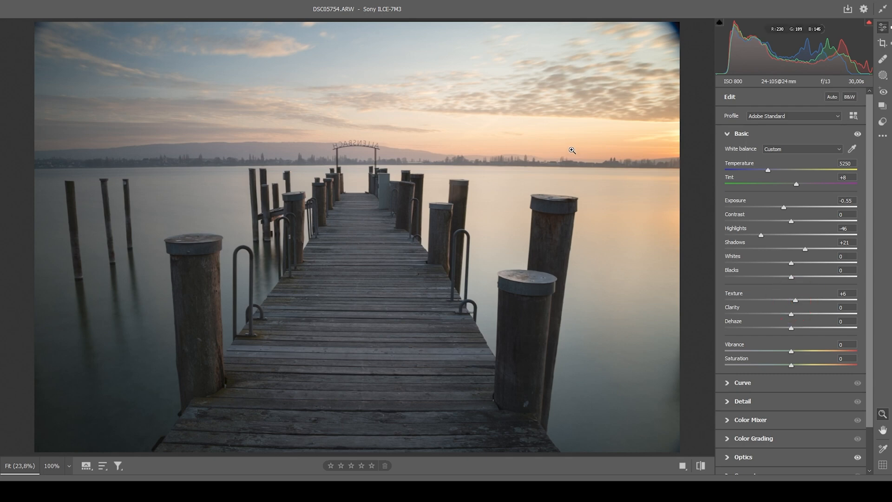
mouse_move(791, 317)
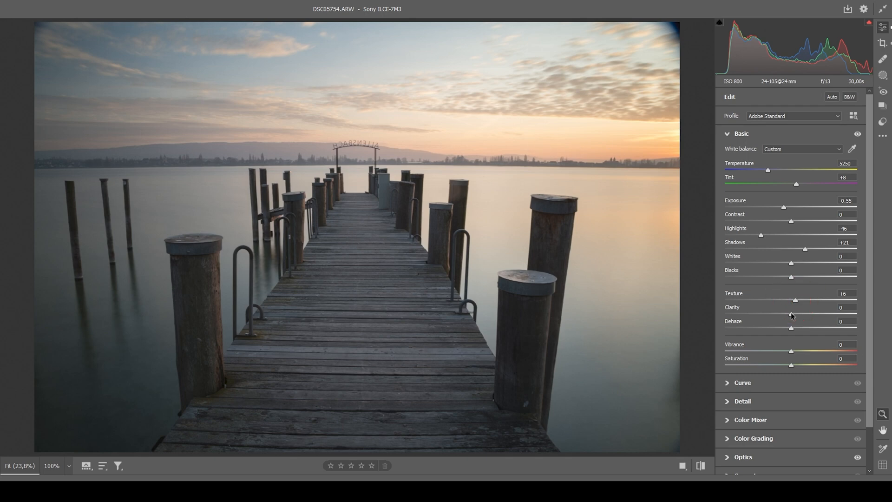
drag(791, 314, 786, 314)
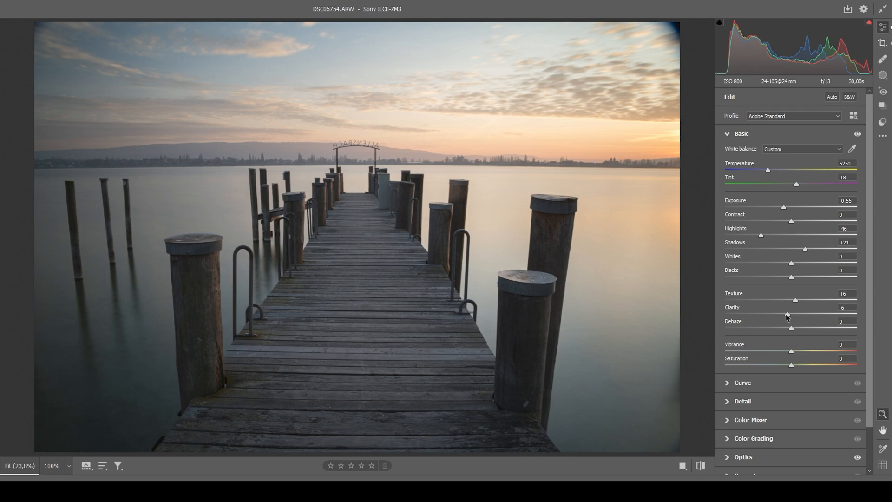
drag(795, 314, 783, 315)
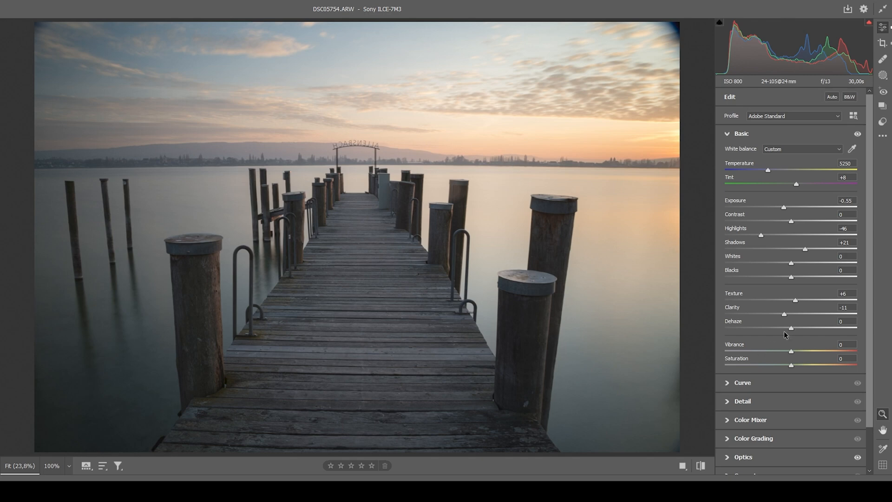
drag(790, 329, 789, 329)
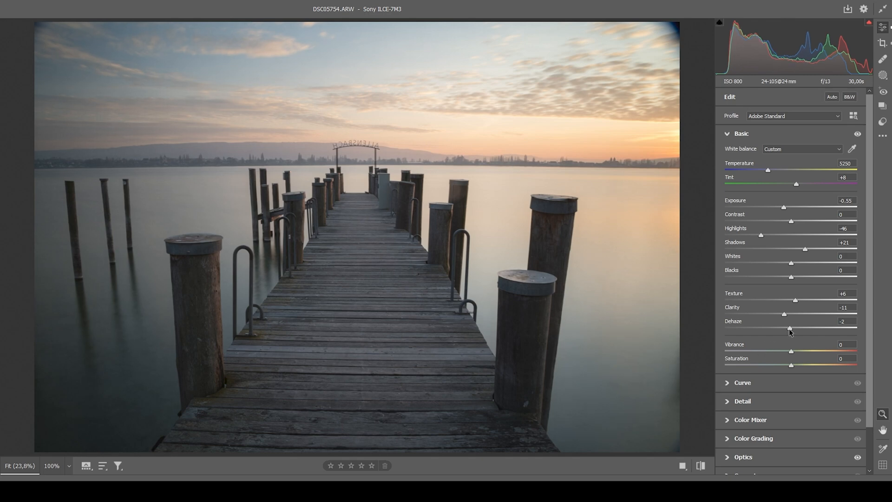
drag(791, 329, 789, 329)
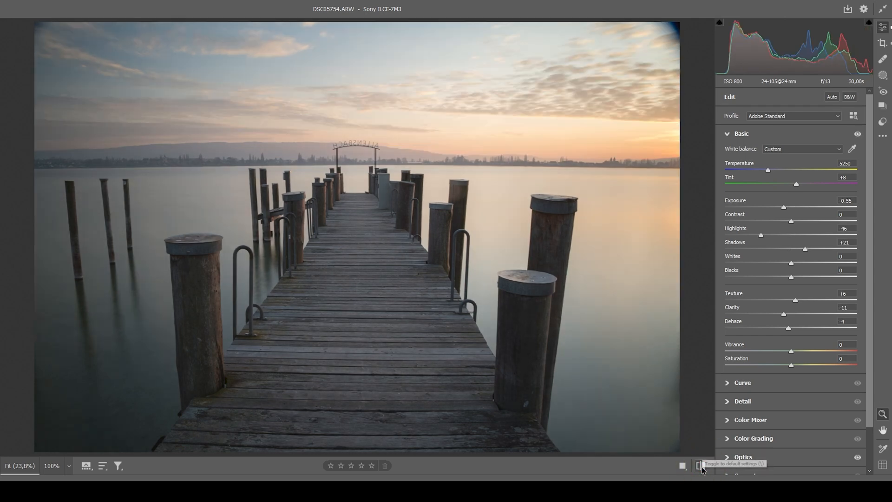
click(701, 466)
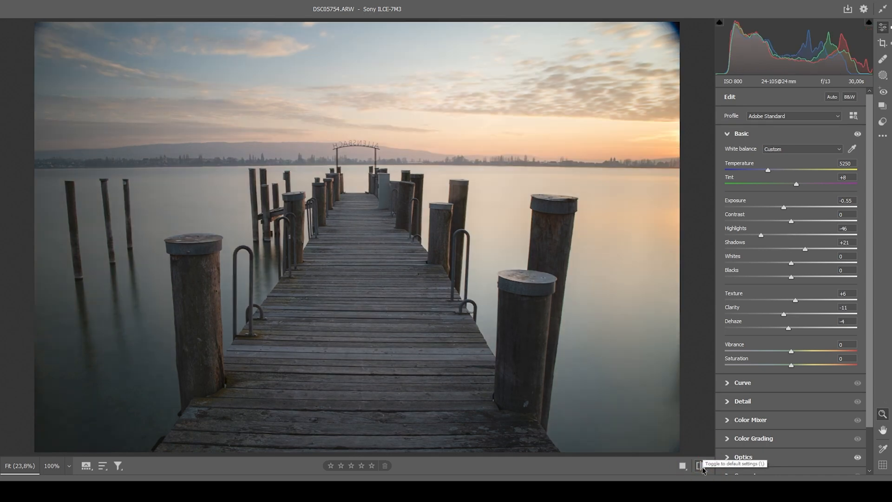
click(702, 466)
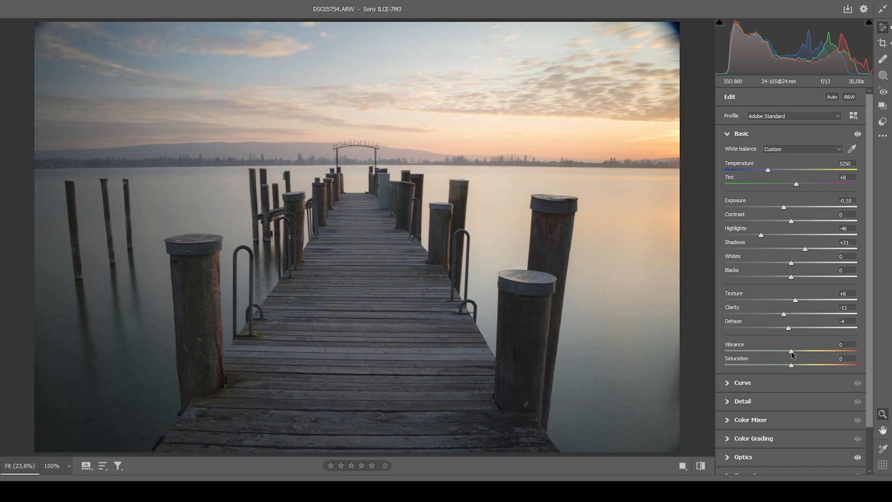
Step: Raise Vibrance to +25 and Saturation to +6 in the Basic panel
drag(791, 351, 806, 351)
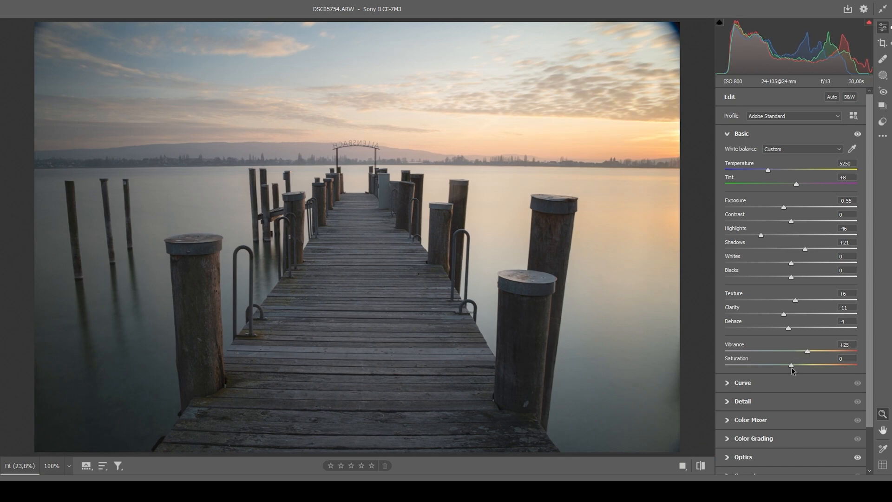
drag(790, 365, 793, 365)
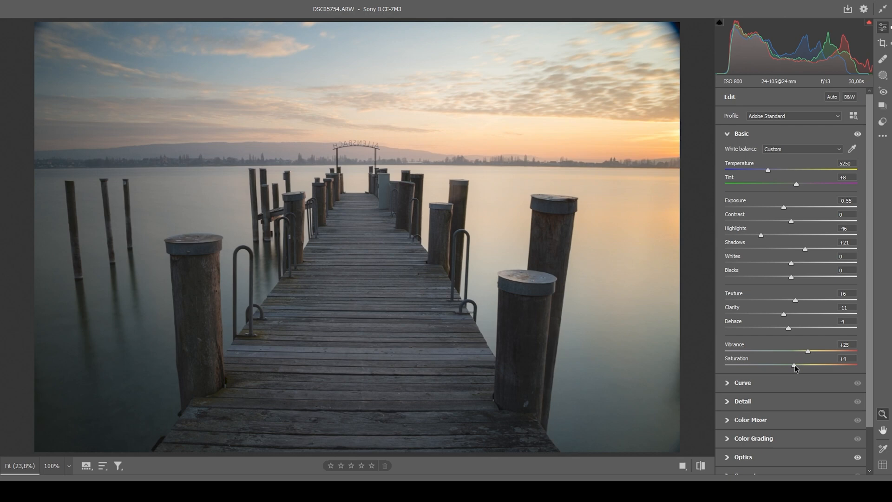
drag(793, 365, 798, 365)
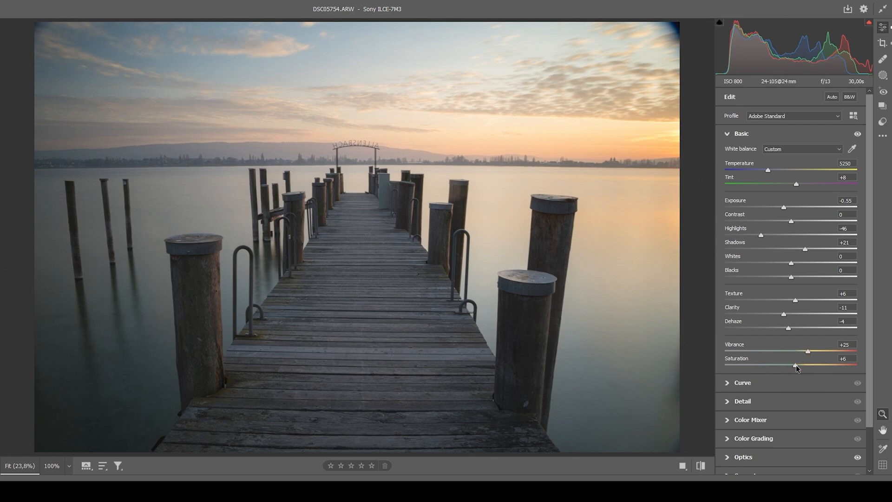
mouse_move(742, 228)
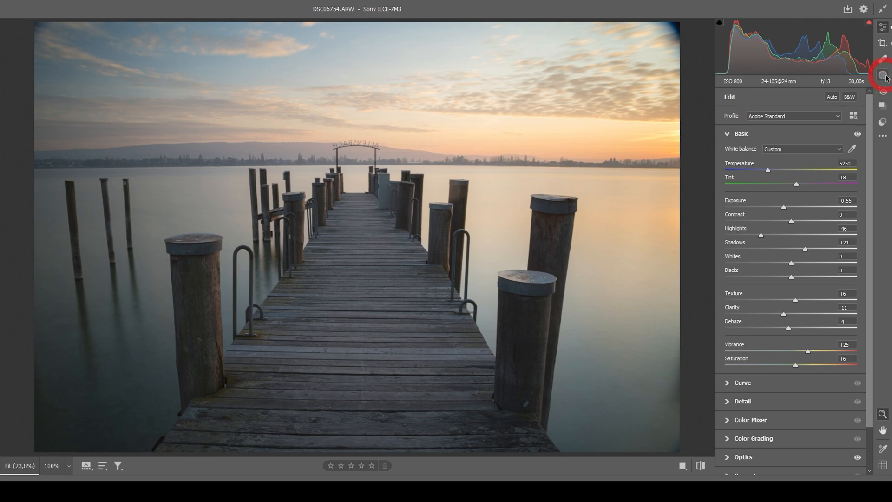
click(882, 74)
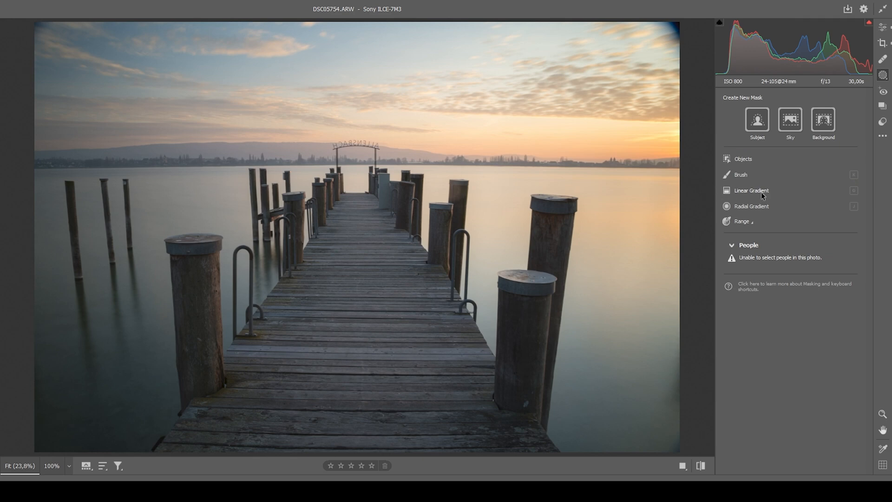
Step: Draw a linear gradient mask from the upper sky to the horizon with contrast +17
click(751, 190)
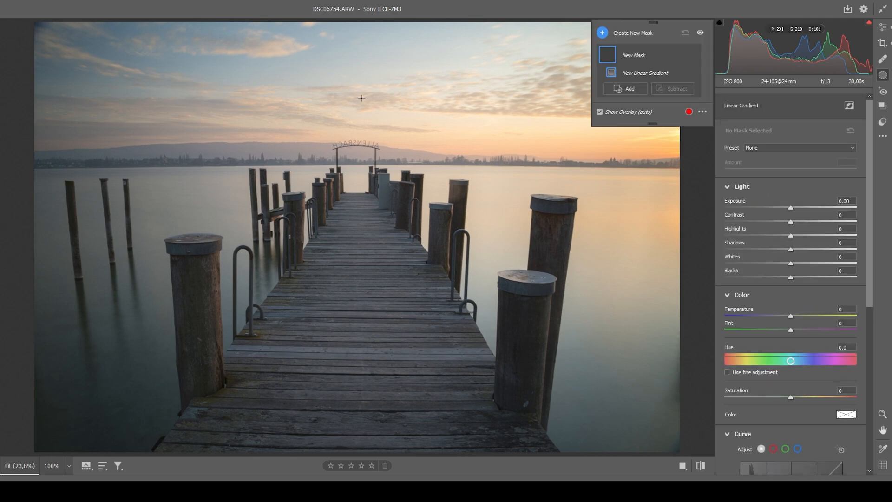
drag(358, 96, 358, 162)
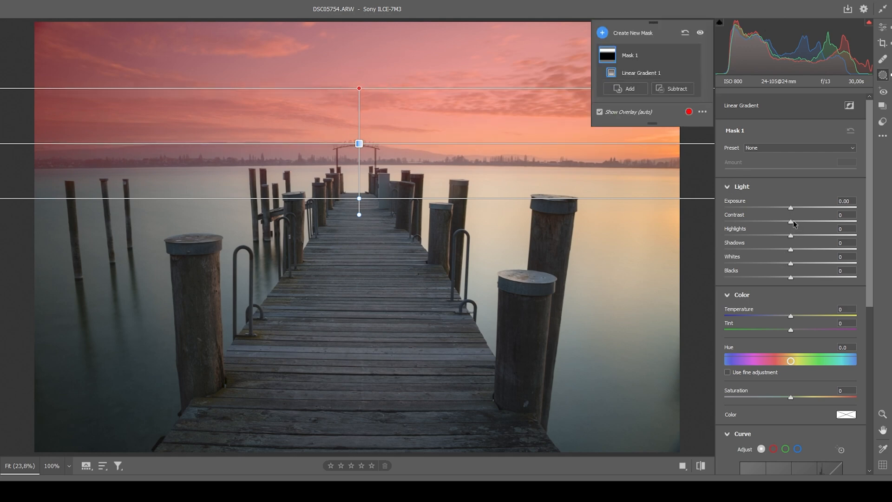
drag(789, 221, 799, 221)
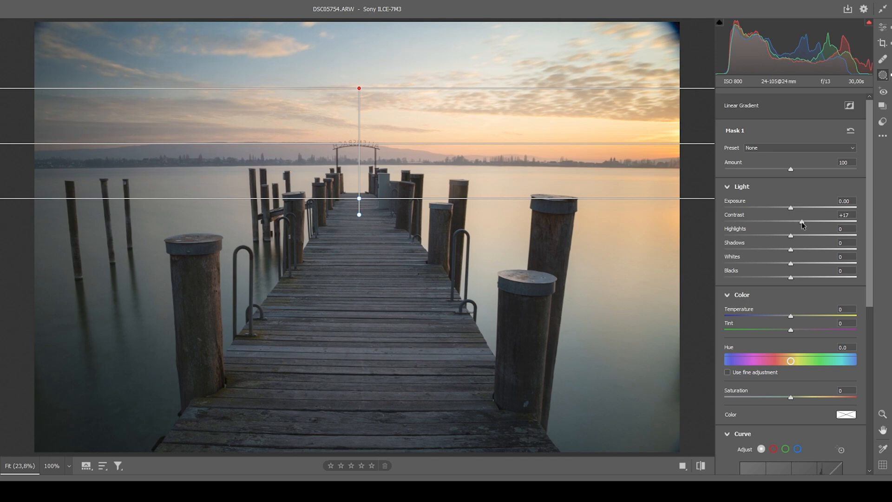
drag(800, 221, 806, 221)
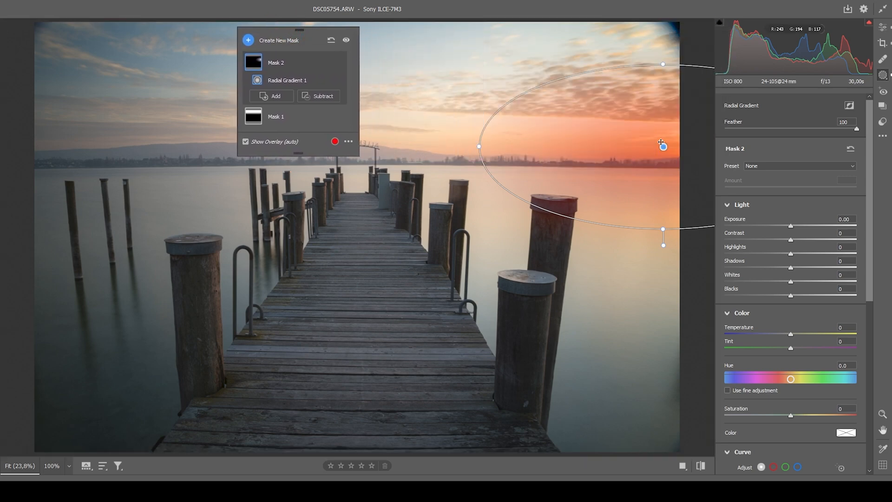
Step: Fit the radial mask around the sunset glow, with Dehaze -64 and Saturation +42
drag(663, 146, 683, 147)
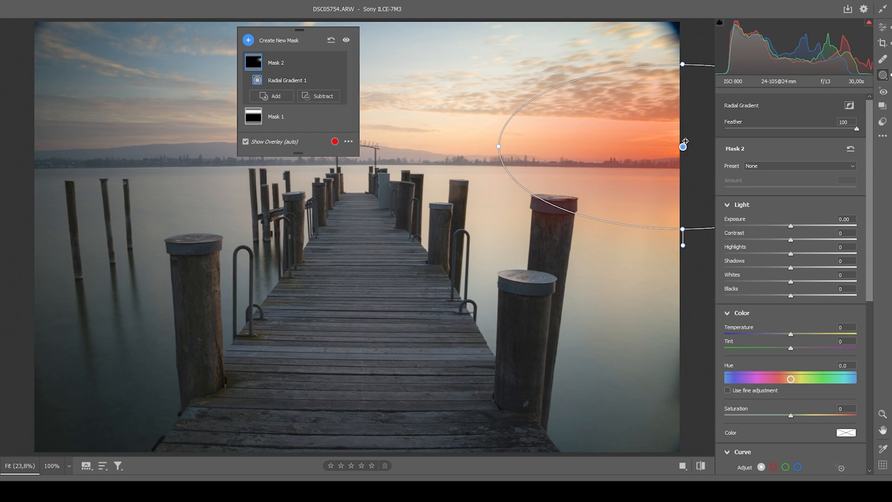
drag(683, 147, 682, 68)
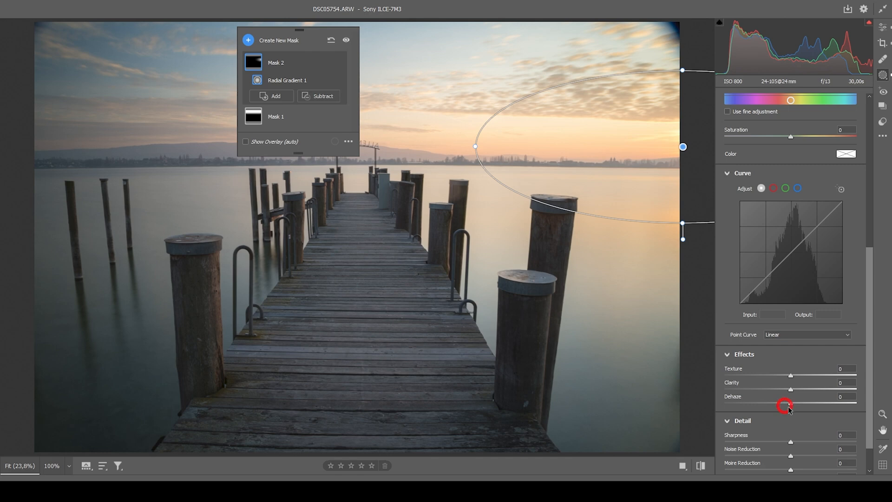
drag(790, 405, 774, 405)
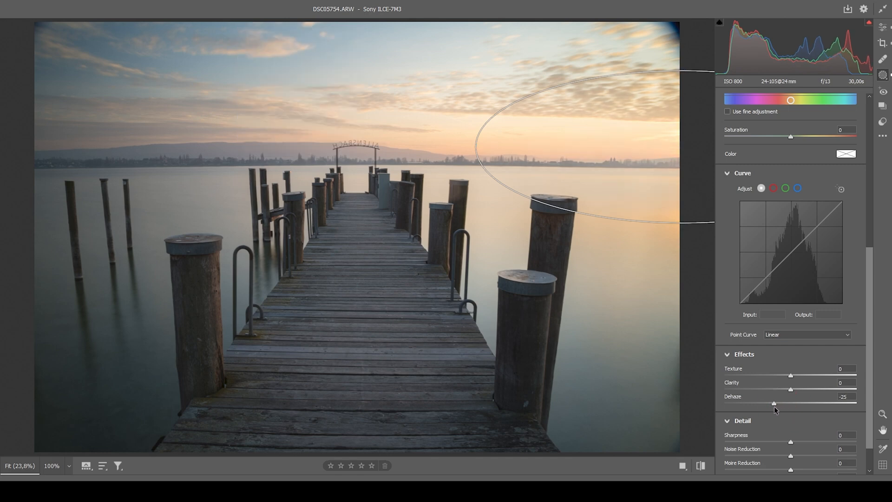
drag(774, 404, 748, 403)
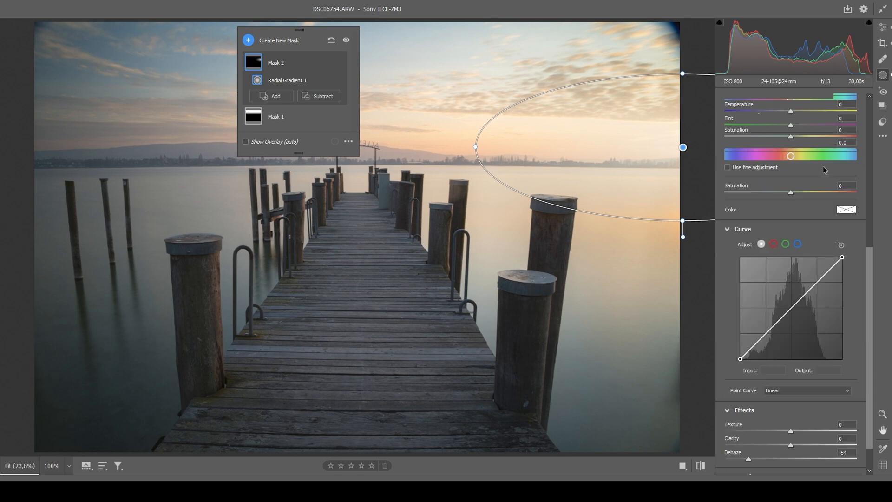
drag(790, 193, 796, 193)
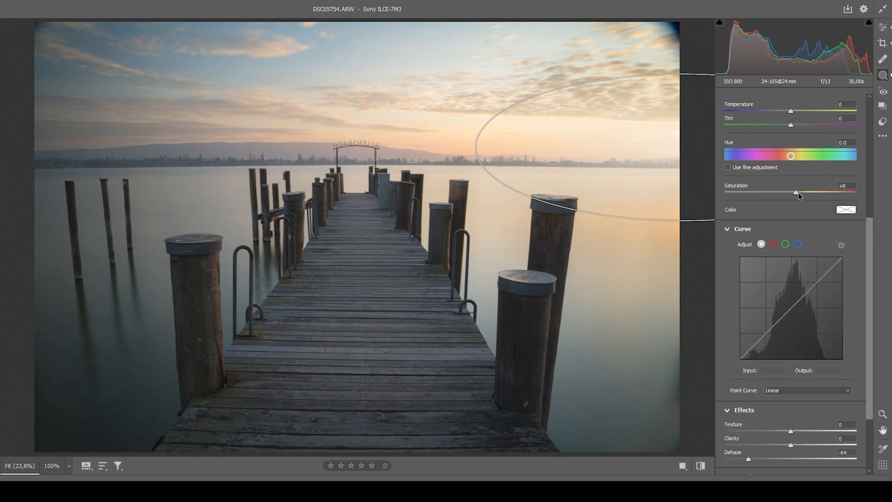
drag(795, 193, 815, 193)
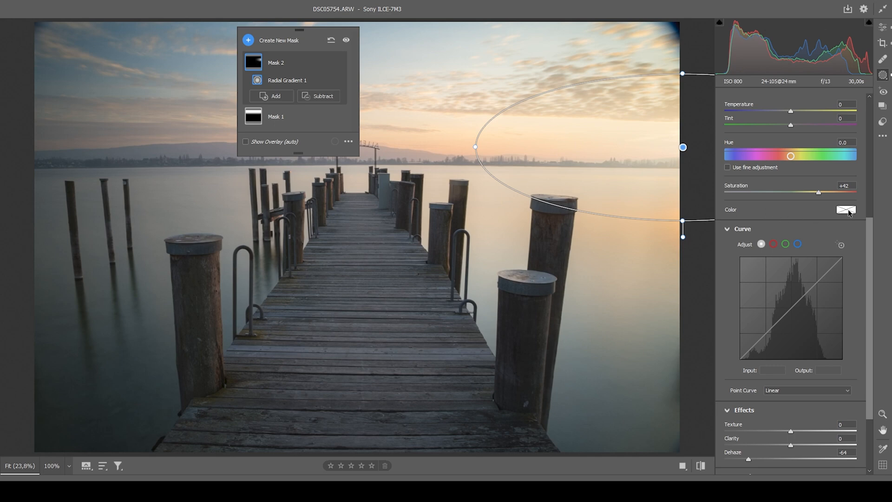
Step: Pick a saturated orange (Hue 37) as the sunset mask's Color tint
click(846, 210)
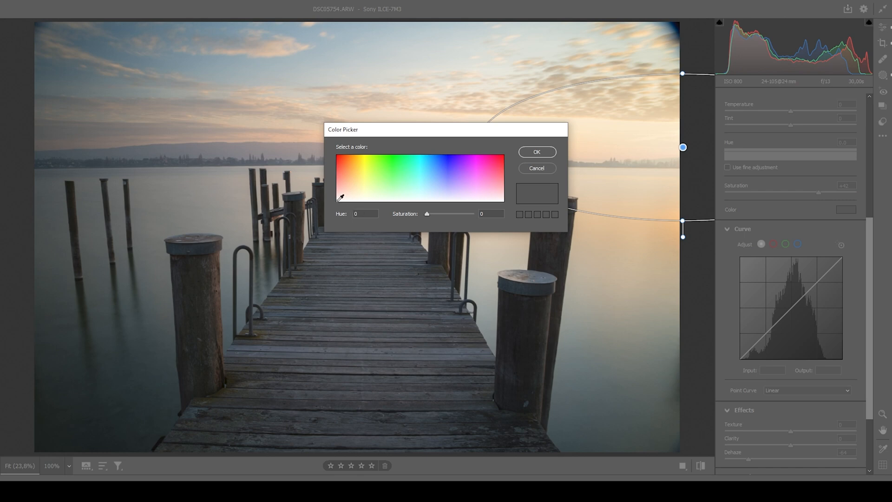
click(350, 191)
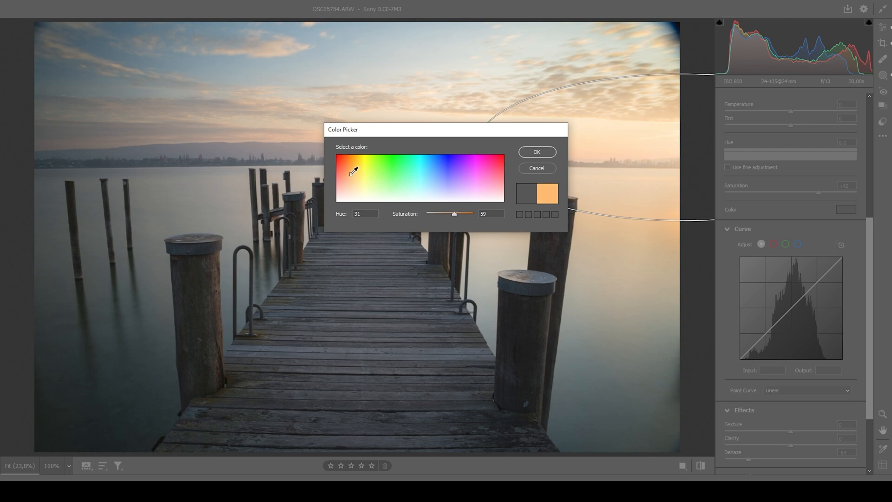
drag(454, 214, 463, 214)
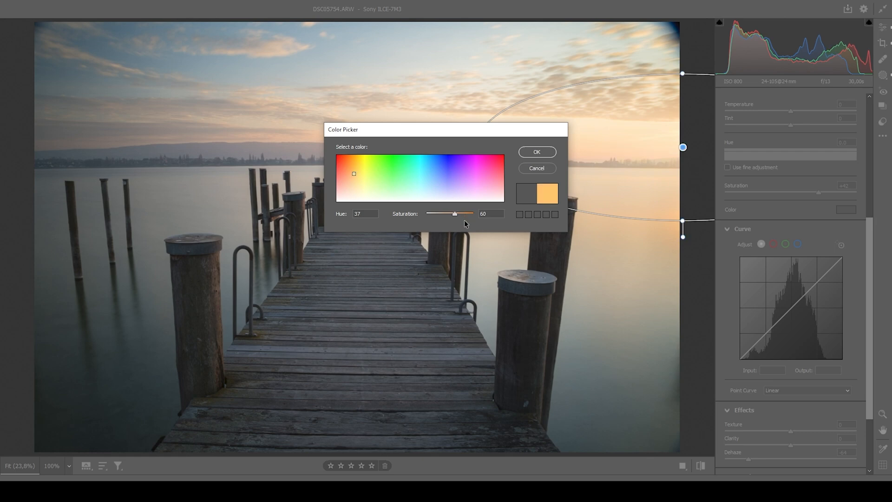
drag(454, 213, 452, 213)
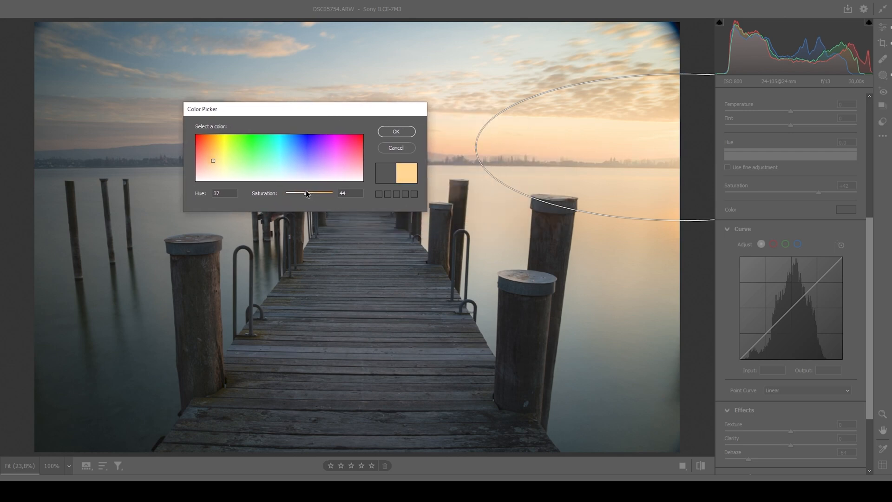
drag(302, 193, 318, 193)
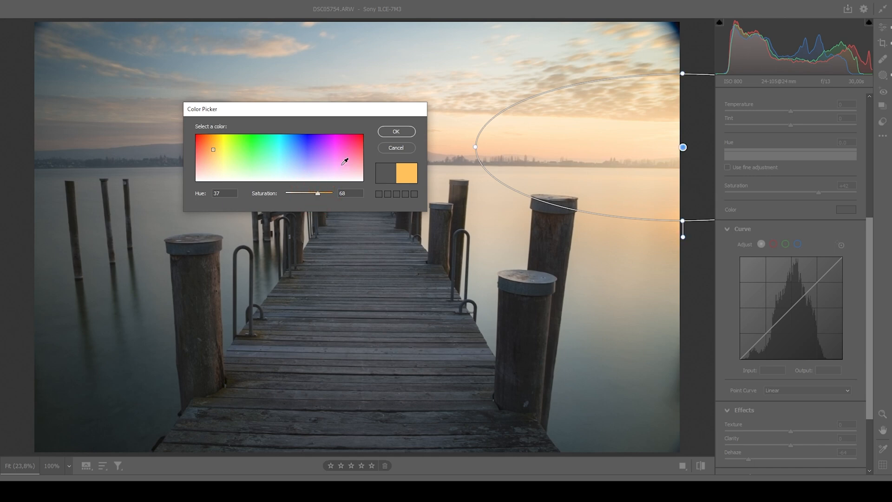
click(396, 131)
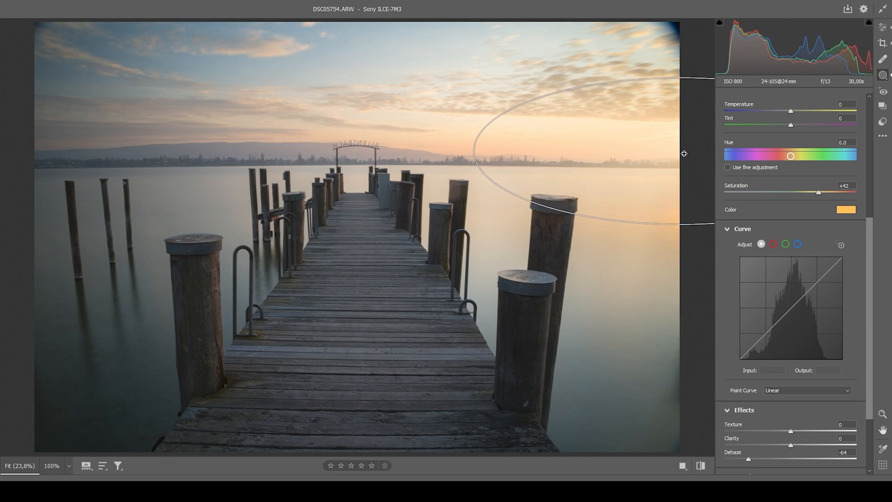
Step: Add a radial gradient mask over the pier and walkway with Clarity +30
click(602, 33)
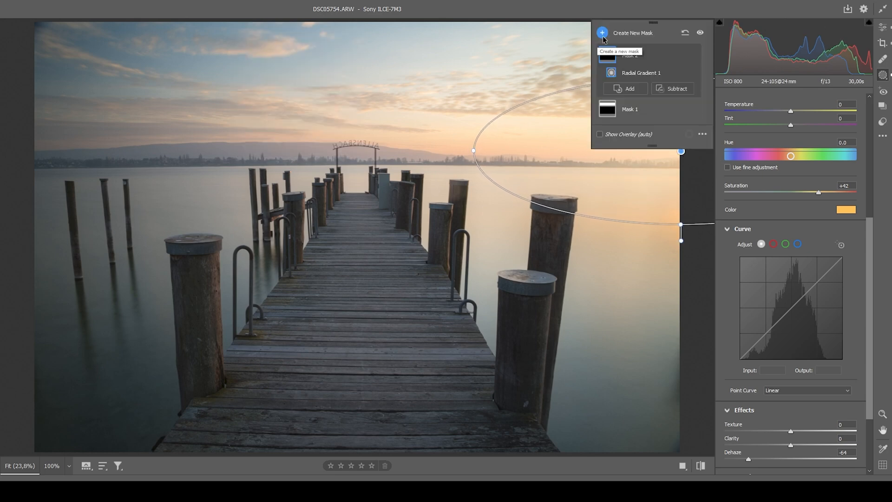
click(603, 33)
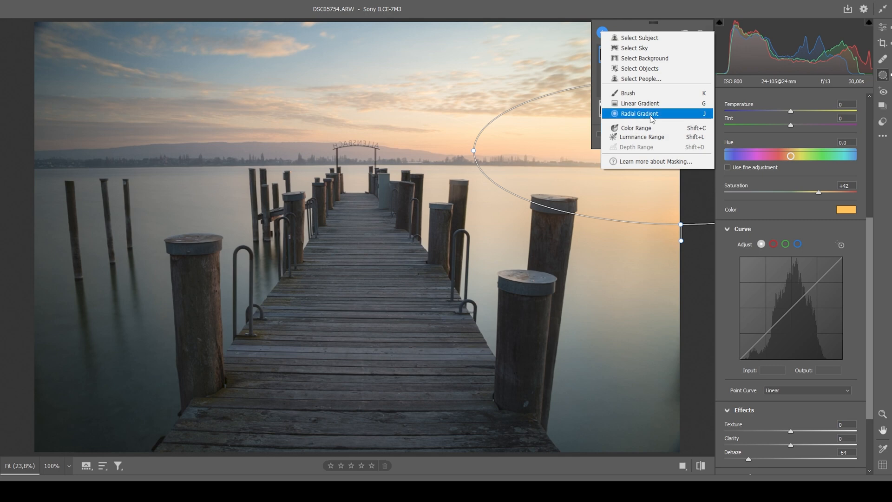
click(639, 113)
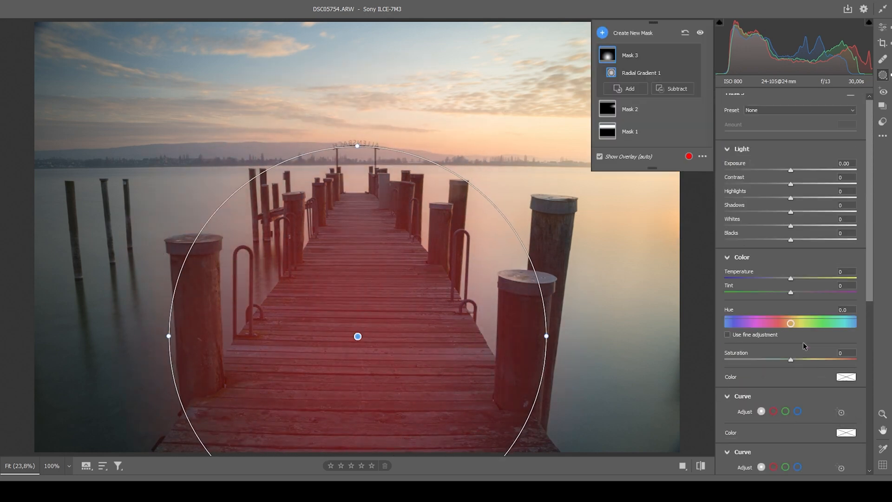
scroll(down, 3)
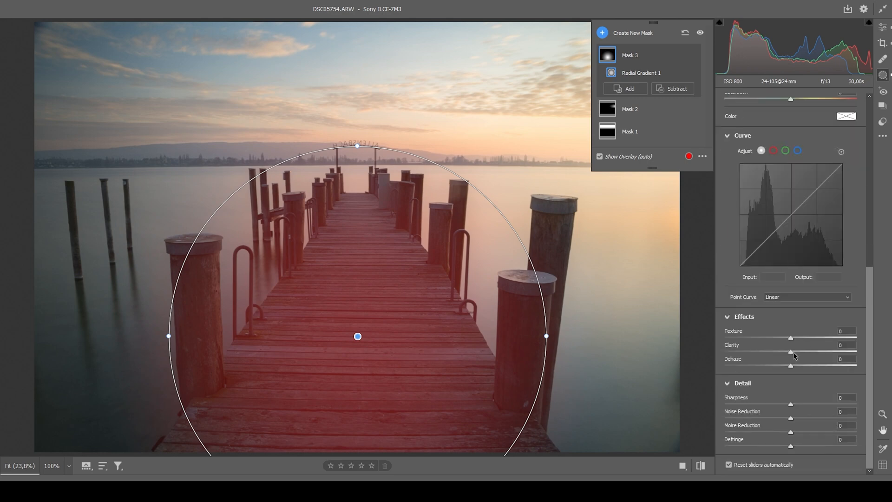
drag(790, 352, 817, 351)
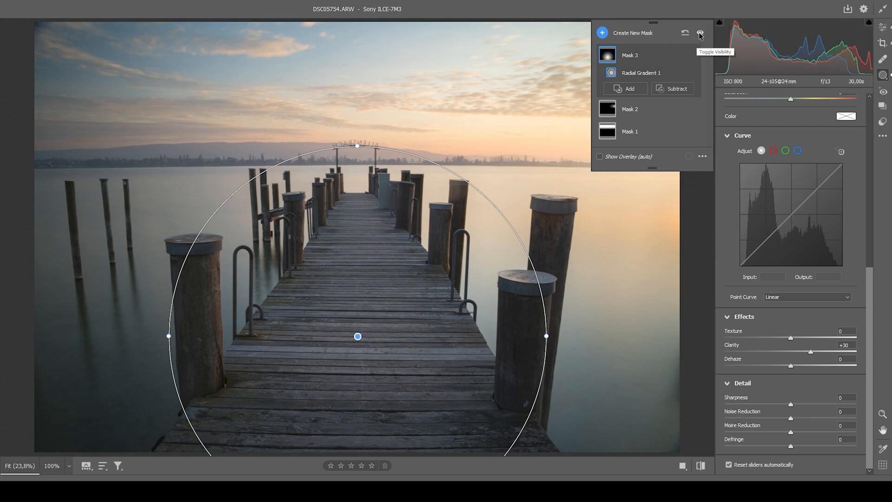
Step: Toggle mask visibility to compare, then close Masking to return to the Edit panel
click(700, 35)
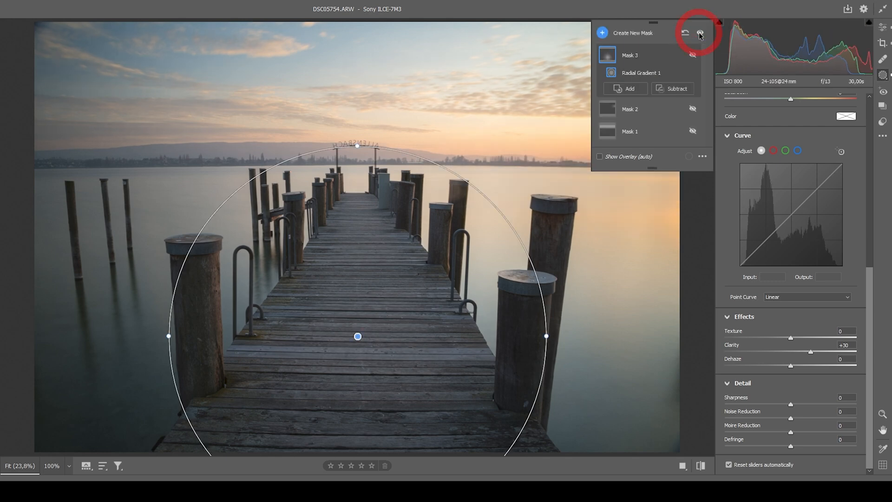
click(698, 32)
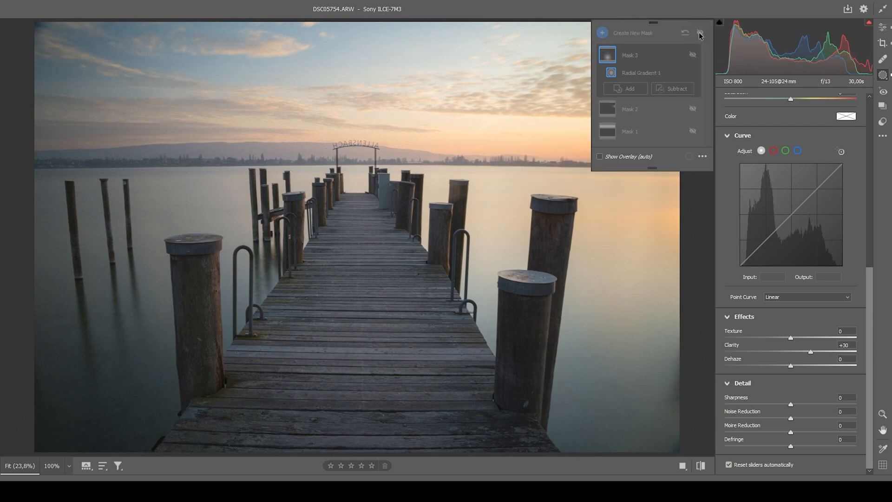
click(882, 26)
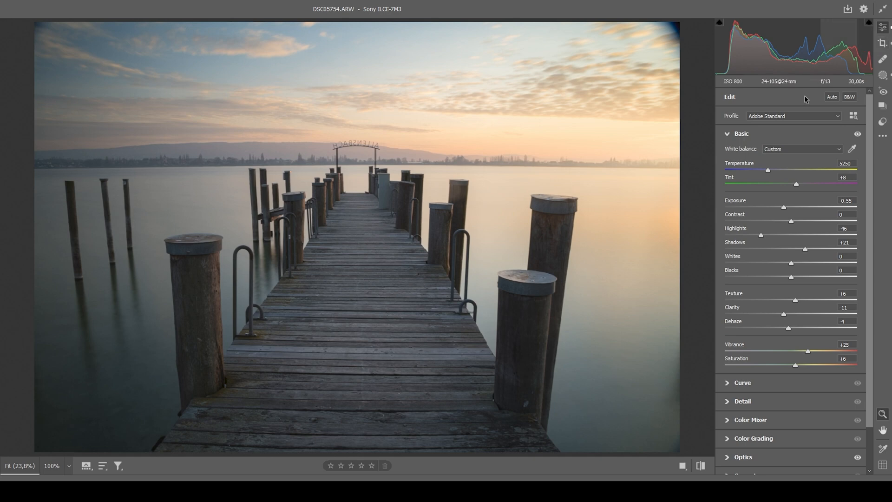
Step: In Color Mixer's Hue tab, shift the yellow hue to -17
click(741, 133)
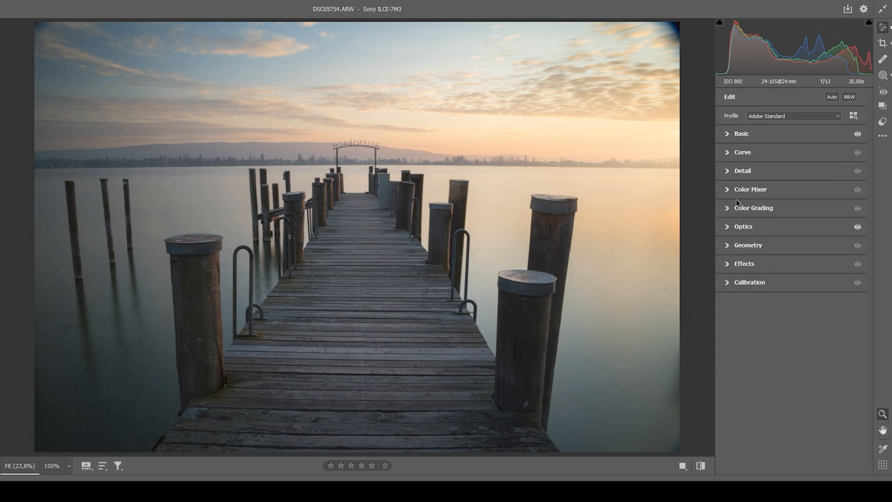
click(750, 189)
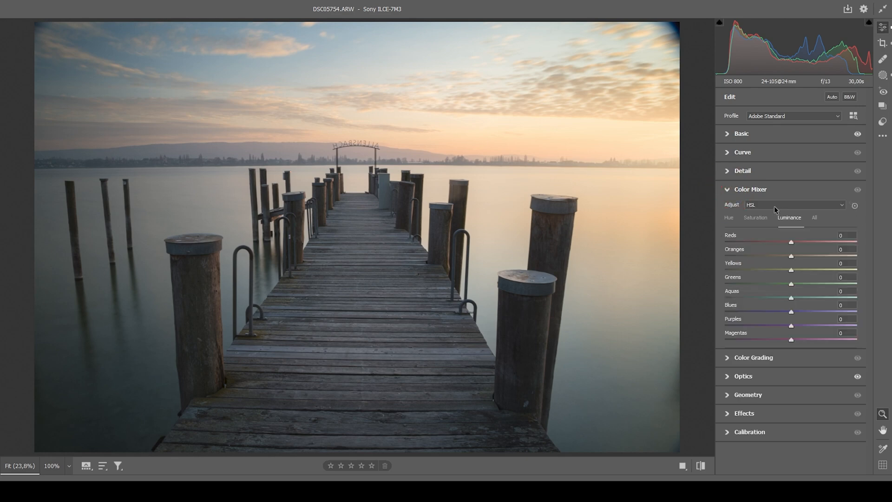
mouse_move(732, 221)
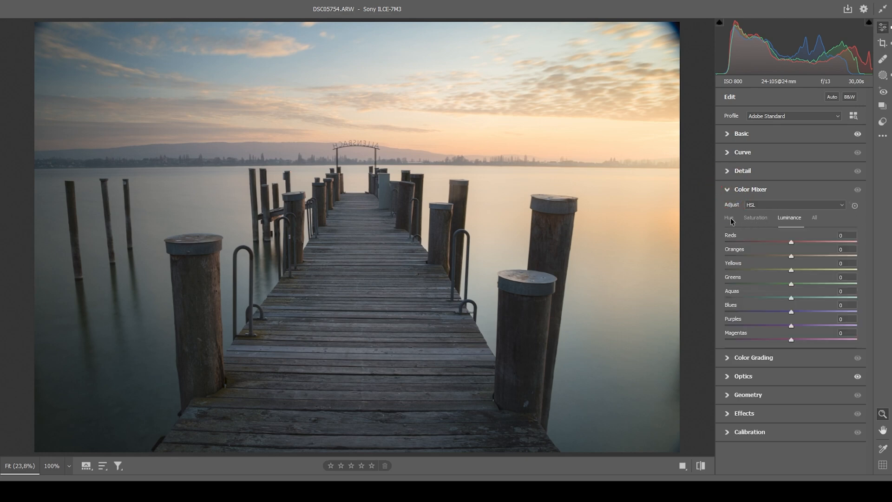
click(728, 218)
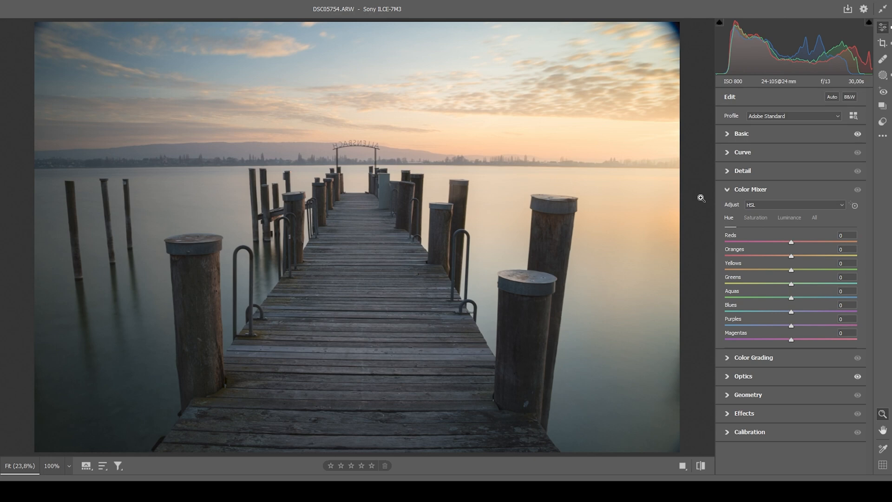
mouse_move(549, 73)
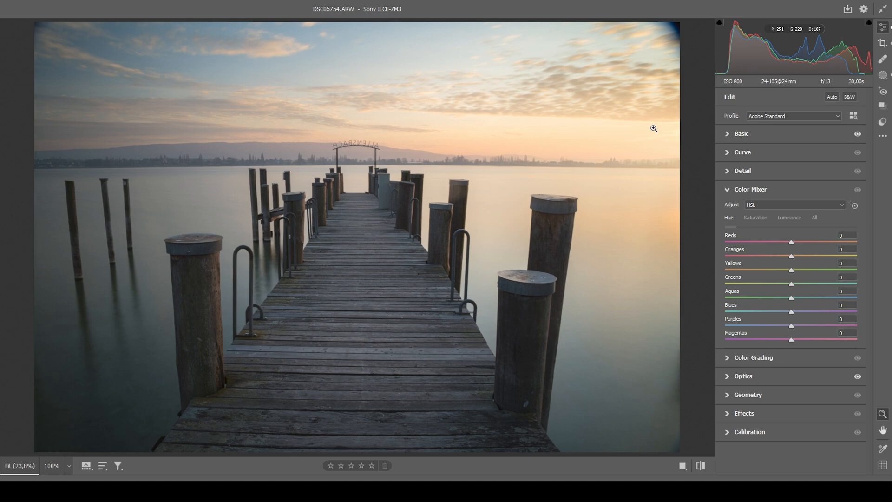
mouse_move(652, 129)
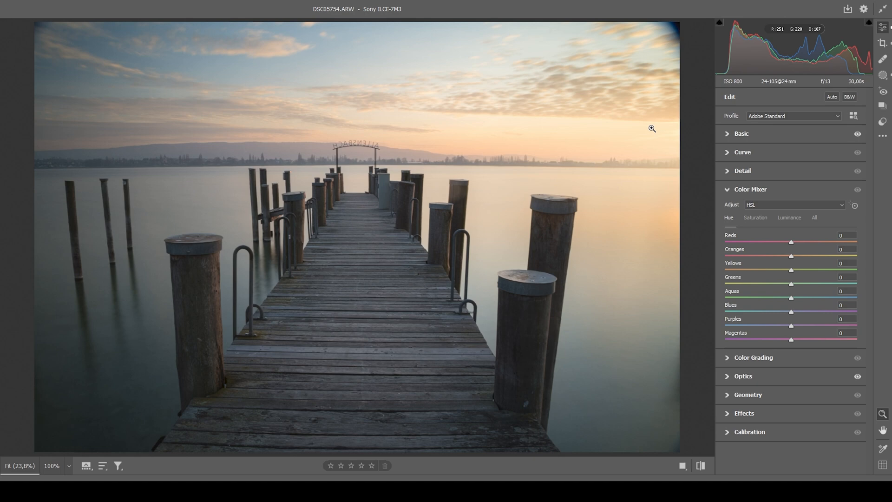
mouse_move(628, 129)
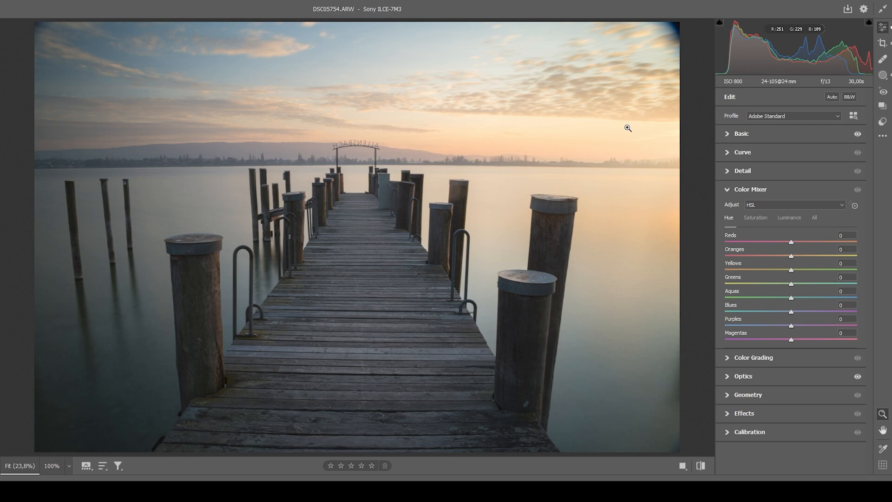
mouse_move(791, 272)
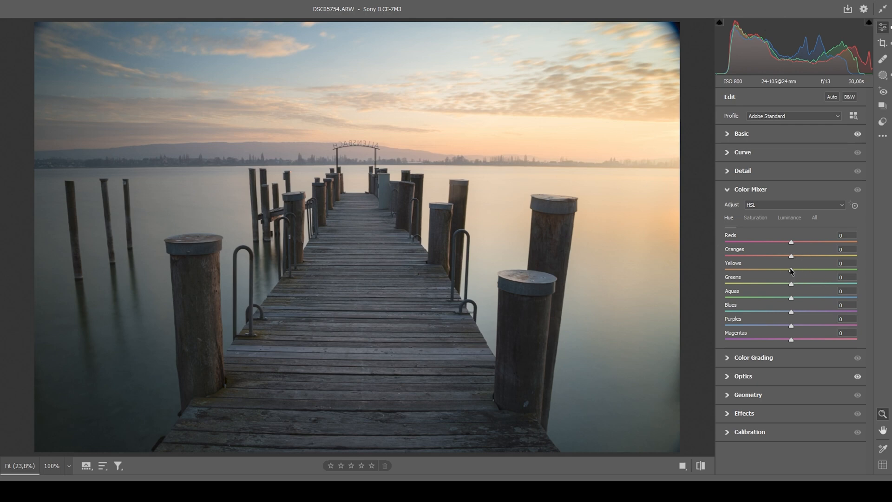
drag(791, 270, 790, 270)
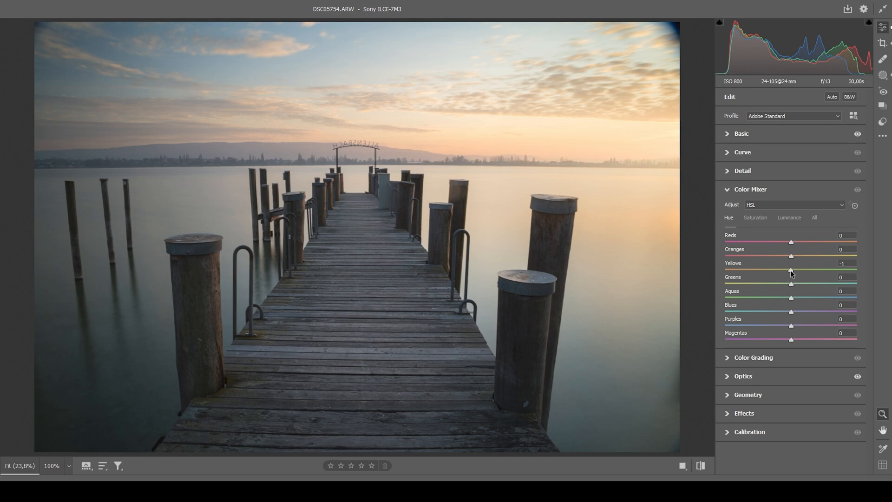
drag(790, 270, 783, 271)
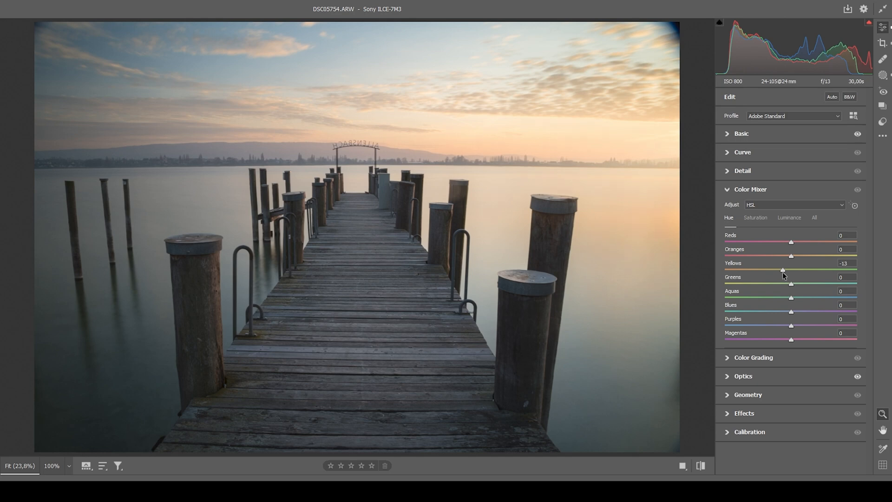
drag(782, 269, 780, 270)
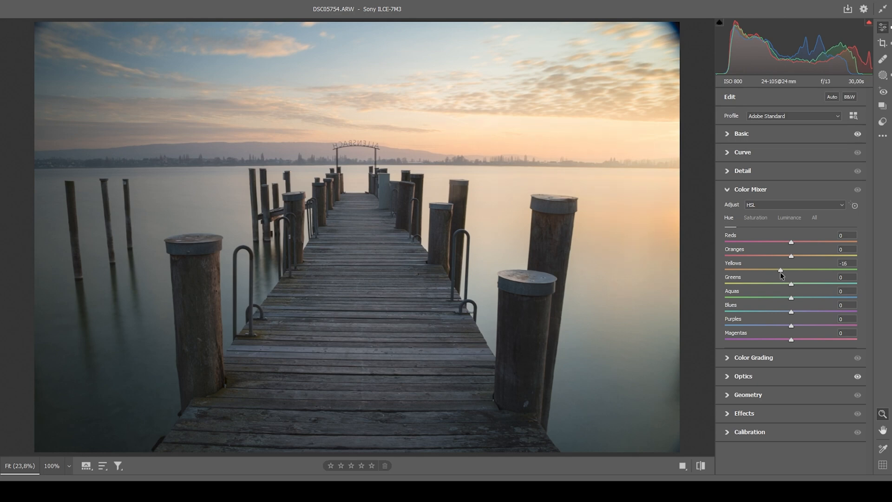
drag(781, 269, 780, 270)
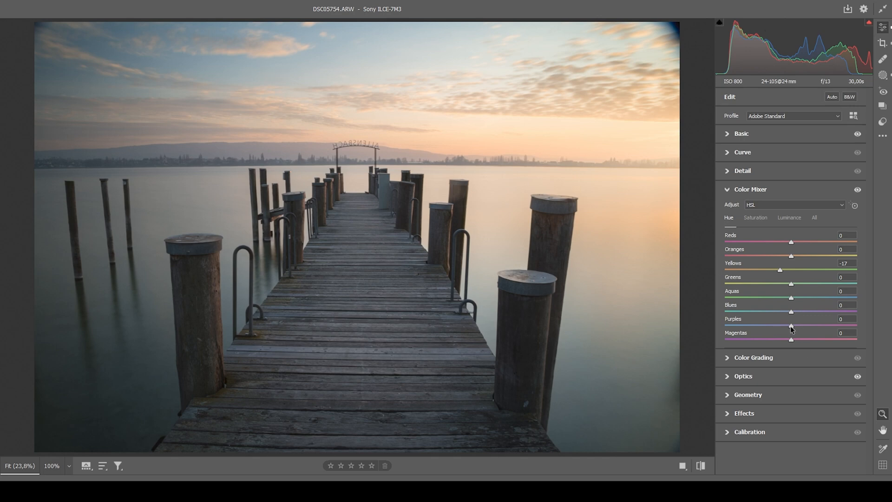
Step: Shift the purple hue to -21
drag(791, 324, 787, 325)
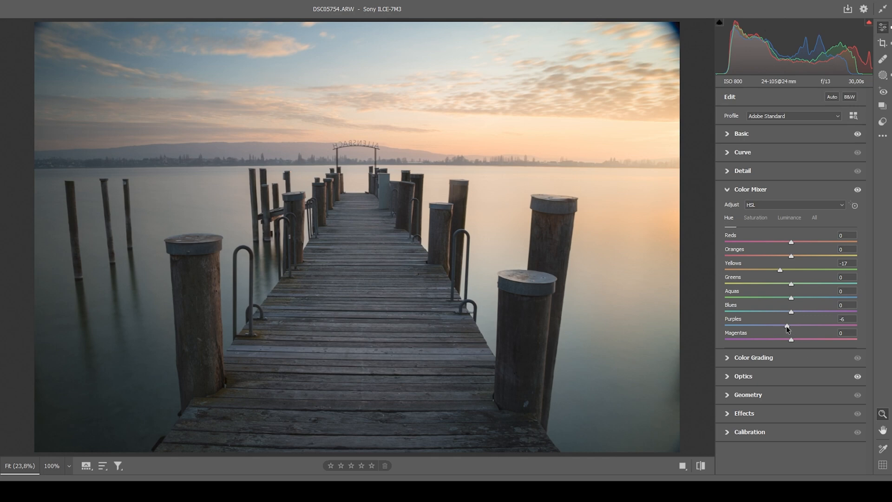
drag(788, 326, 783, 325)
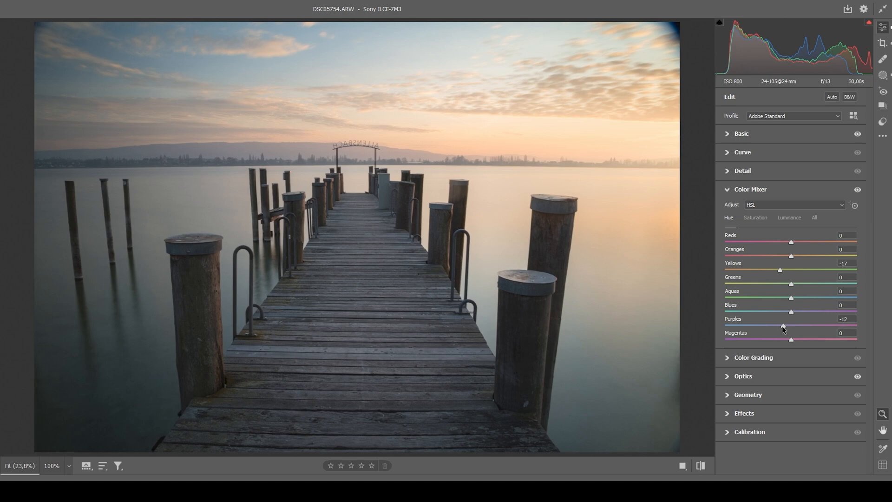
drag(783, 325, 779, 325)
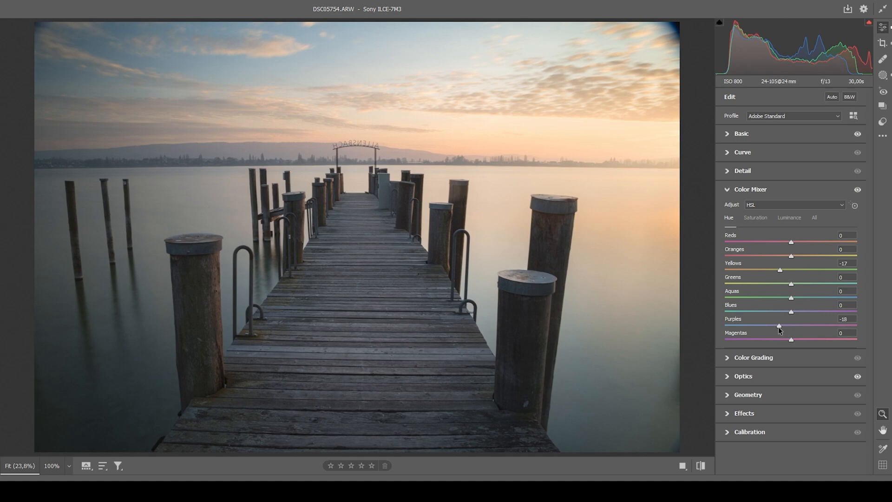
drag(780, 325, 776, 325)
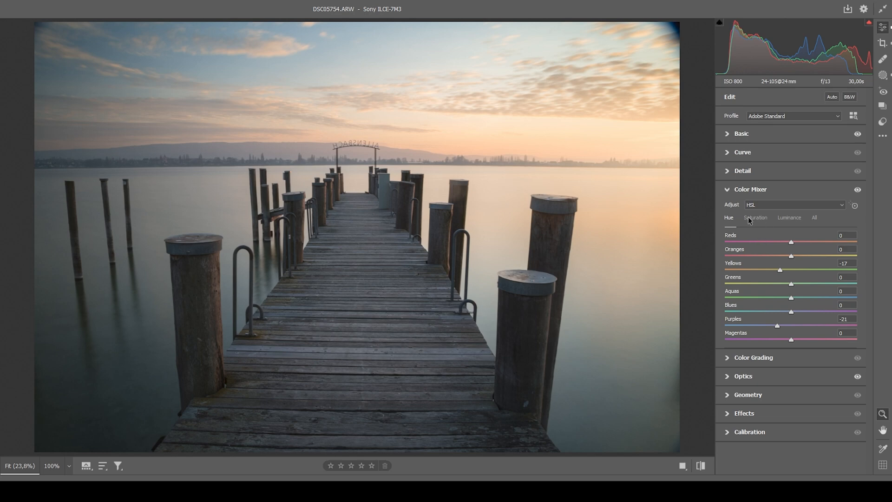
Step: Set orange saturation to +37 and blue saturation to +20, then collapse Color Mixer
click(755, 218)
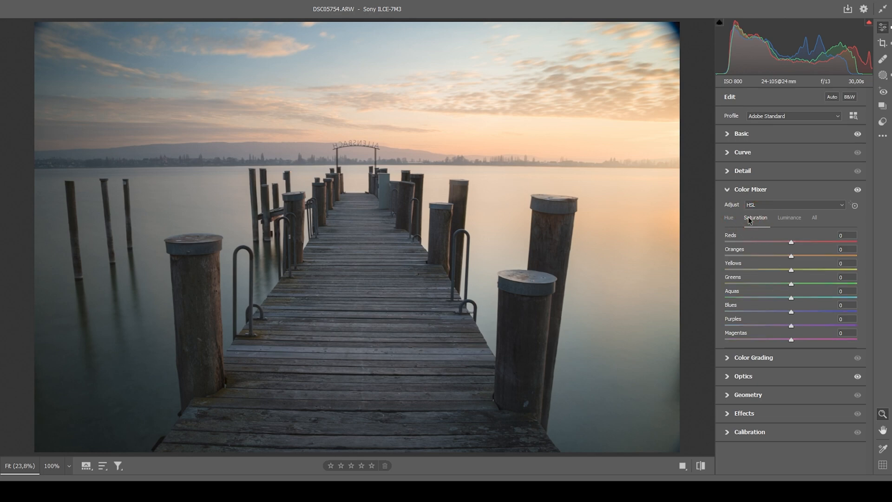
drag(790, 256, 802, 256)
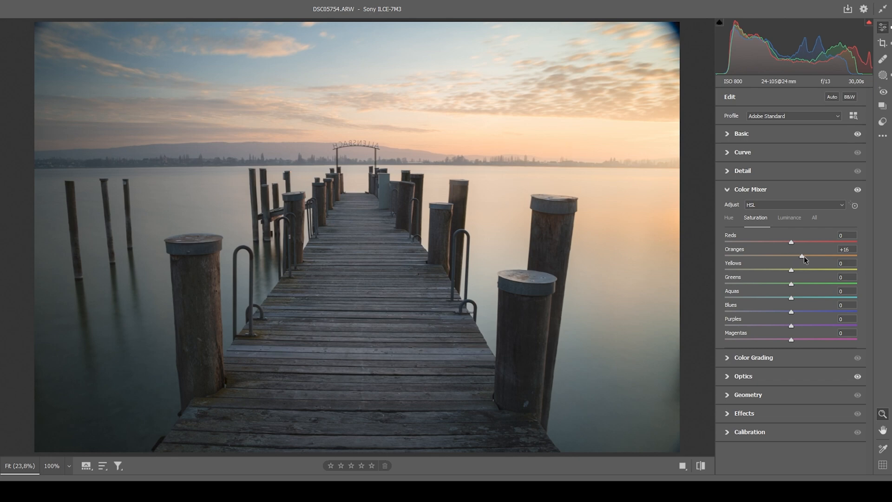
drag(800, 257, 810, 256)
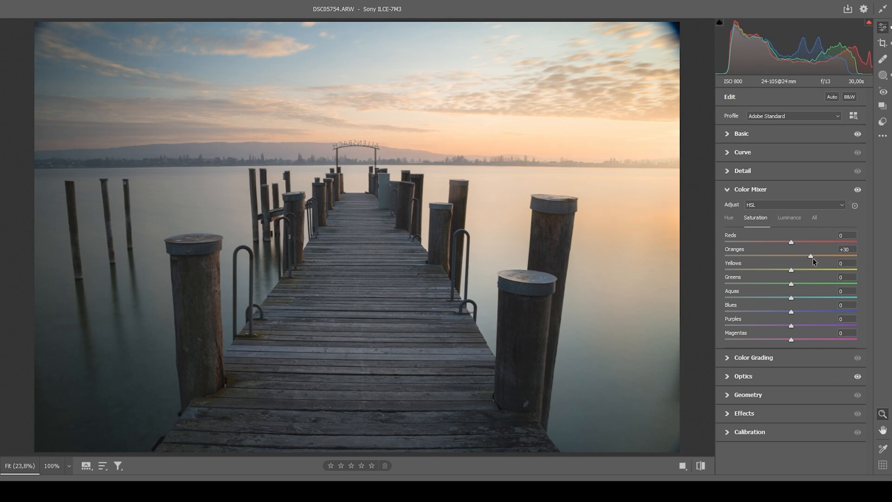
drag(810, 257, 815, 256)
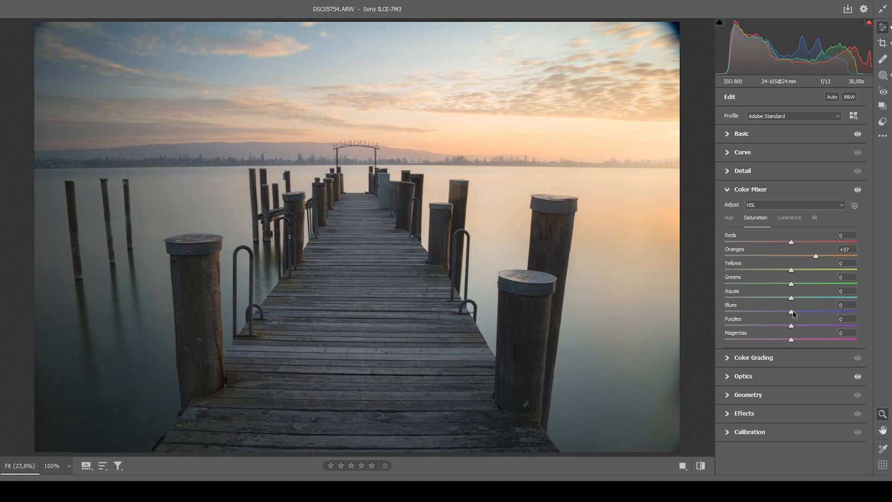
drag(791, 312, 804, 312)
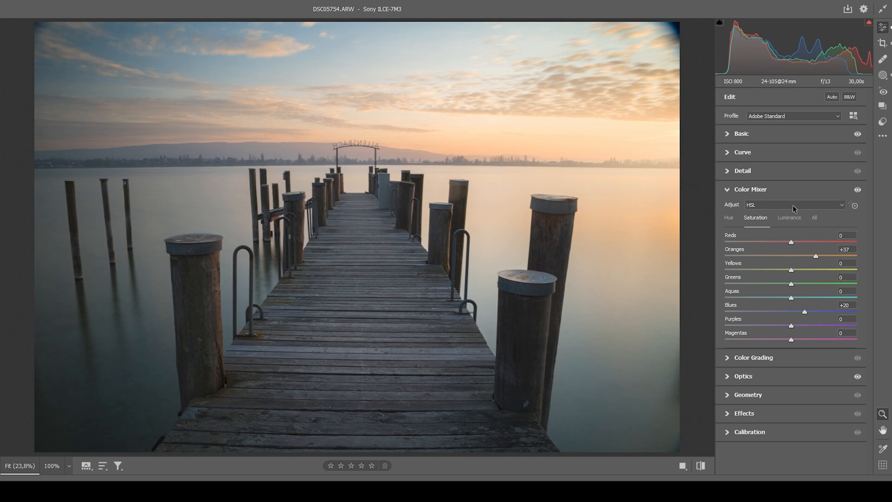
mouse_move(765, 190)
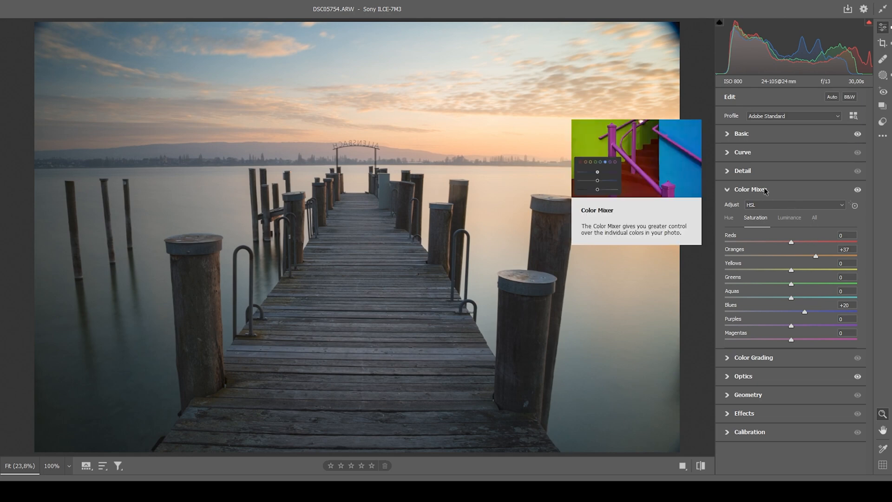
click(750, 189)
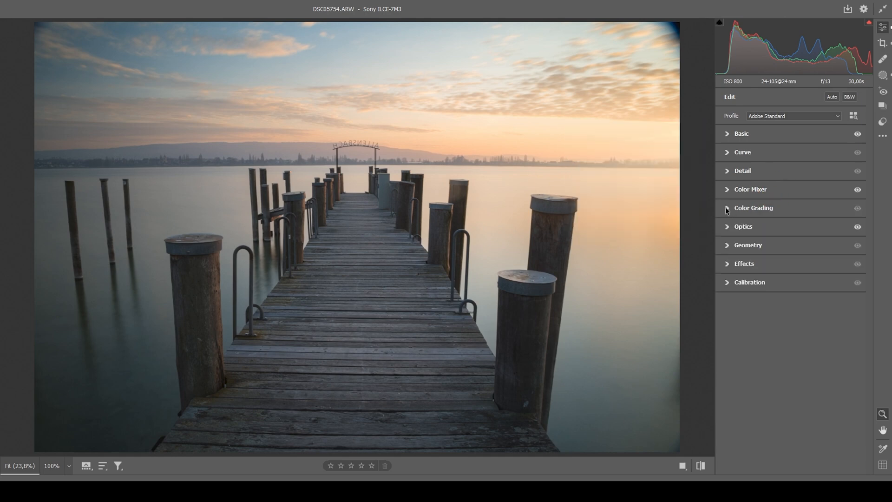
Step: In Color Grading Highlights, drag the wheel from blue to a saturated orange tint
click(753, 208)
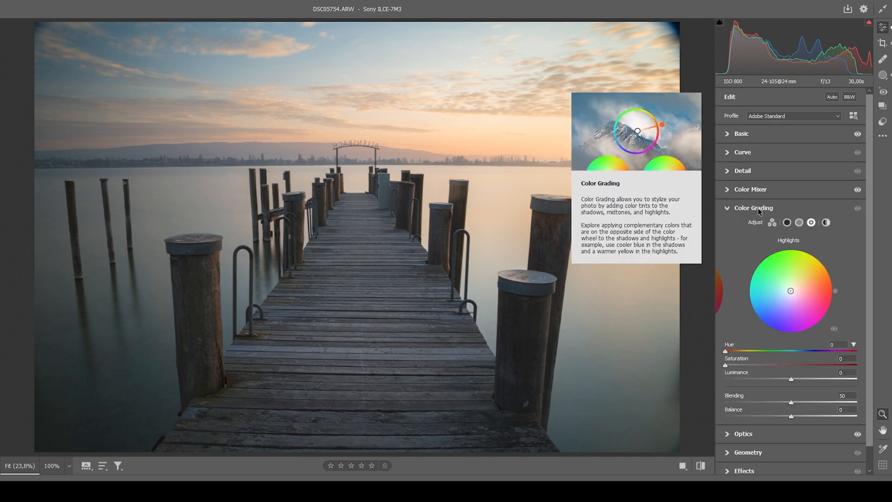
mouse_move(695, 252)
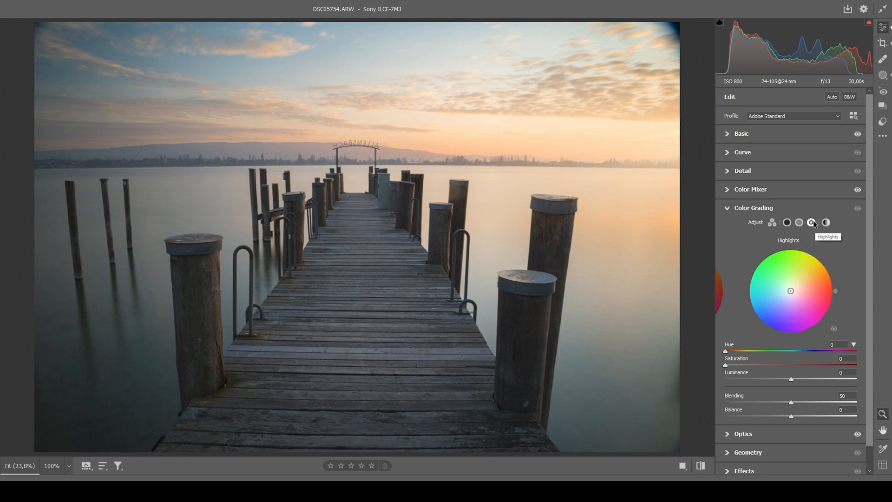
click(811, 222)
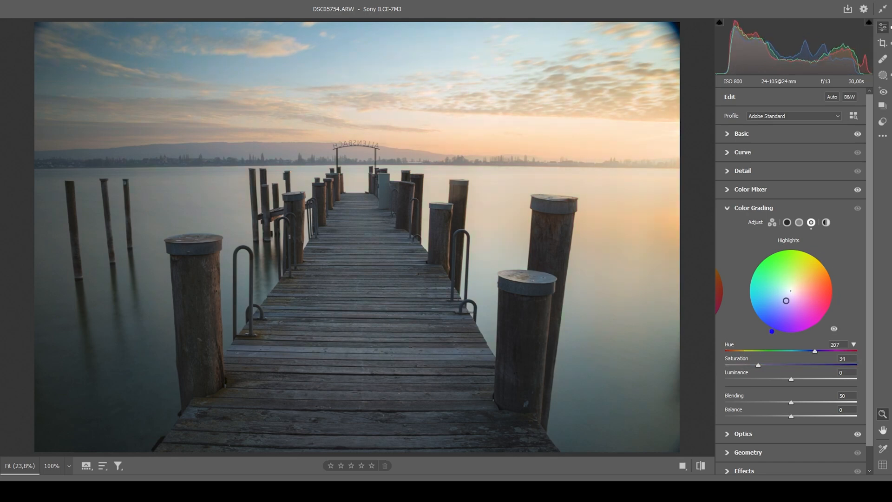
drag(786, 300, 816, 278)
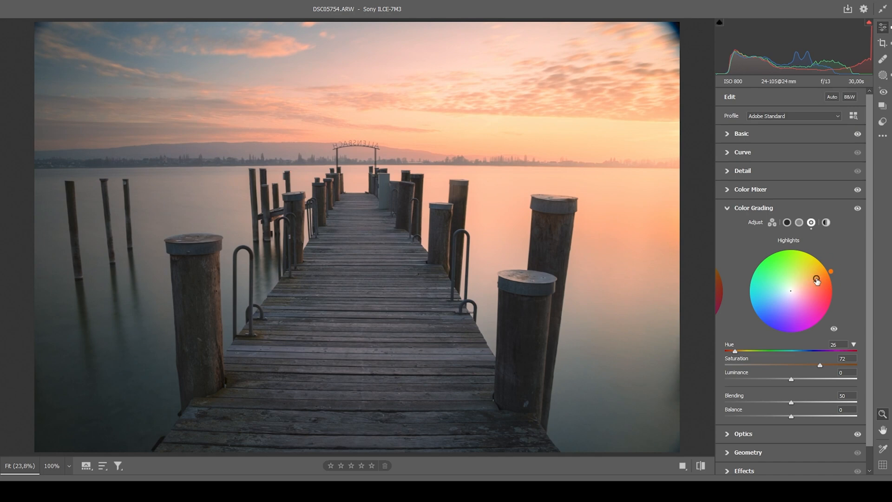
drag(816, 279, 790, 291)
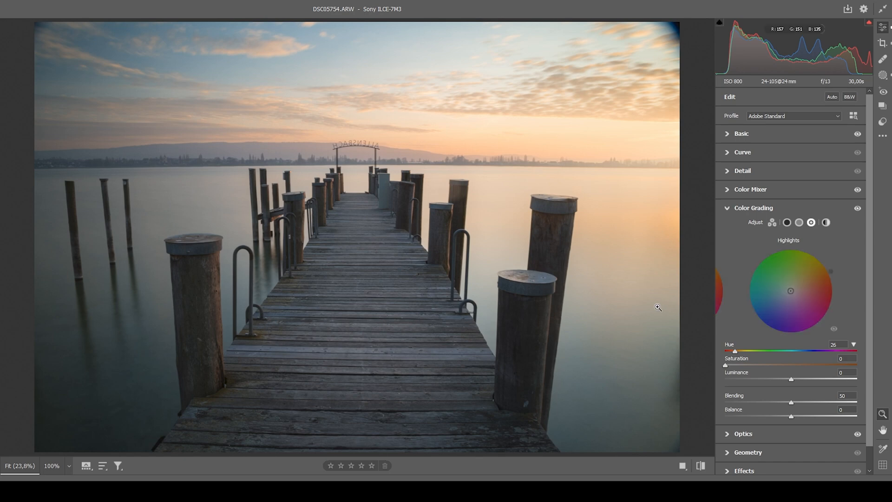
Step: Fine-tune the highlight hue slider to 34
drag(734, 351, 732, 351)
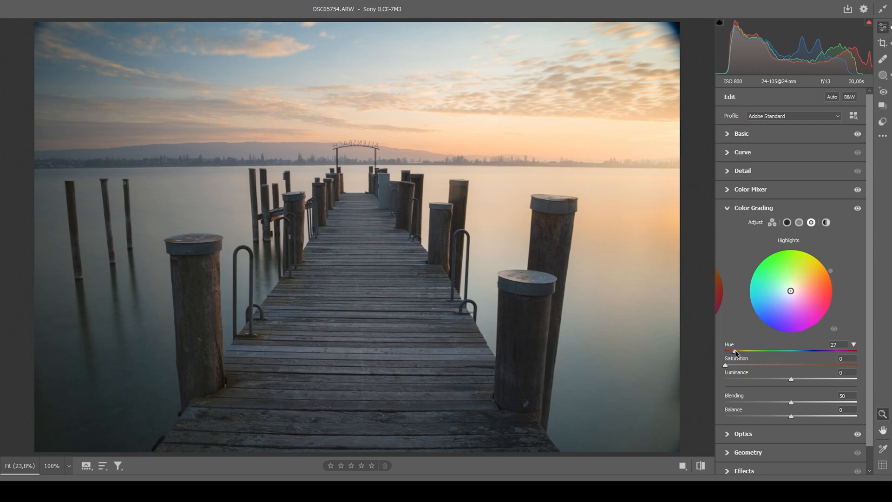
drag(738, 352, 732, 352)
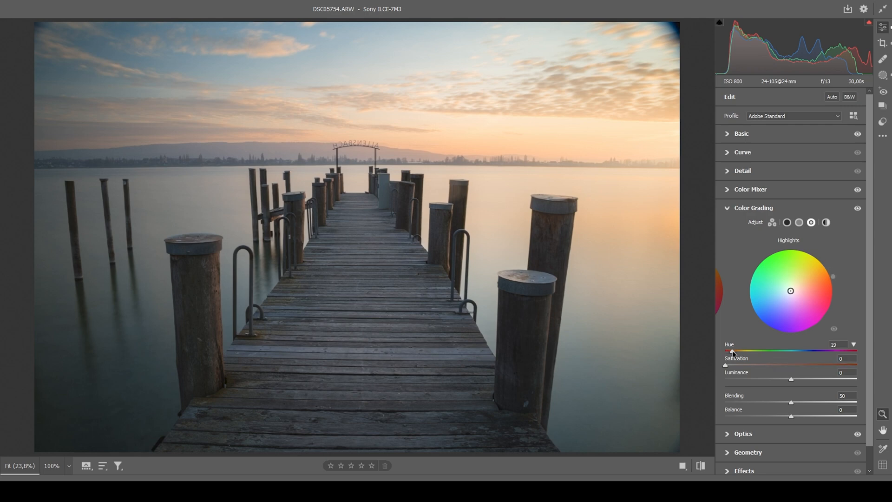
drag(732, 352, 738, 352)
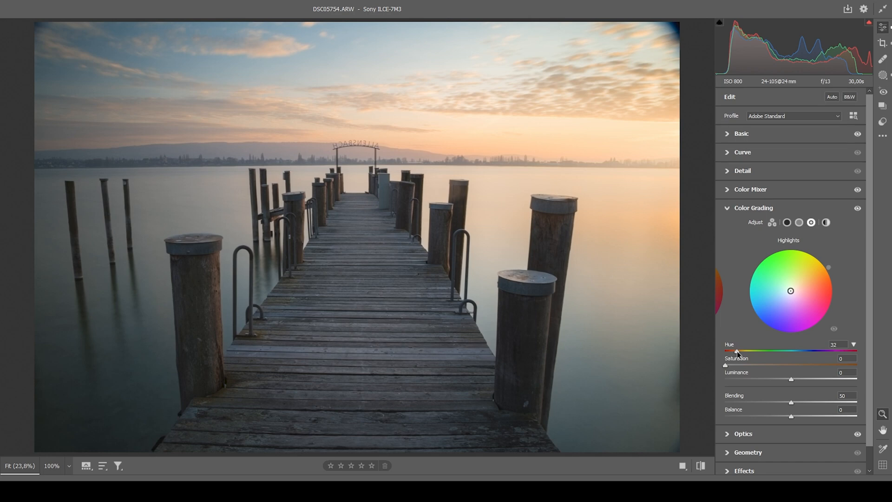
drag(737, 351, 732, 351)
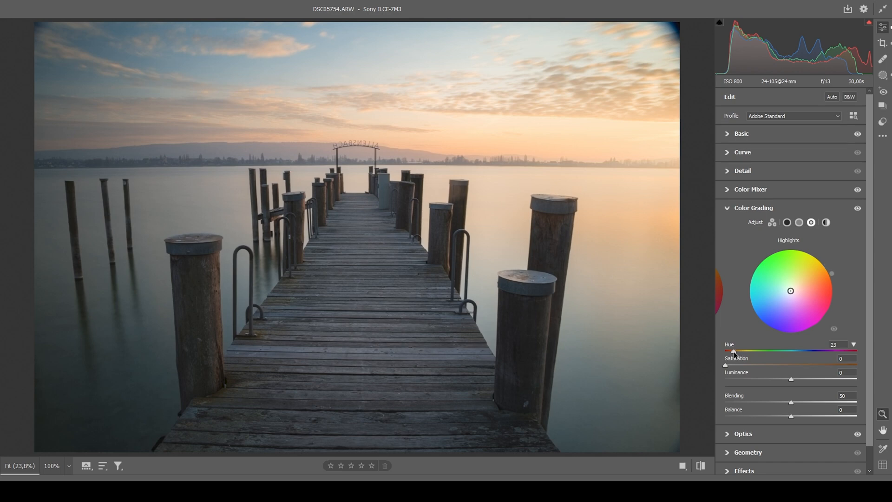
drag(732, 352, 735, 352)
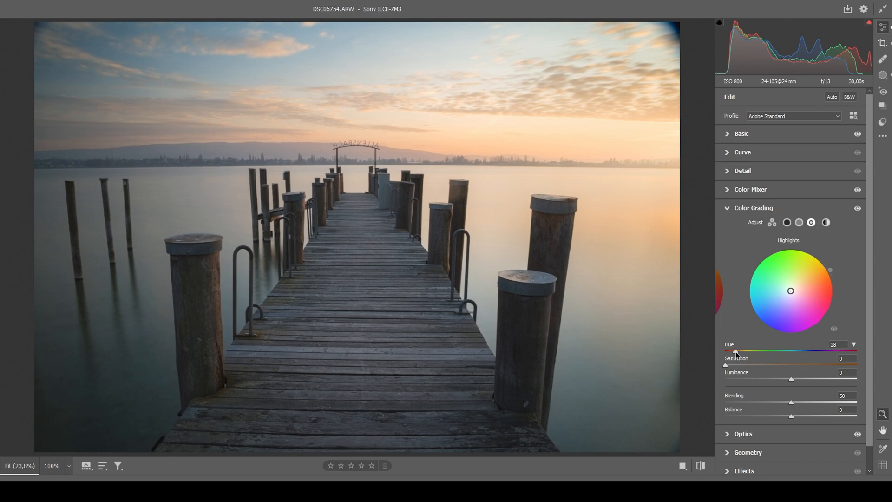
drag(734, 352, 738, 351)
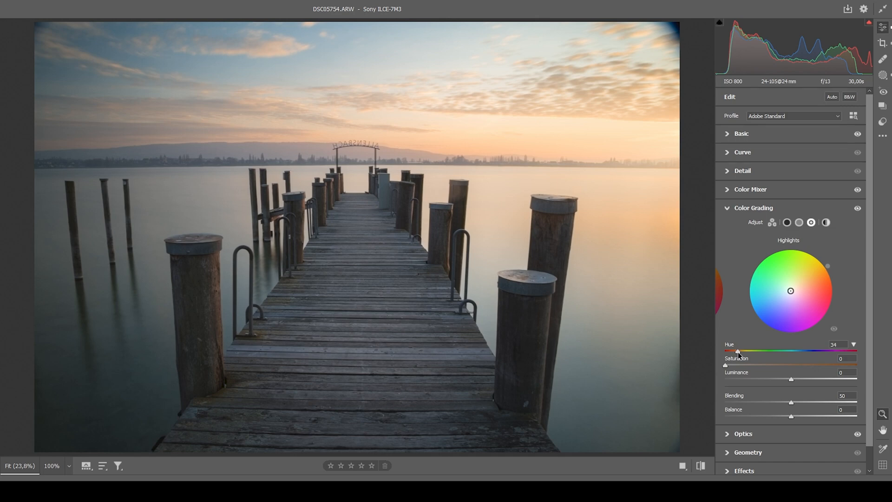
mouse_move(798, 291)
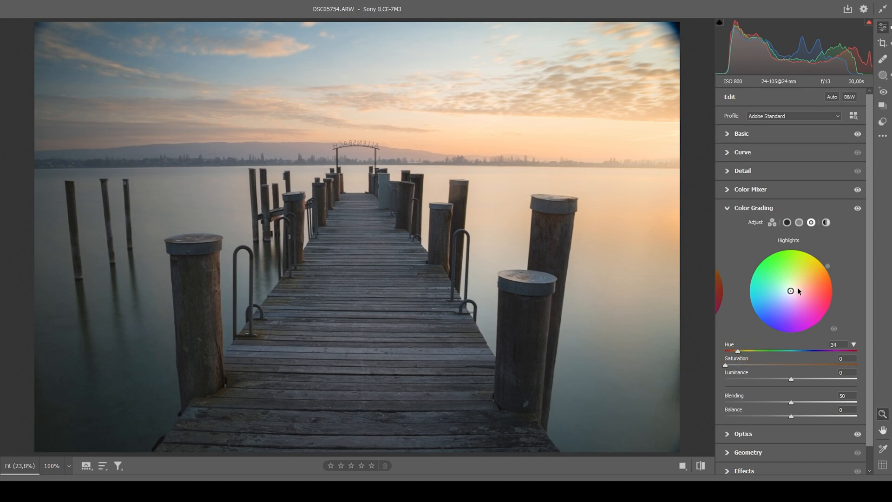
mouse_move(732, 370)
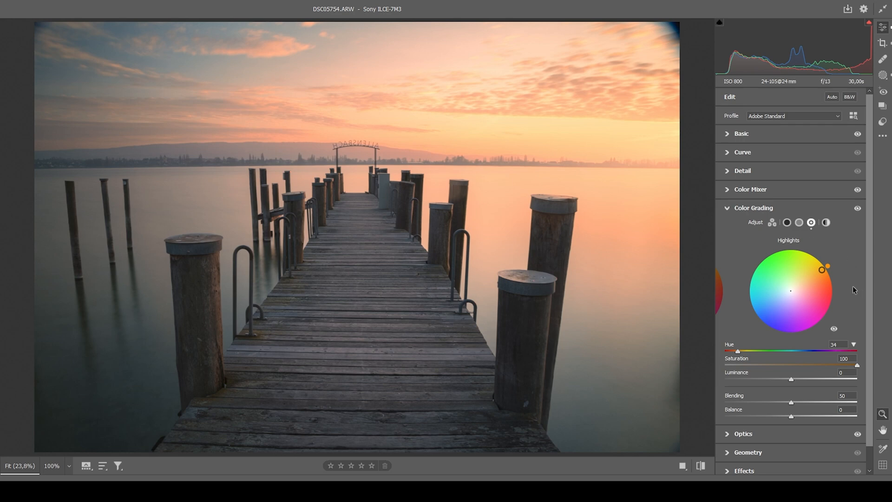
mouse_move(812, 244)
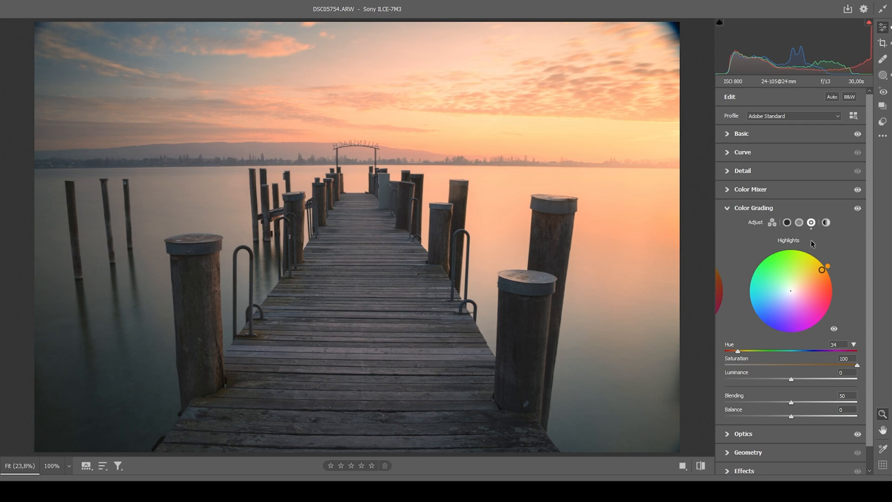
mouse_move(799, 222)
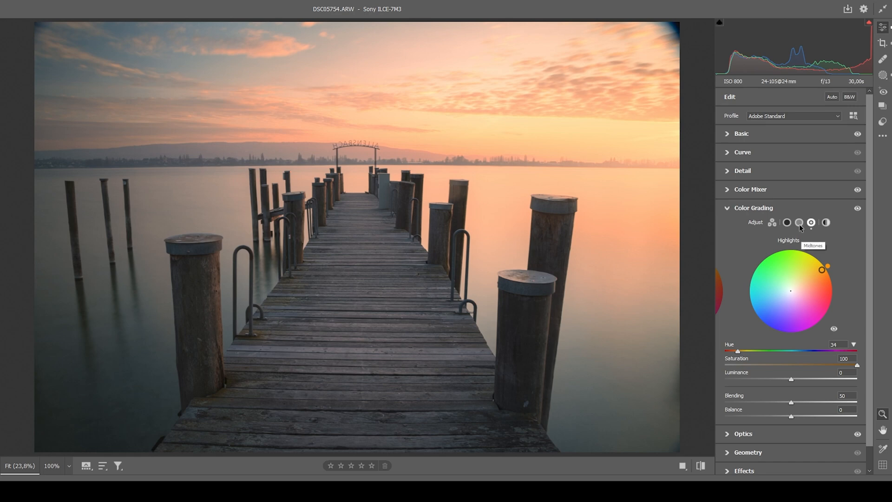
Step: Try a warm orange tint on the midtones
click(798, 222)
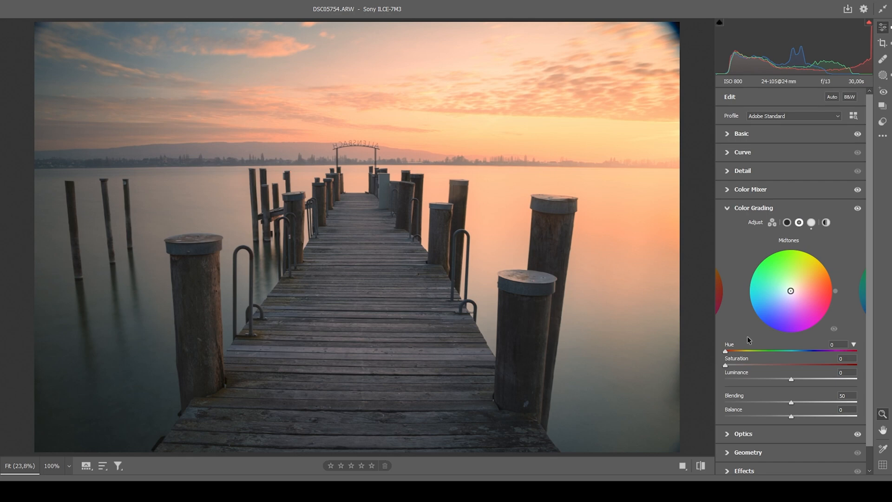
drag(725, 351, 737, 351)
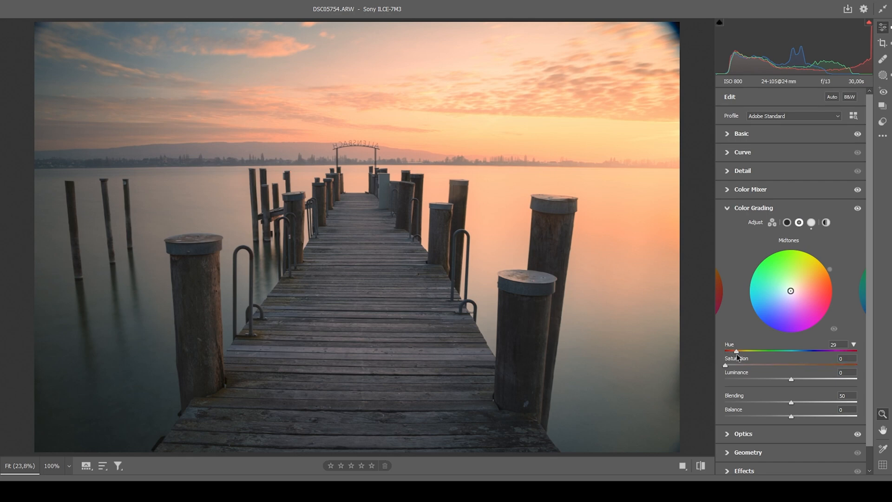
drag(790, 291, 801, 283)
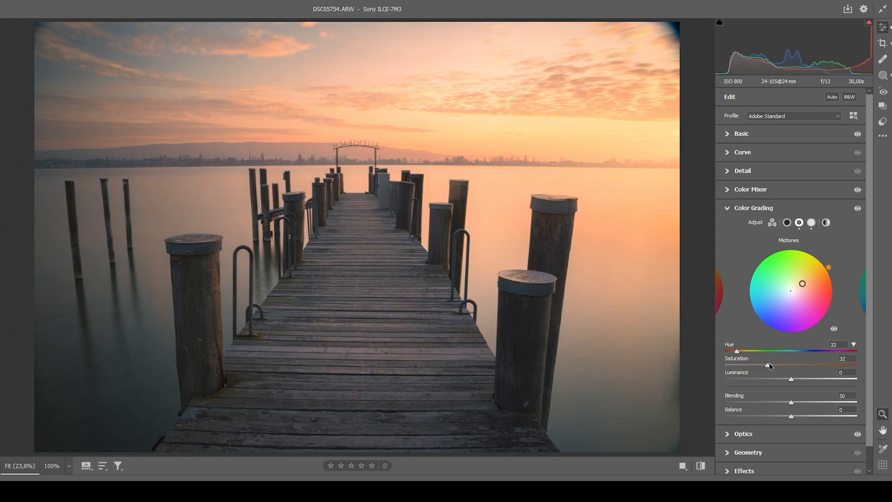
drag(771, 367, 777, 367)
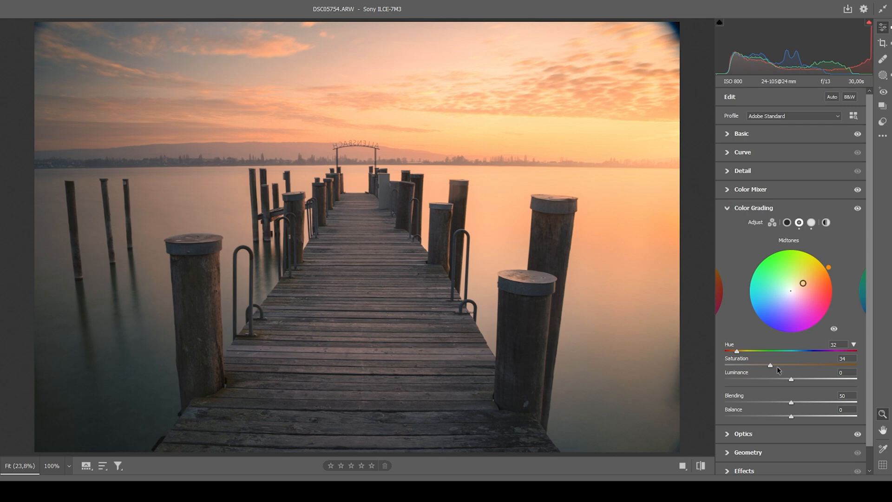
mouse_move(779, 368)
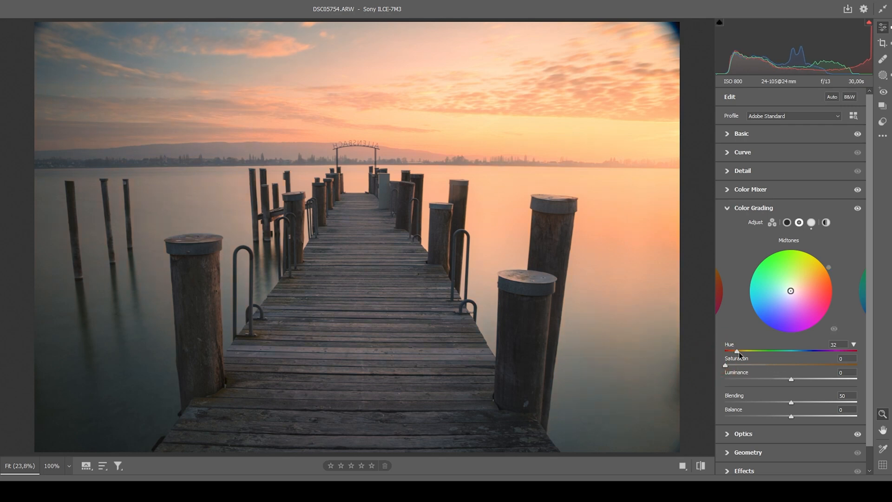
Step: Set the midtones to hue 215 and saturation 14, then select Shadows
drag(737, 352, 797, 351)
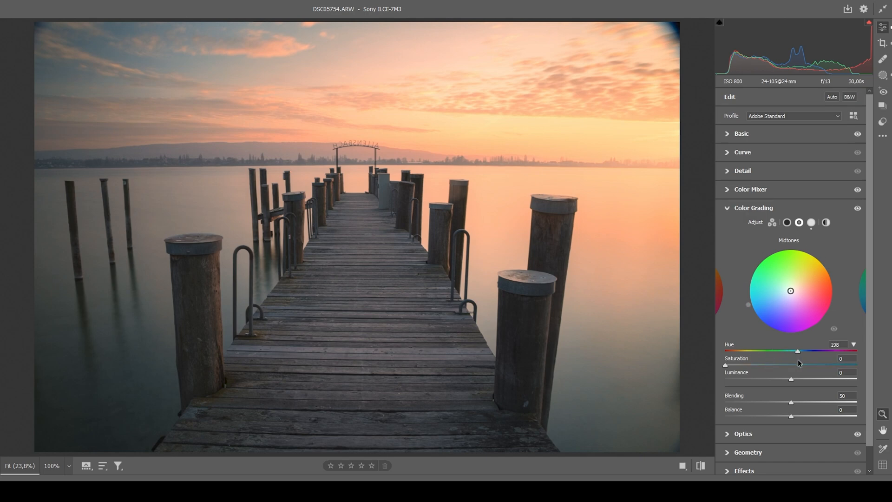
drag(796, 351, 804, 352)
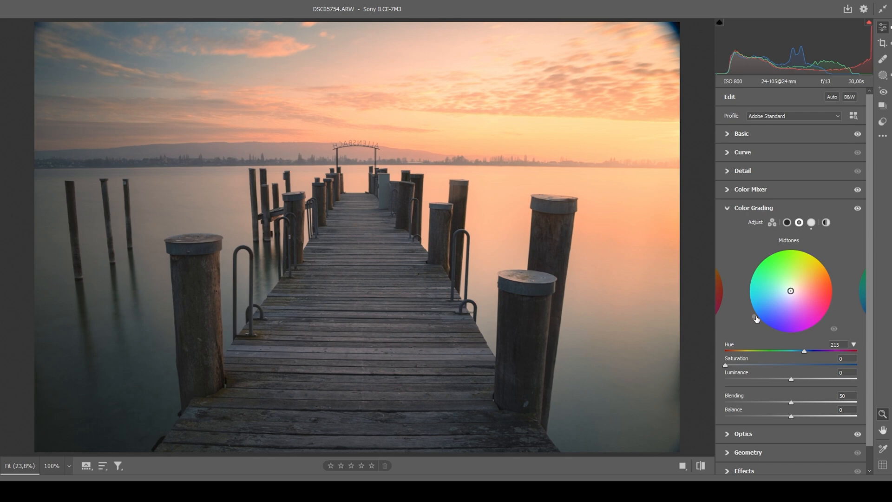
mouse_move(829, 255)
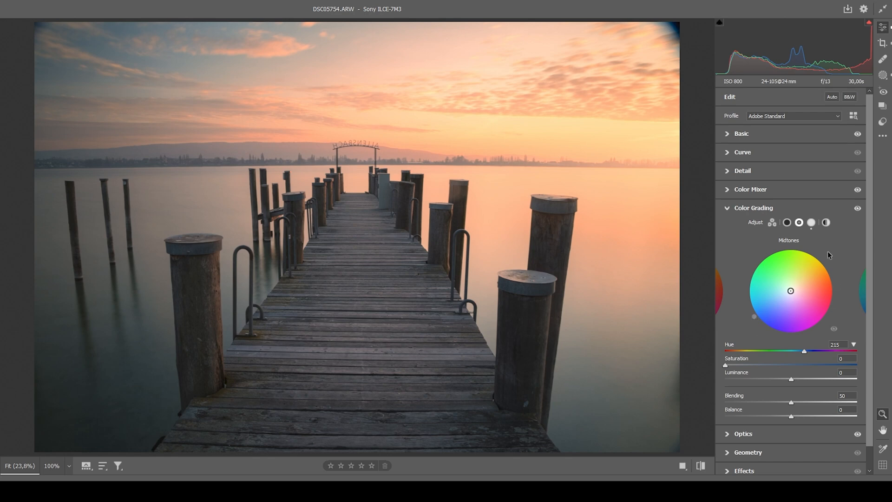
mouse_move(817, 273)
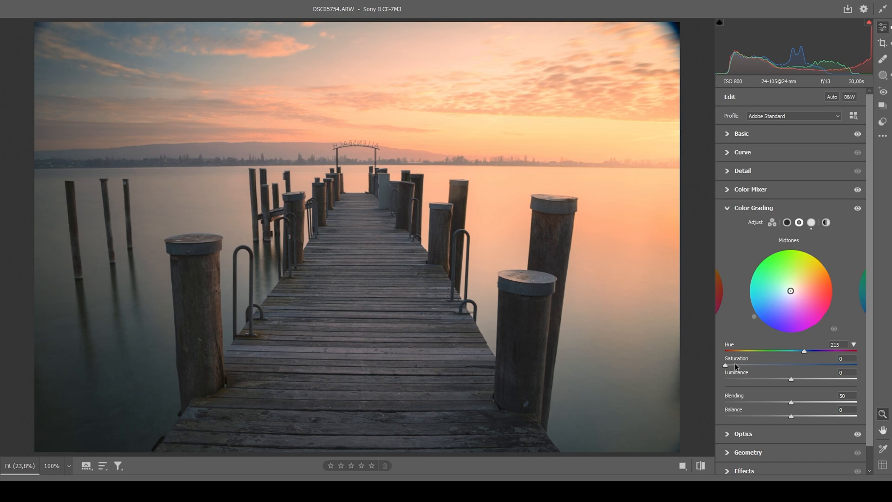
drag(726, 365, 731, 366)
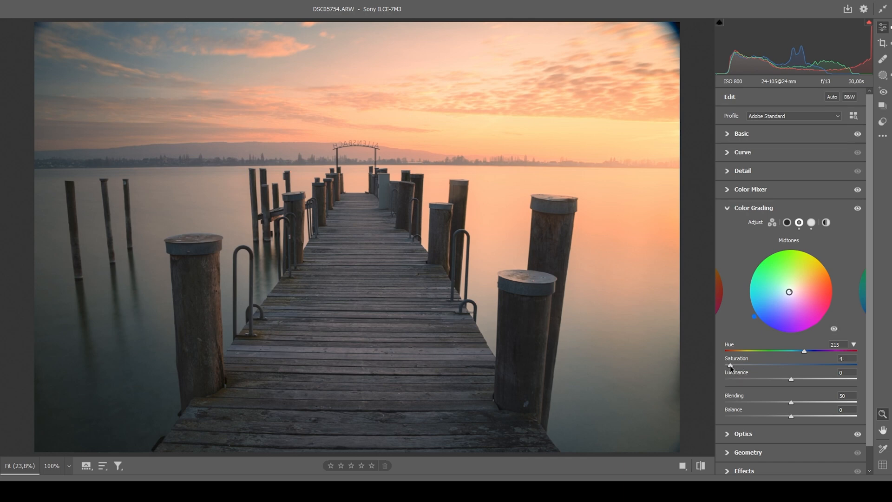
drag(731, 366, 741, 365)
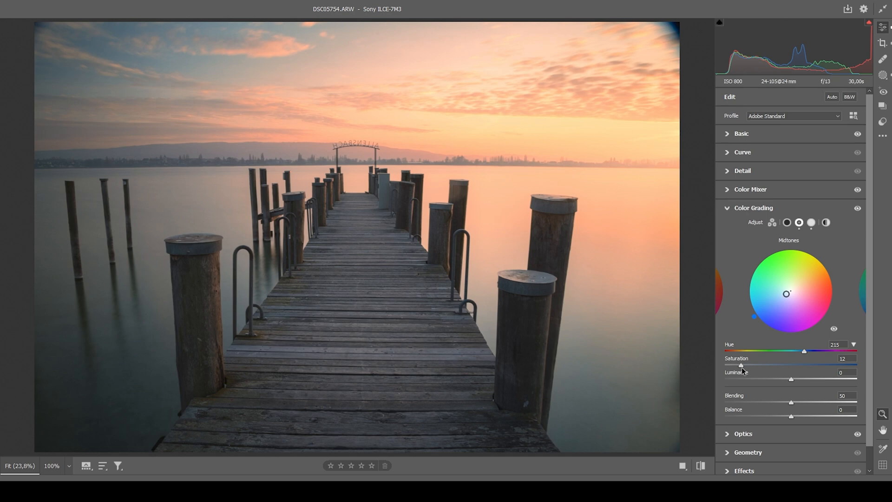
drag(740, 364, 744, 364)
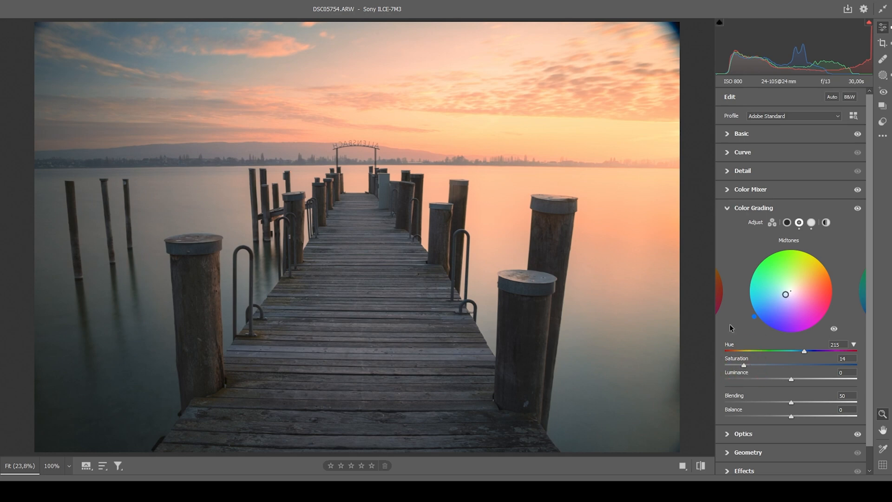
drag(743, 365, 785, 365)
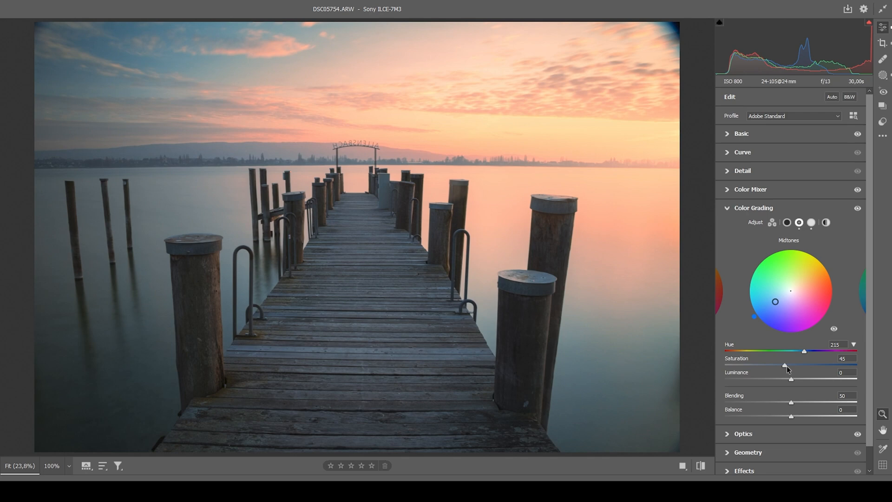
drag(786, 366, 749, 366)
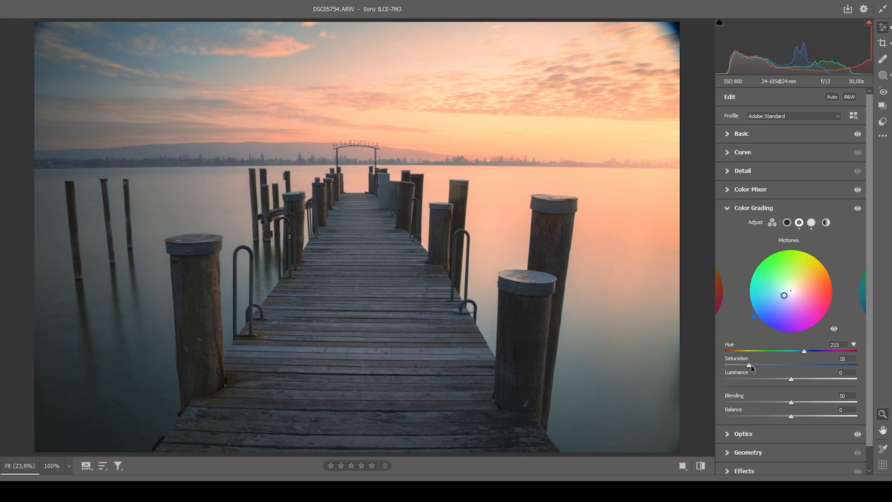
drag(750, 365, 746, 365)
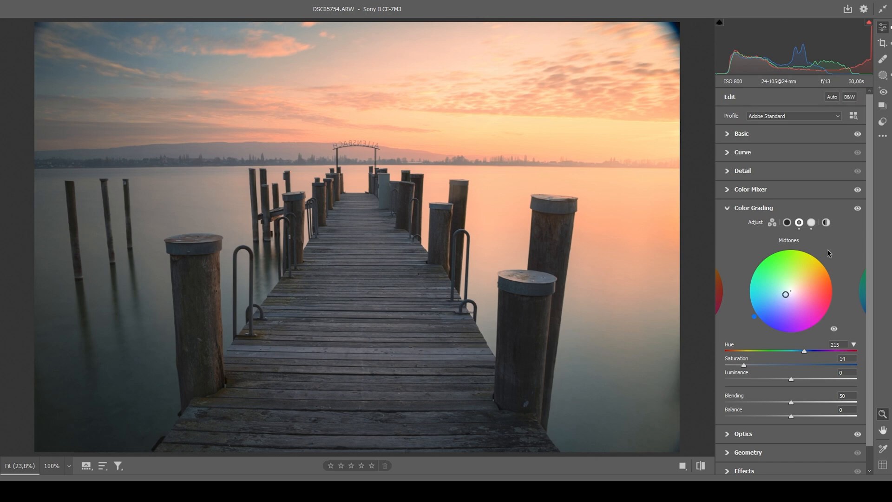
mouse_move(787, 223)
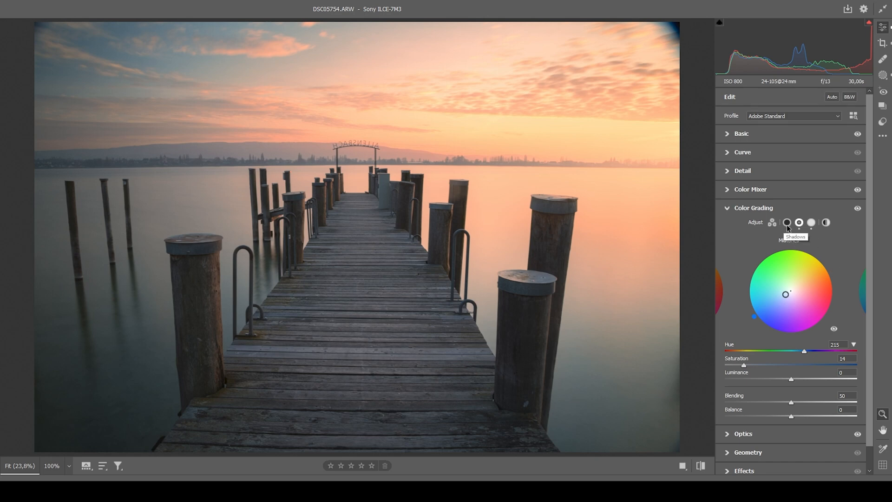
click(787, 223)
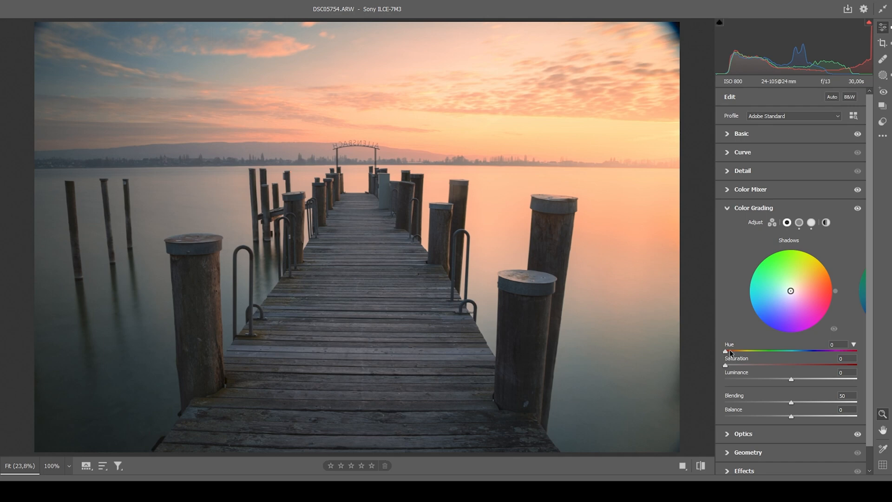
Step: Tint shadows at hue 222, saturation 7, compare, and collapse Color Grading
drag(725, 352, 810, 351)
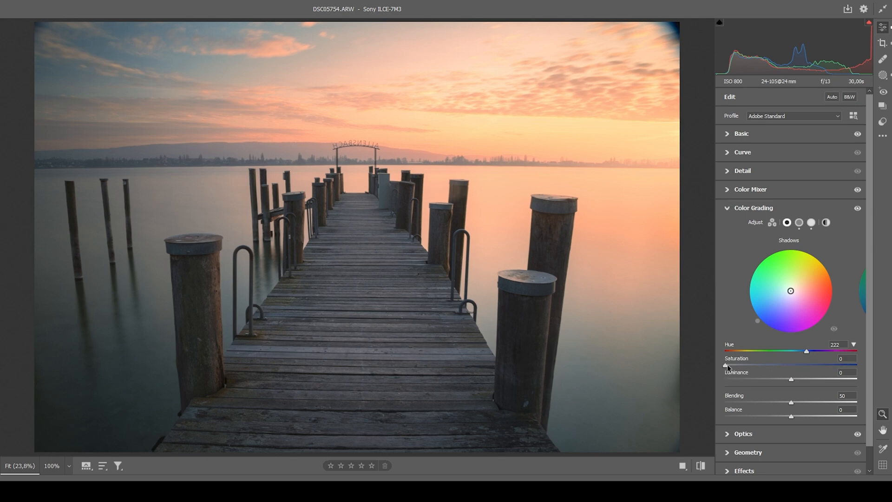
drag(725, 365, 733, 366)
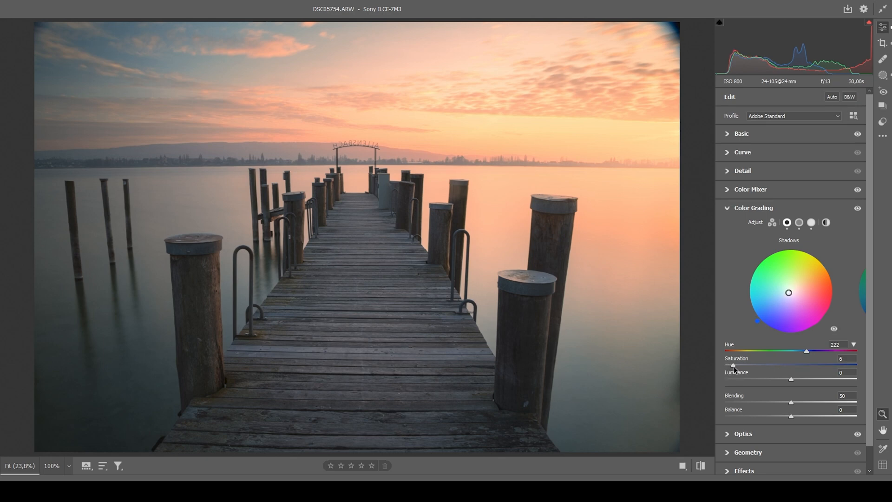
drag(731, 365, 734, 366)
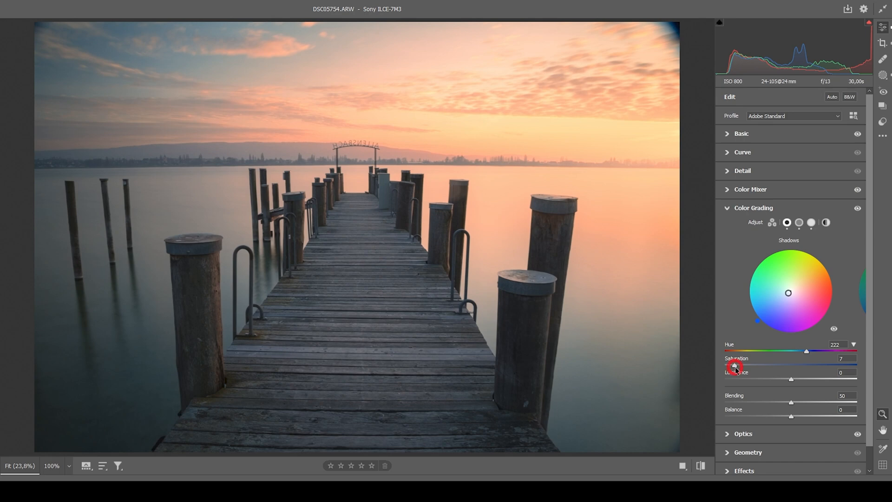
mouse_move(858, 207)
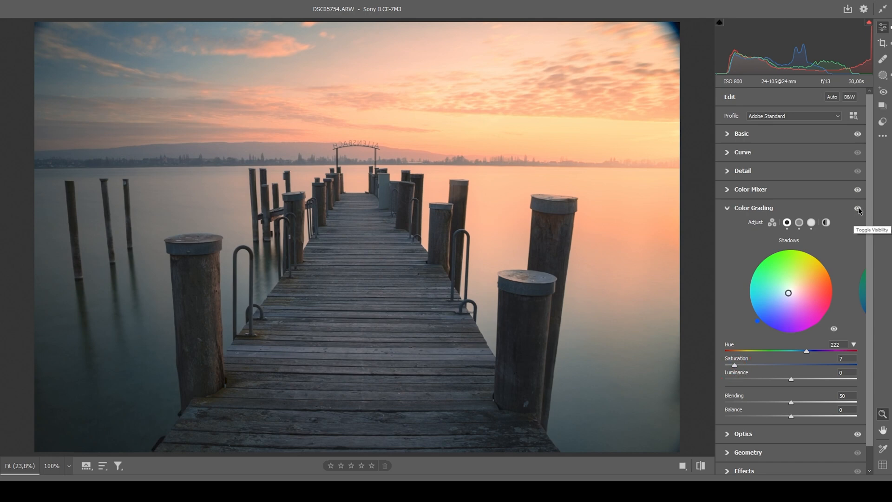
click(859, 208)
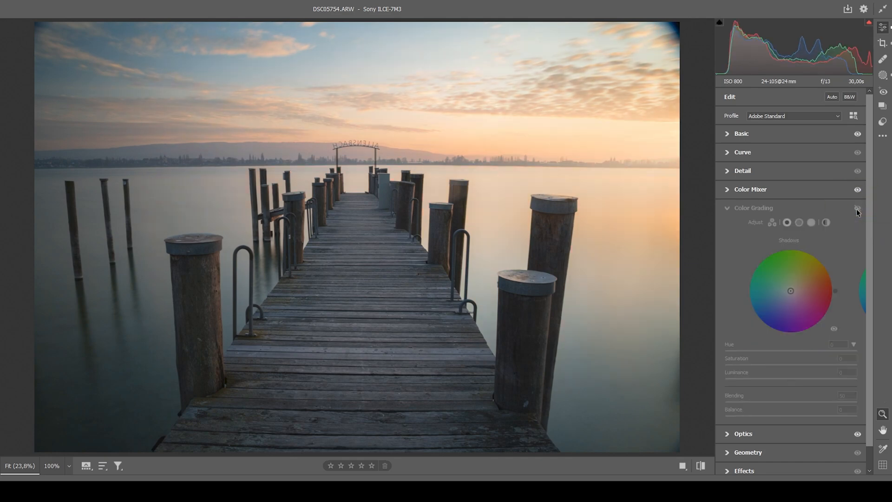
drag(790, 290, 788, 291)
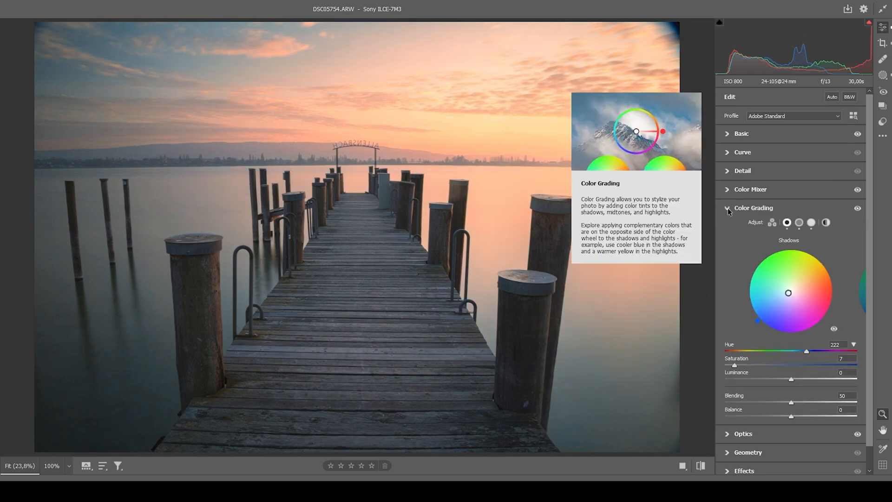
click(727, 207)
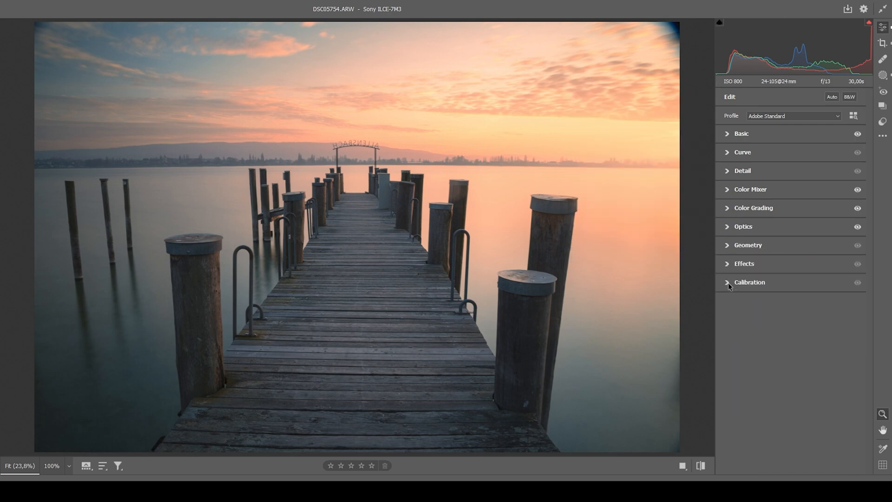
Step: Set the Calibration blue primary to hue -9 and saturation +49, compare, then collapse
click(750, 282)
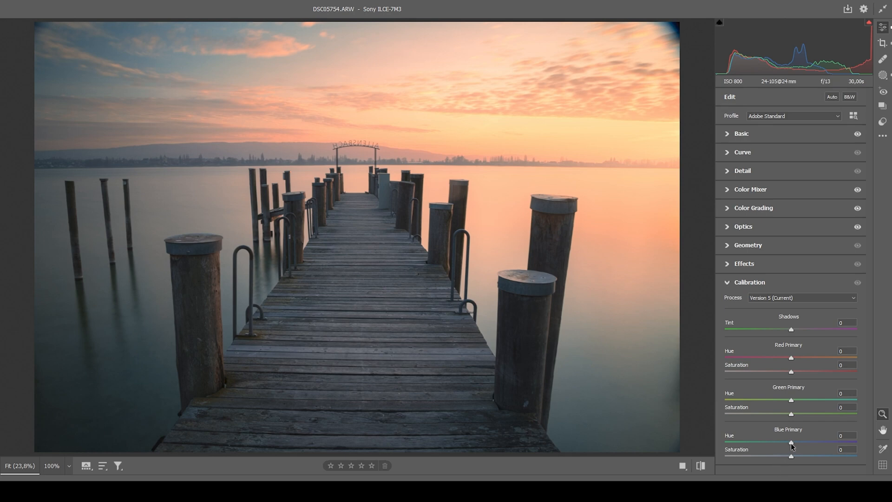
drag(791, 442, 781, 442)
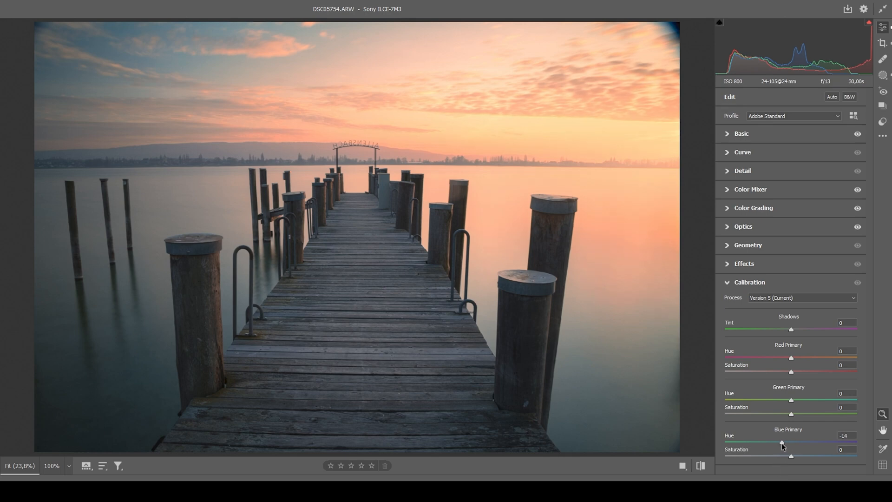
drag(783, 443, 785, 442)
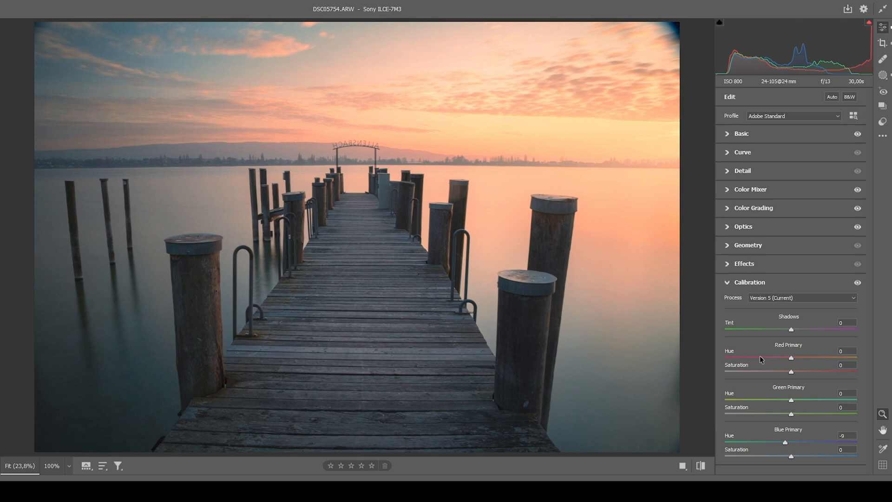
mouse_move(285, 103)
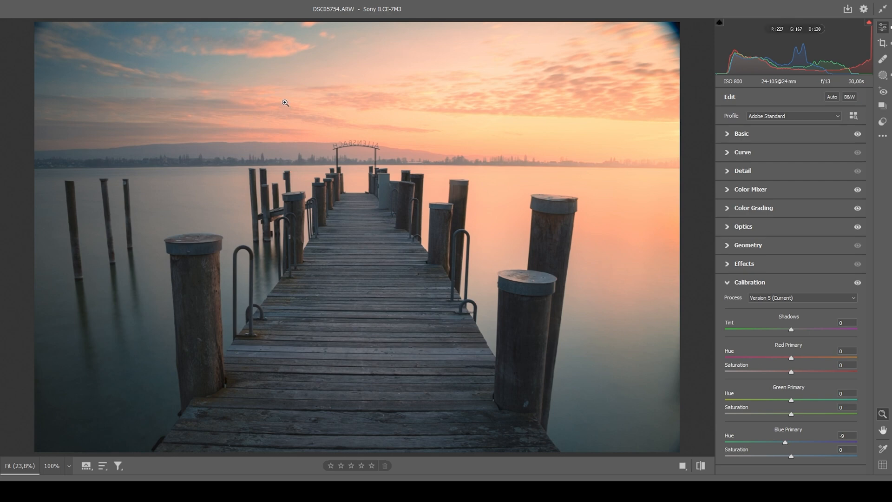
mouse_move(735, 342)
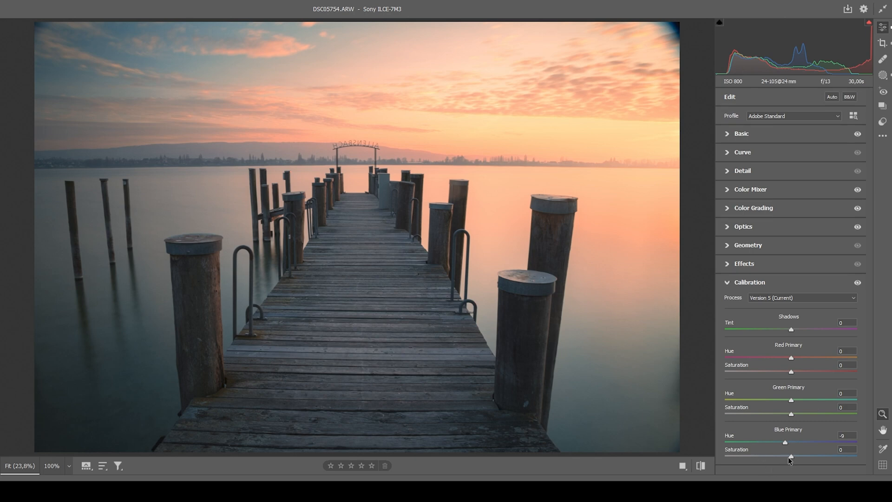
drag(790, 456, 806, 456)
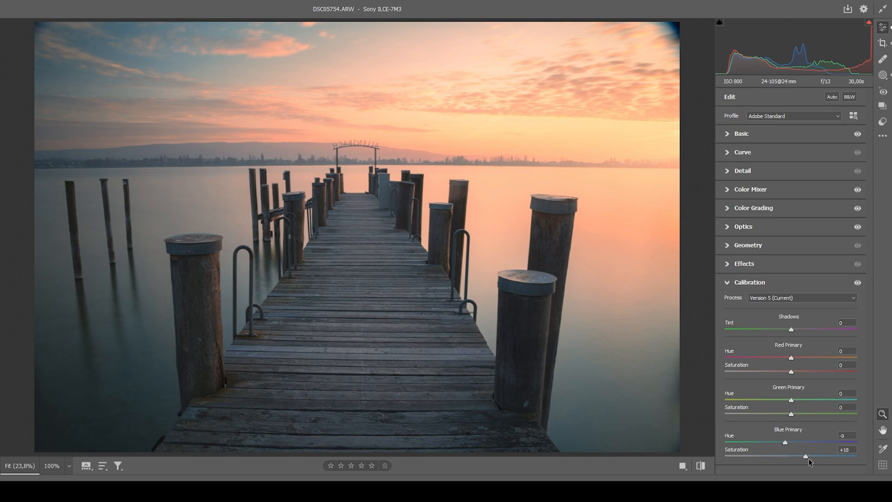
drag(805, 456, 828, 456)
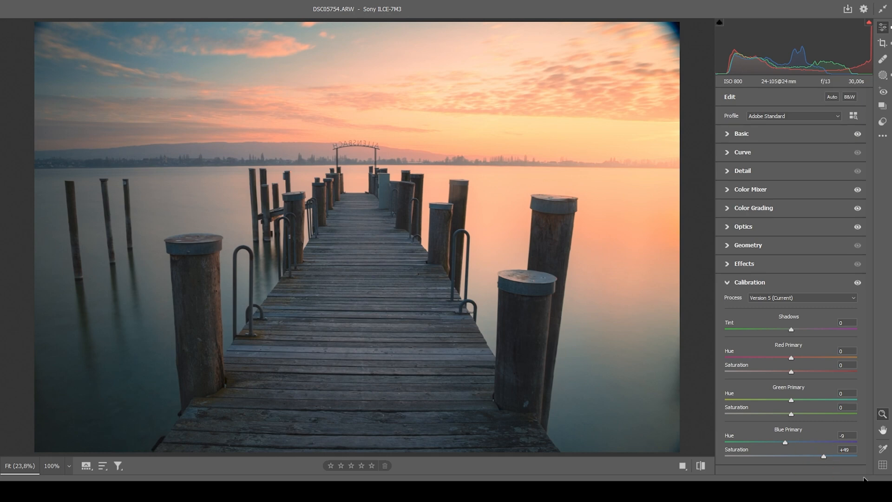
mouse_move(857, 283)
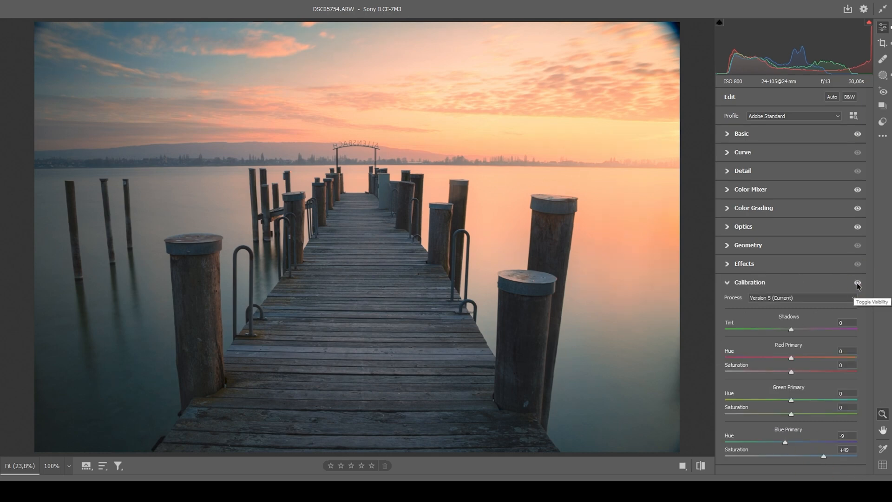
click(857, 283)
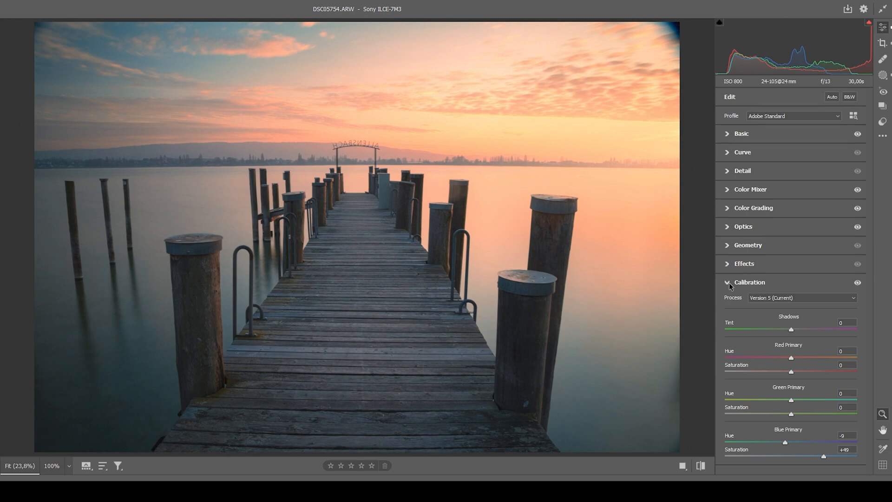
click(727, 283)
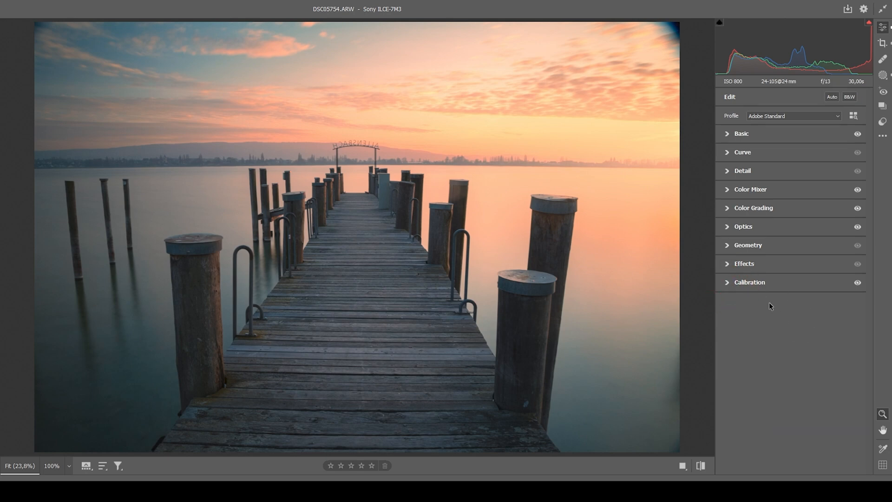
mouse_move(760, 270)
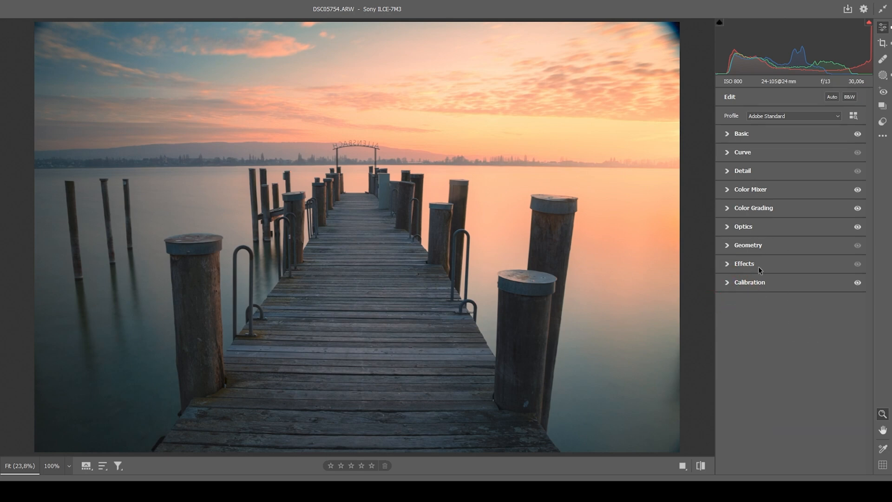
Step: In Detail, set sharpening radius to 0.5 and detail to 100
click(742, 171)
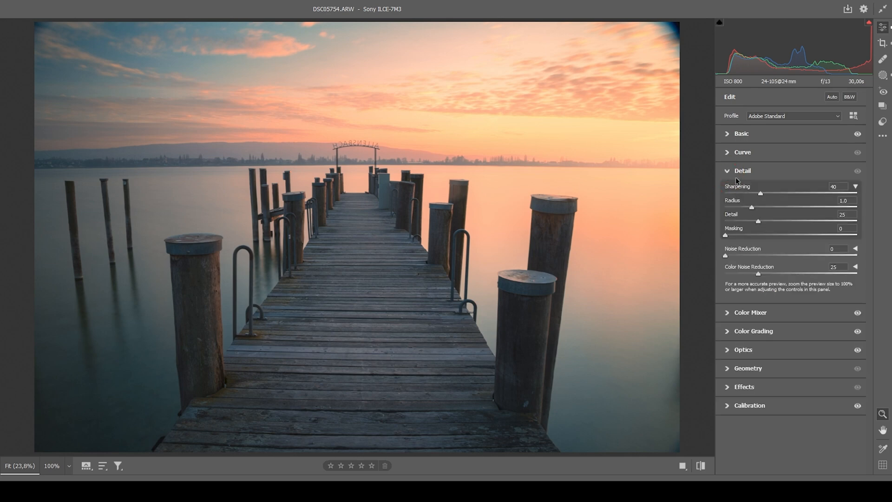
mouse_move(742, 208)
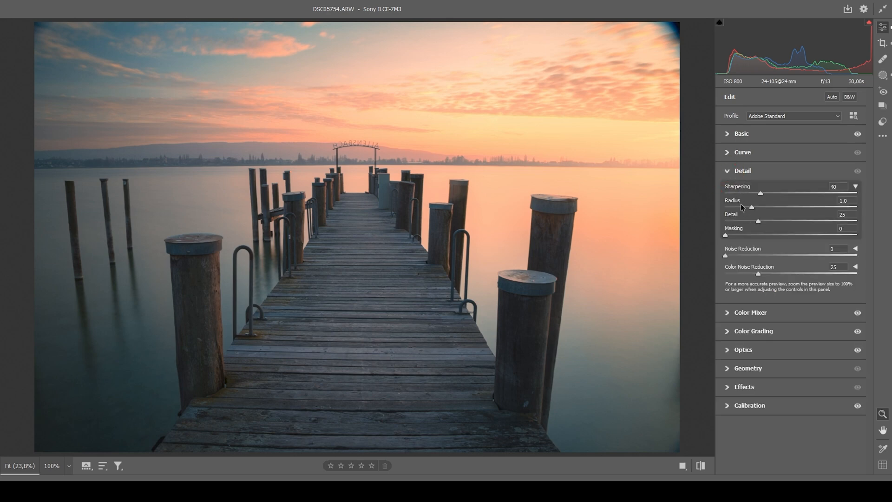
drag(765, 208, 751, 208)
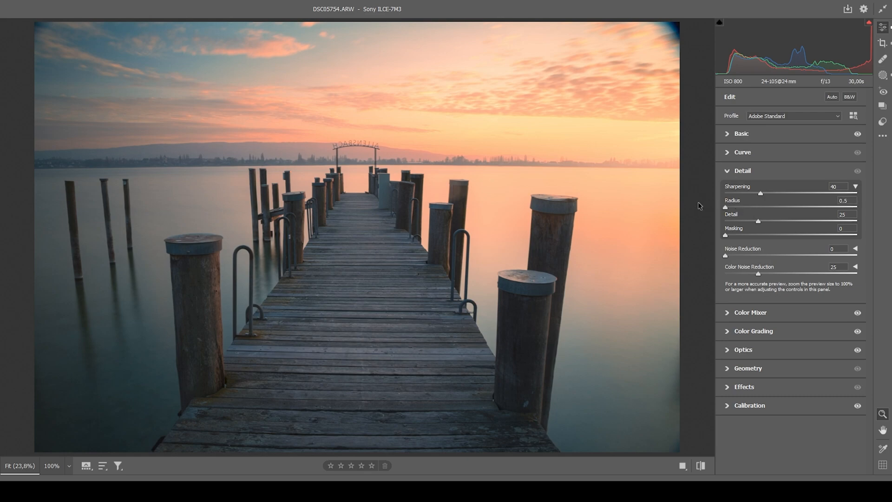
drag(758, 221, 856, 220)
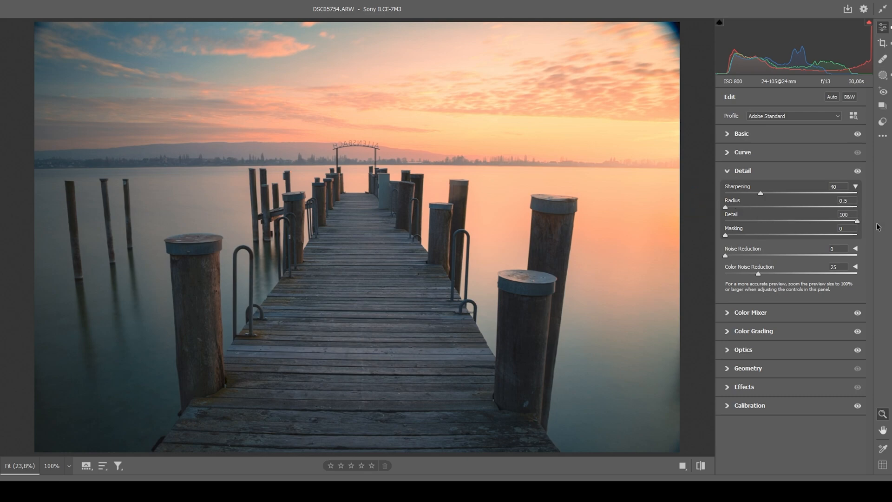
Step: Set sharpening masking to 71 and amount to 87, then preview the original
drag(727, 236, 739, 236)
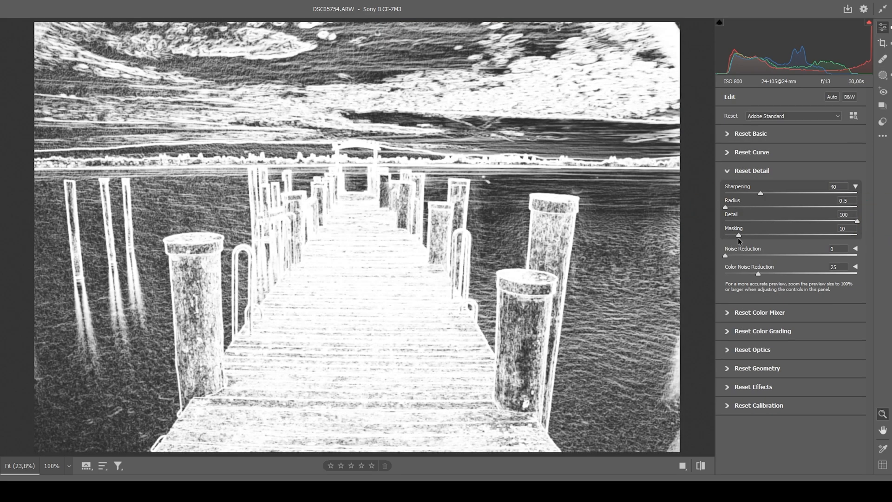
drag(739, 235, 772, 235)
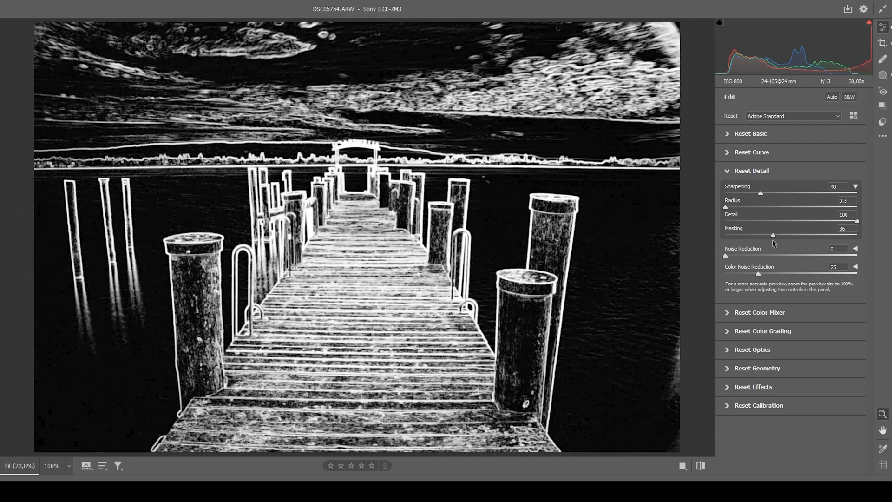
drag(773, 235, 810, 235)
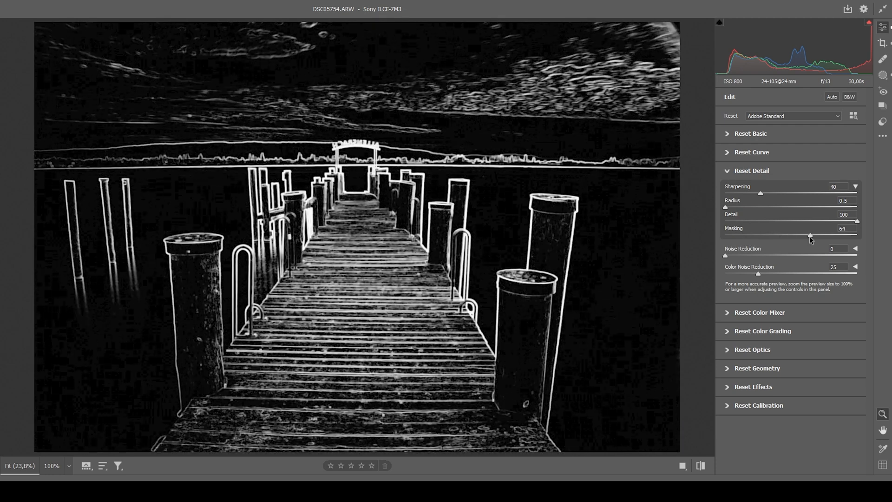
drag(825, 236, 830, 236)
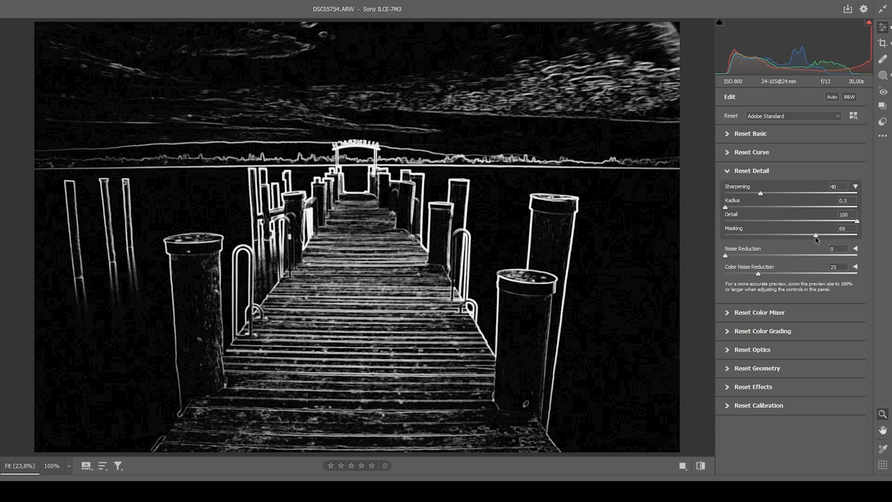
drag(814, 234, 819, 234)
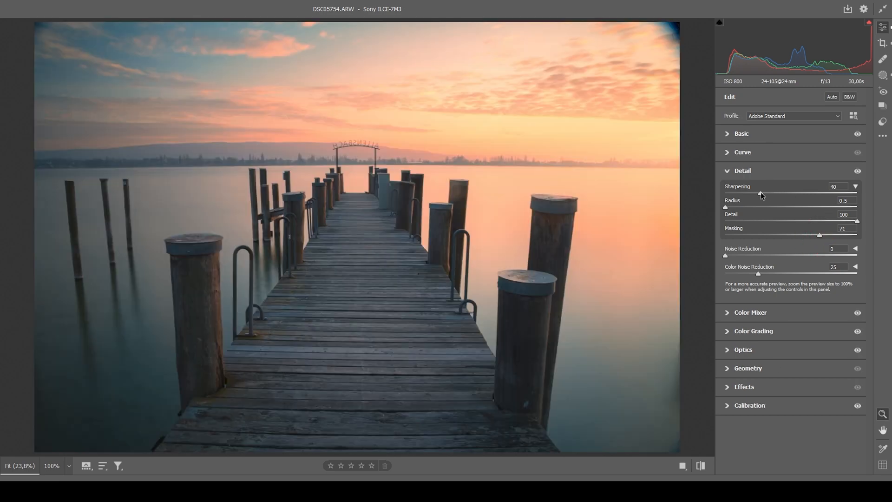
drag(762, 194, 803, 194)
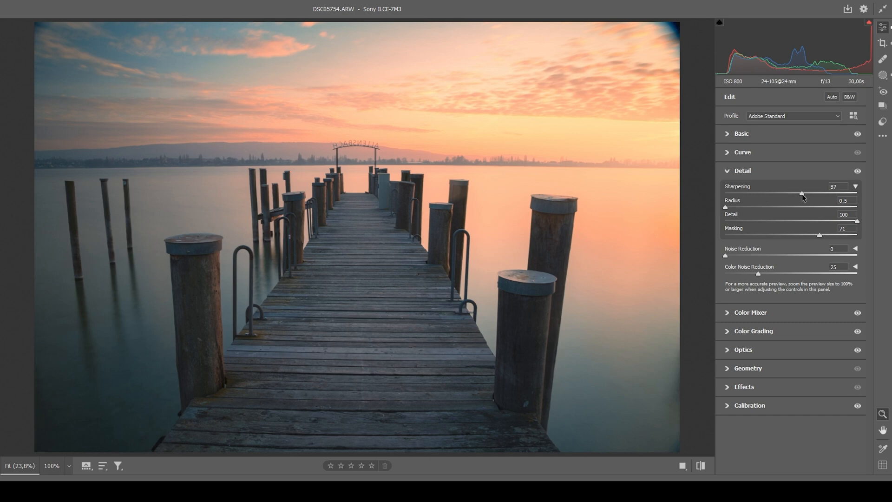
click(742, 170)
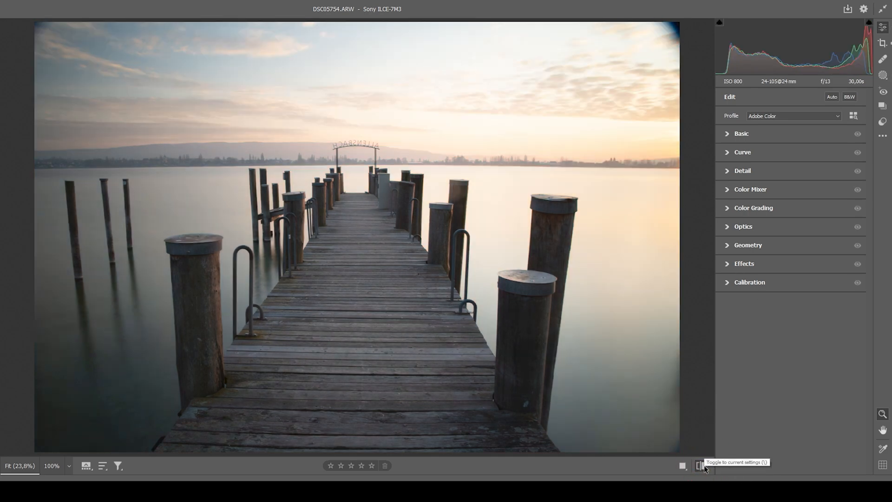
Step: Open the Camera Raw-edited pier photo in Photoshop as a new document
click(699, 466)
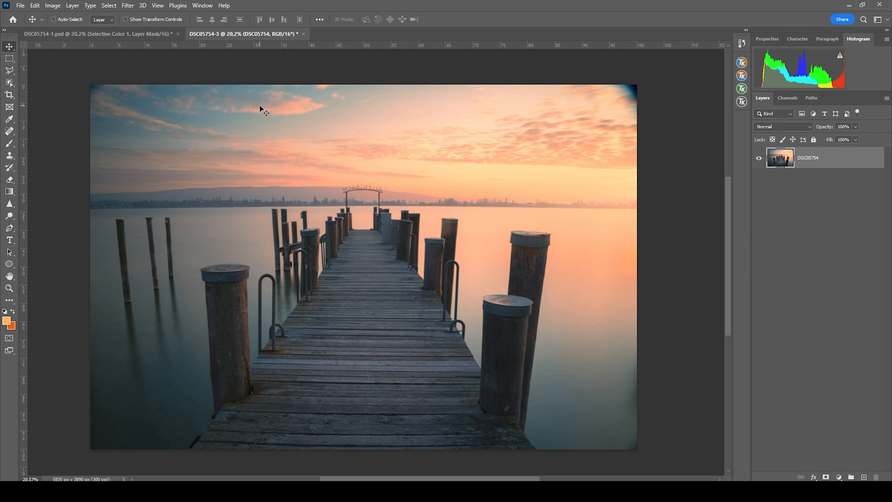
mouse_move(51, 124)
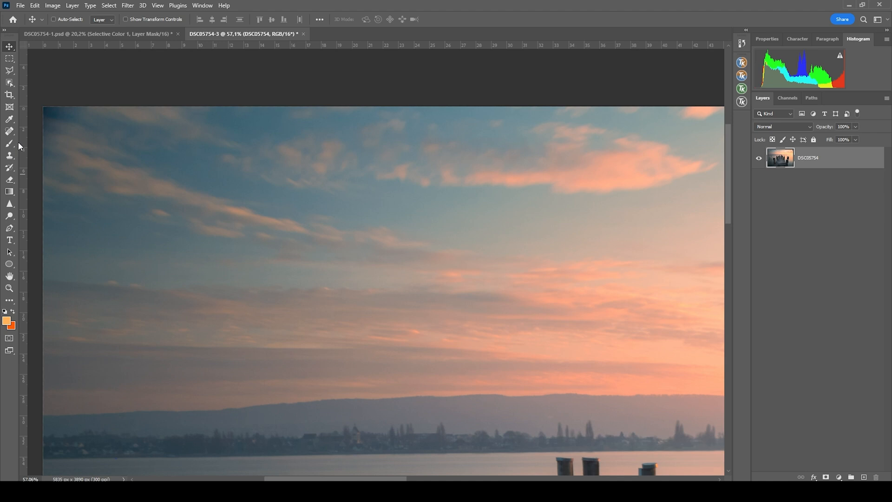
mouse_move(69, 191)
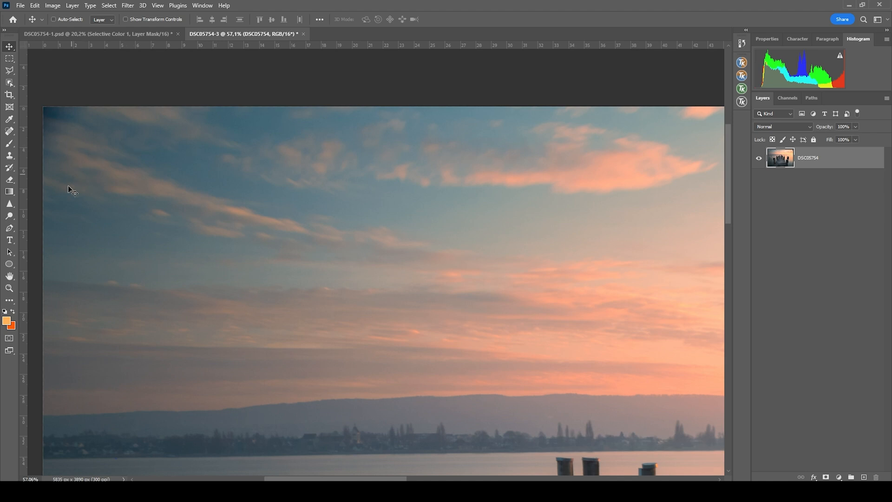
mouse_move(35, 180)
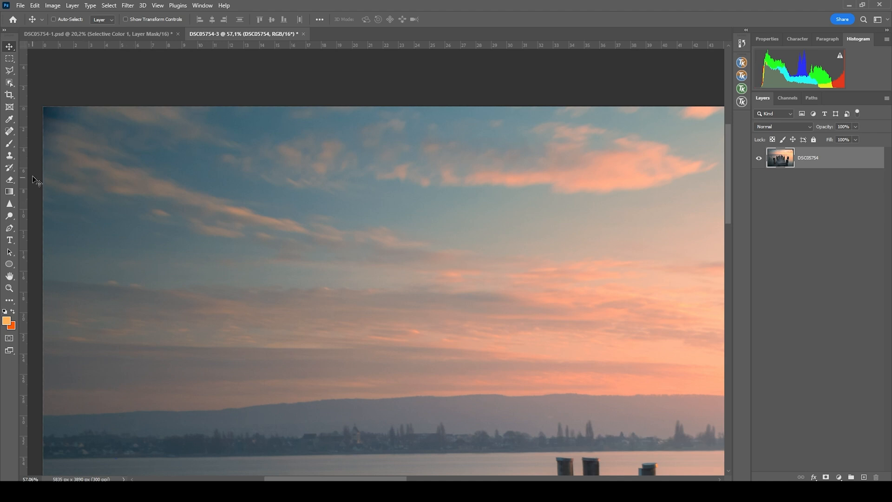
Step: Content-Aware Fill the lasso-selected sky corner, pole reflection, and thin water posts
click(9, 70)
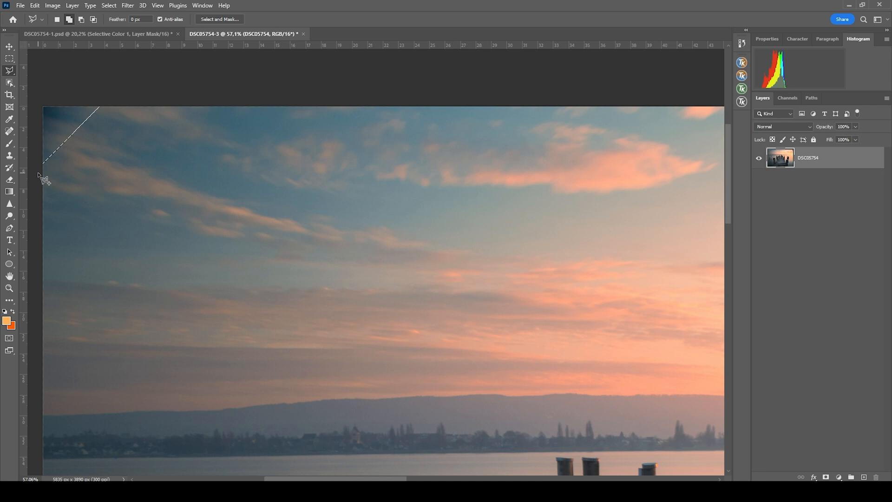
click(447, 126)
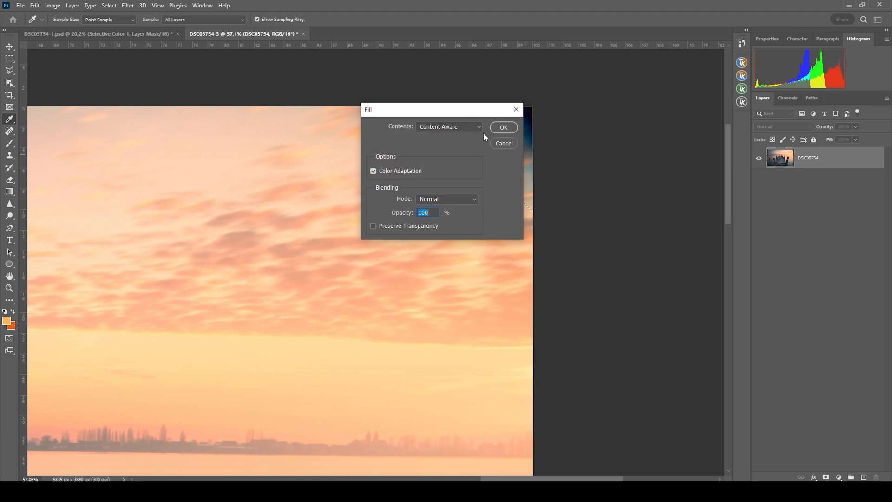
click(503, 126)
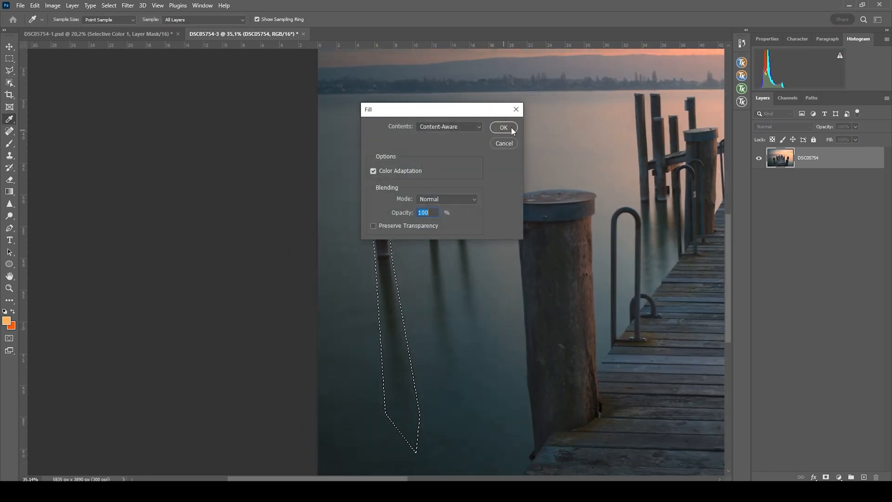
click(503, 127)
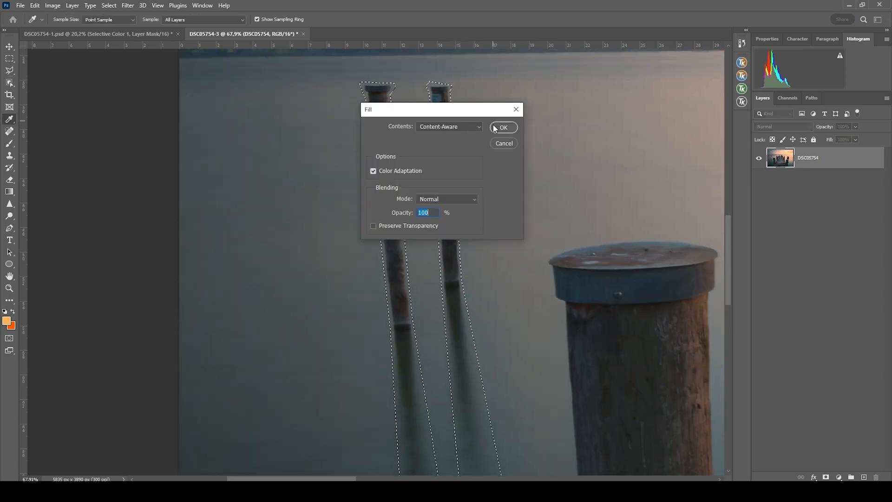
click(503, 127)
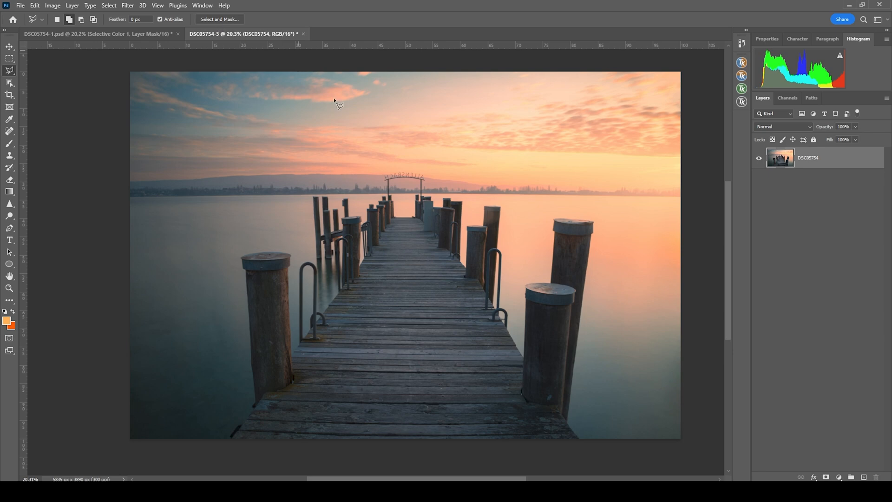
mouse_move(511, 215)
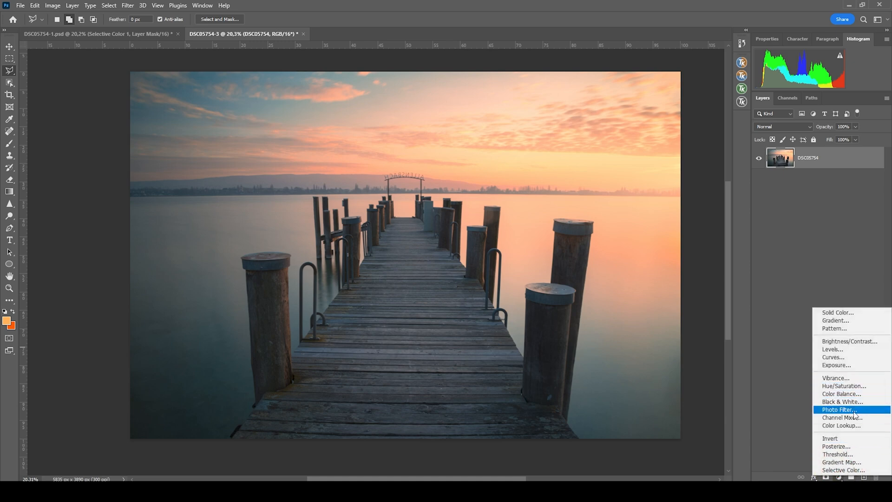
Step: Add a Warming Filter (85) Photo Filter layer, compare it, and raise density to 31%
click(839, 408)
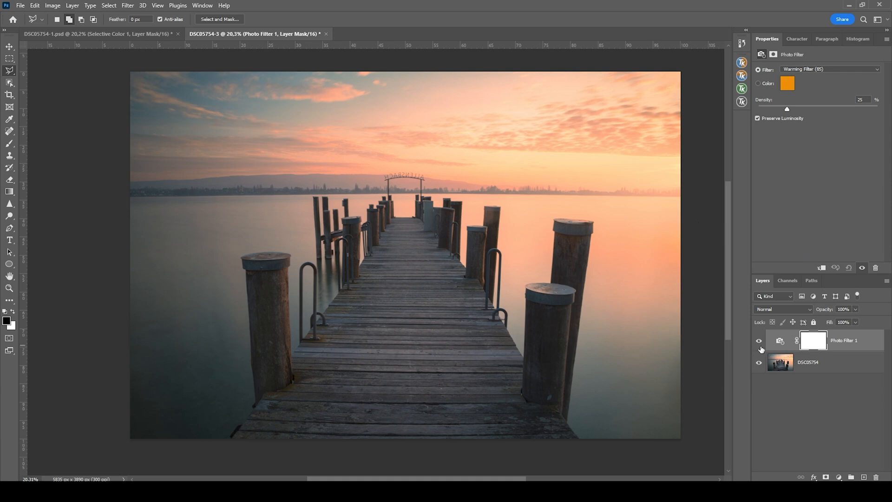
click(758, 340)
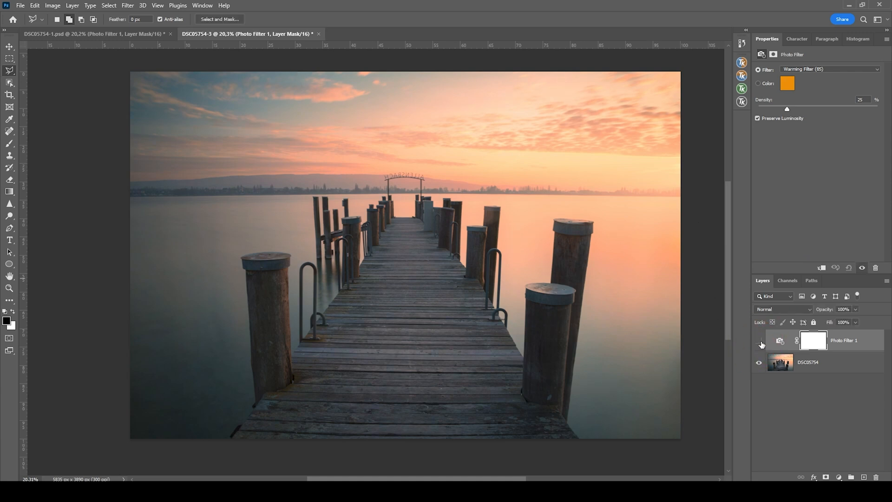
click(758, 340)
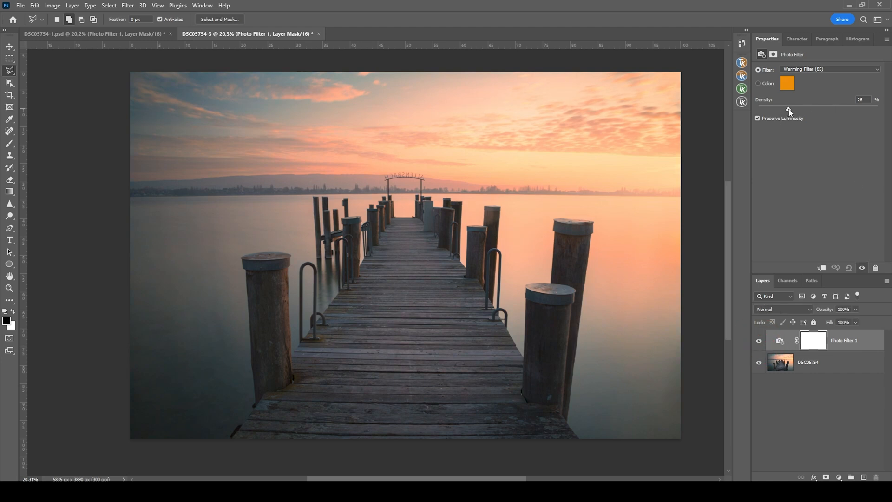
drag(789, 109, 794, 109)
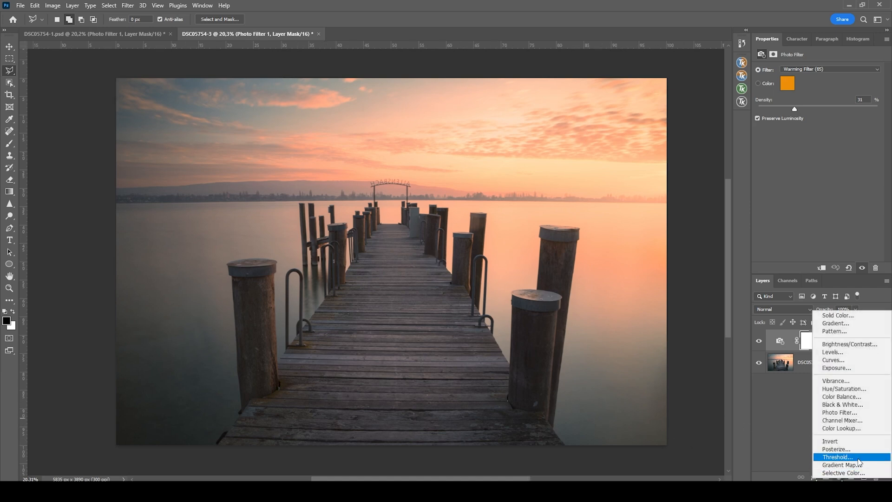
Step: Add a black-to-white Gradient Map in Soft Light at 23% opacity, toggling it to compare
click(841, 464)
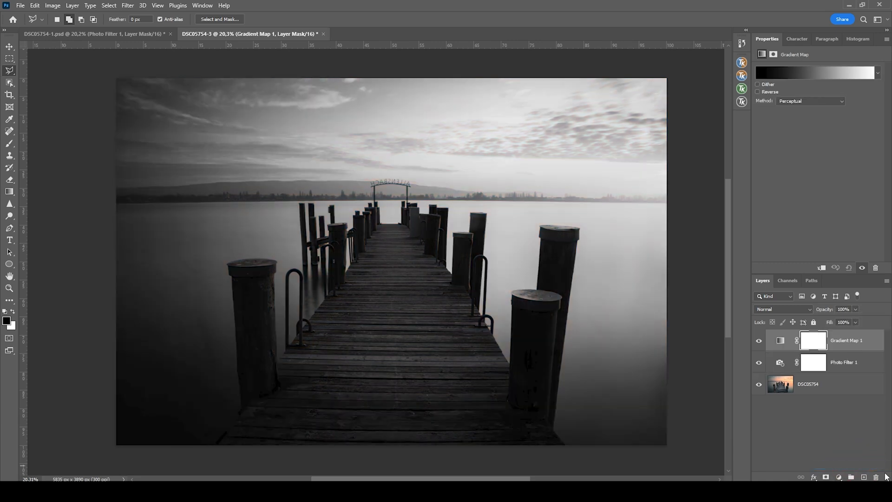
mouse_move(527, 256)
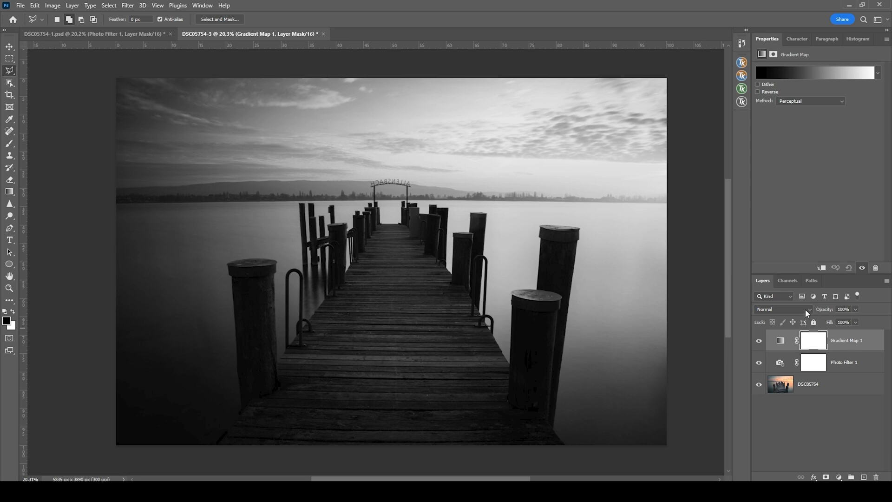
click(764, 309)
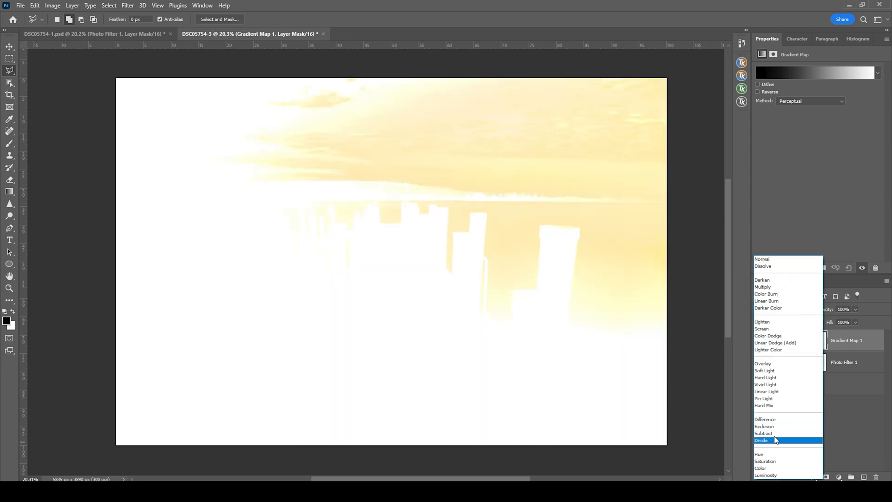
click(765, 371)
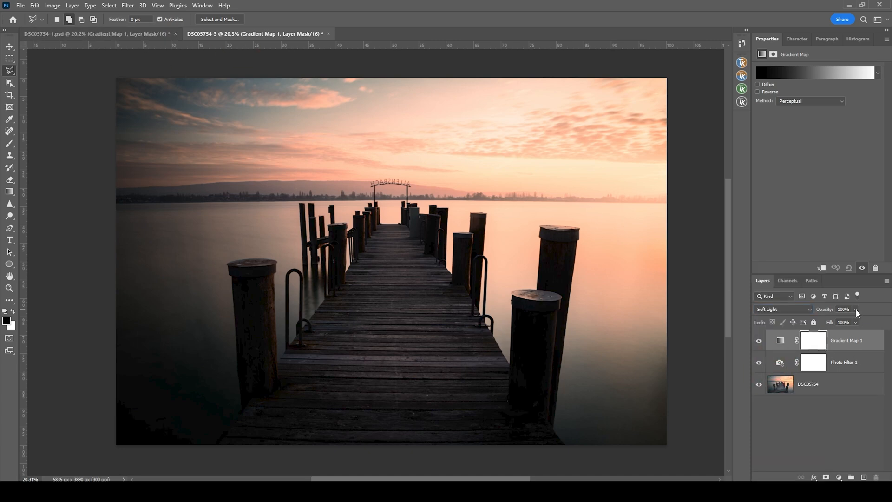
drag(856, 309, 826, 323)
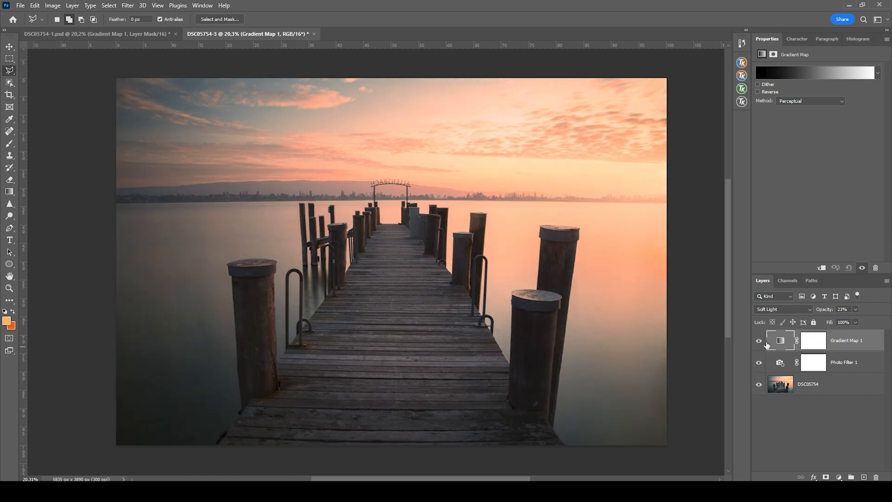
click(758, 340)
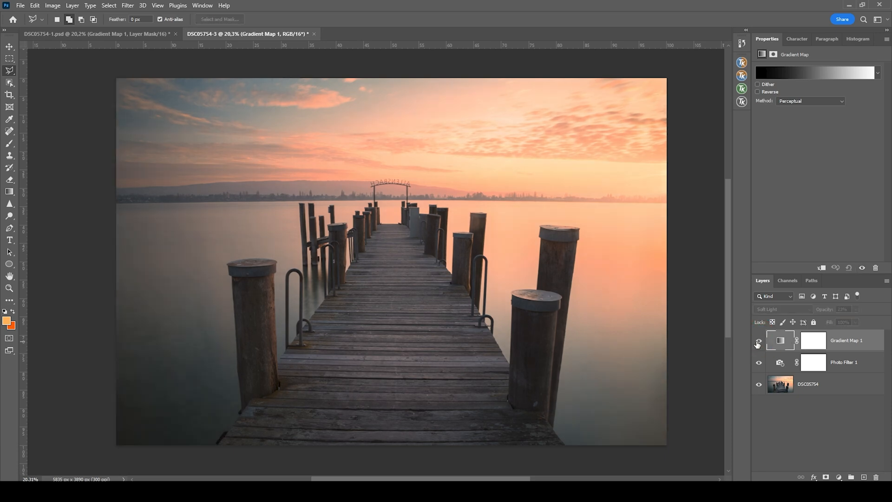
click(758, 344)
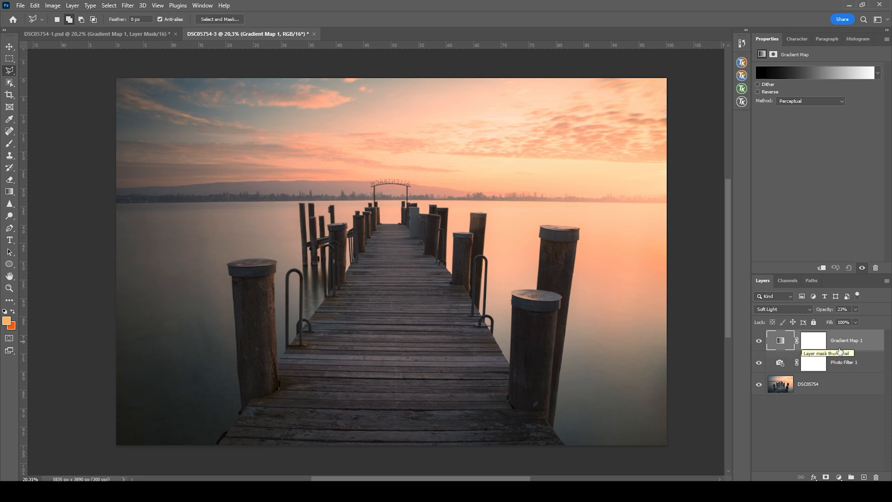
mouse_move(814, 101)
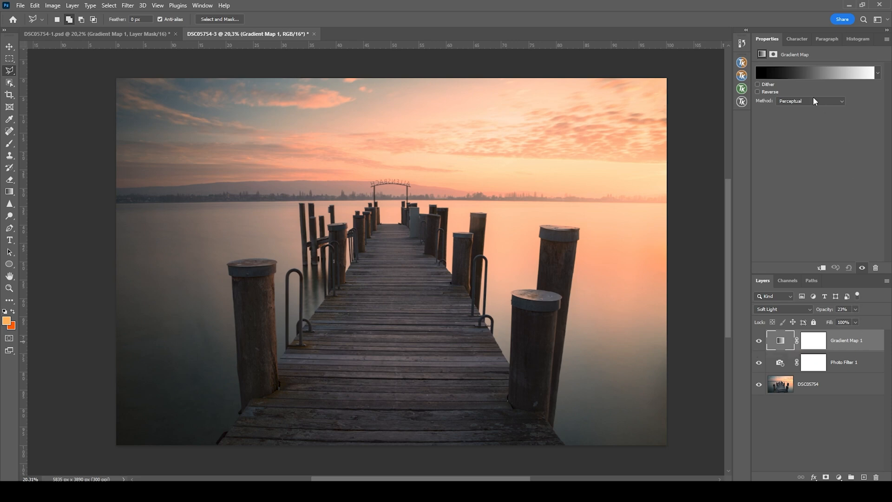
Step: Change the gradient map's black shadow stop to deep navy blue #243469
click(814, 72)
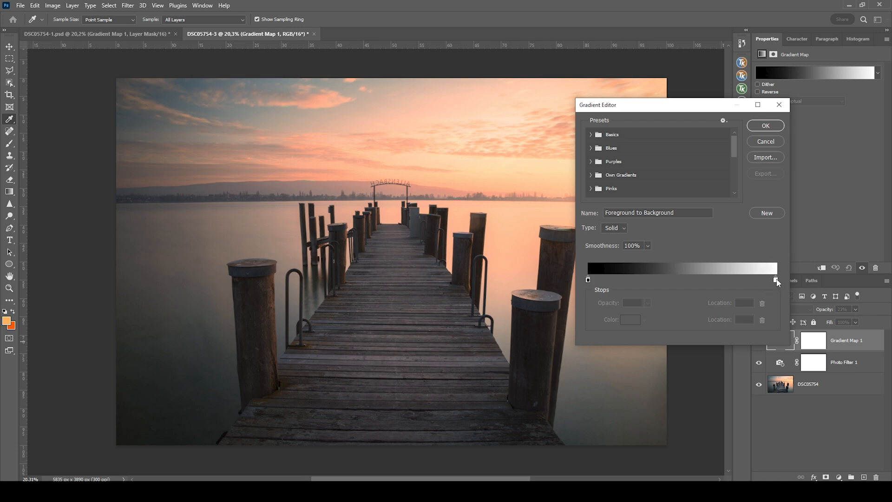
mouse_move(775, 283)
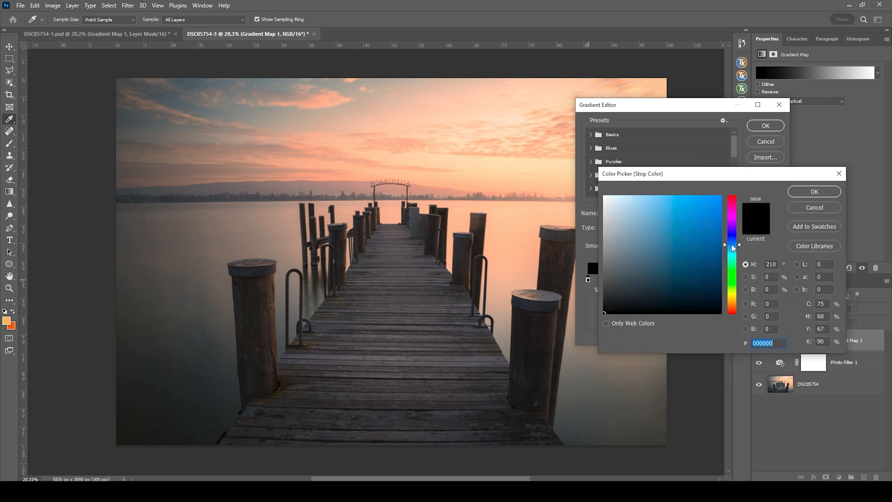
click(654, 295)
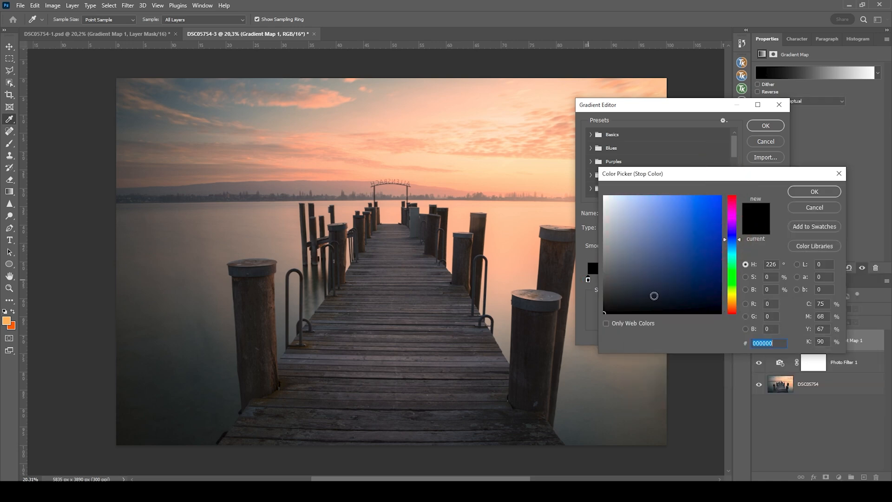
click(666, 291)
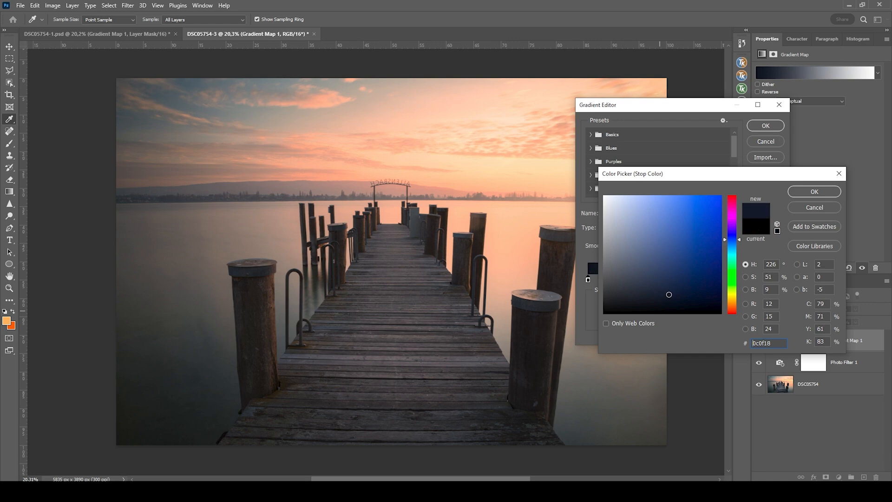
click(685, 275)
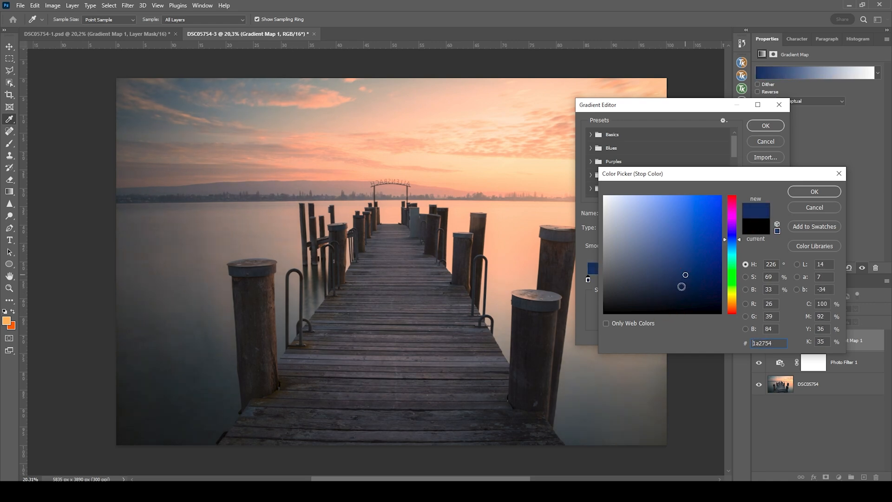
click(708, 254)
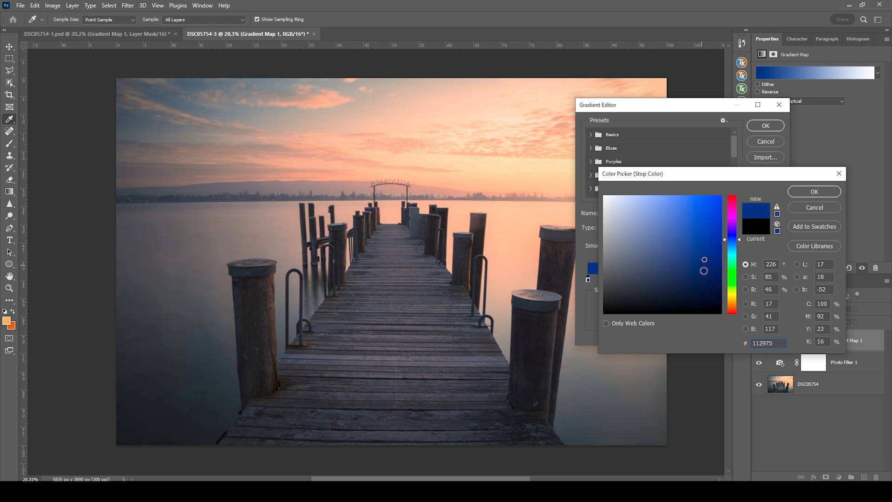
click(682, 281)
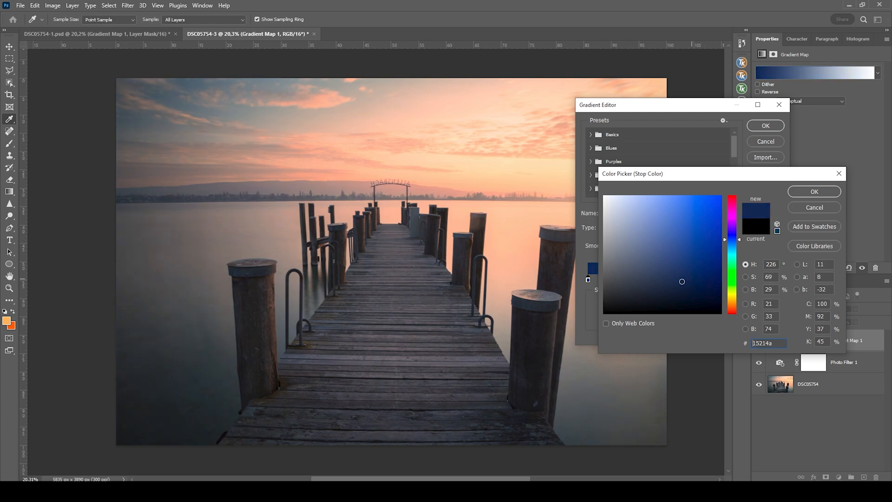
click(671, 279)
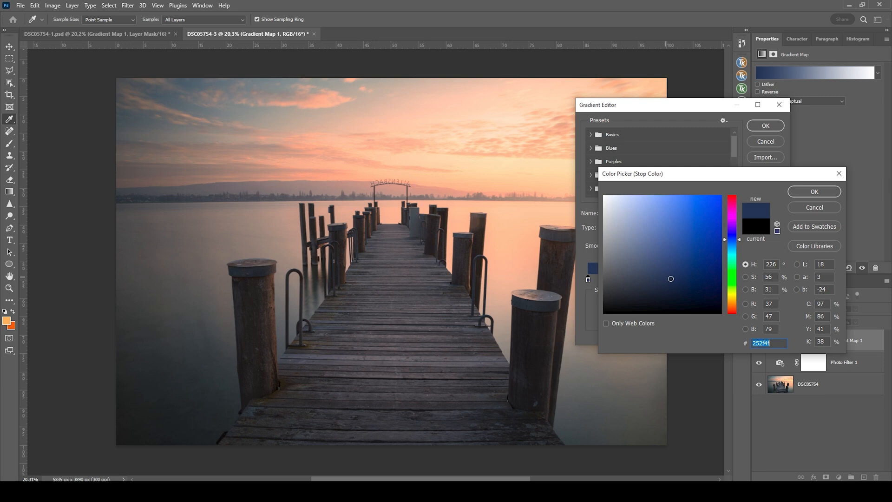
click(682, 263)
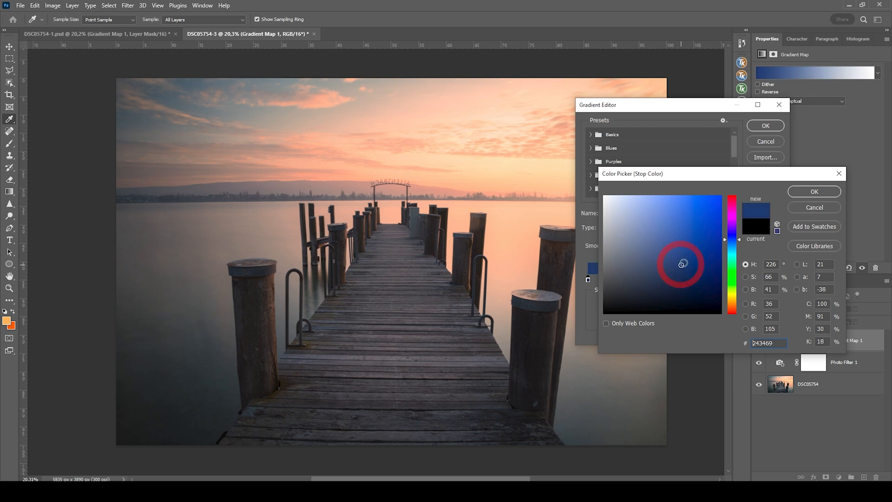
click(814, 191)
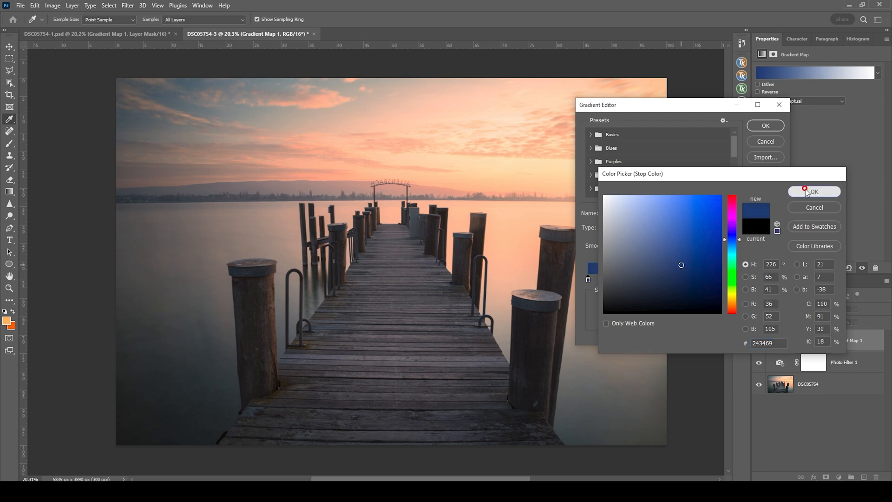
click(813, 190)
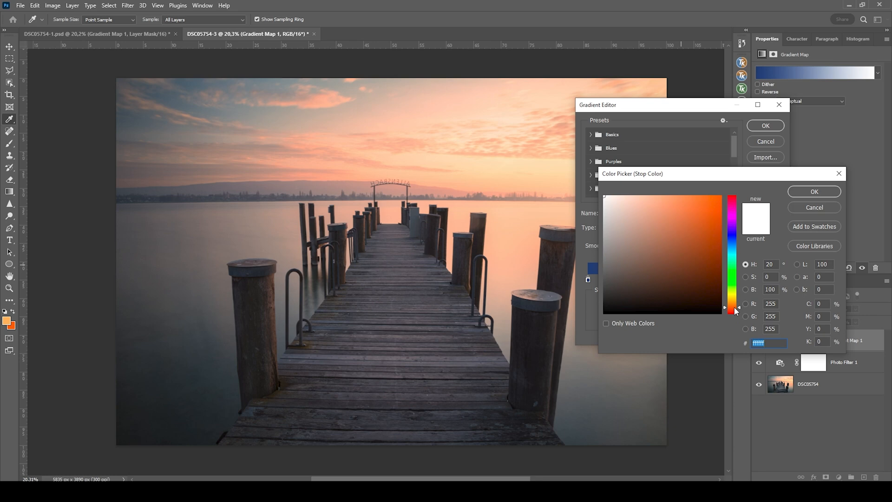
Step: Set the light gradient stop to bright orange #ff6e17 and apply the navy-to-orange gradient
click(696, 291)
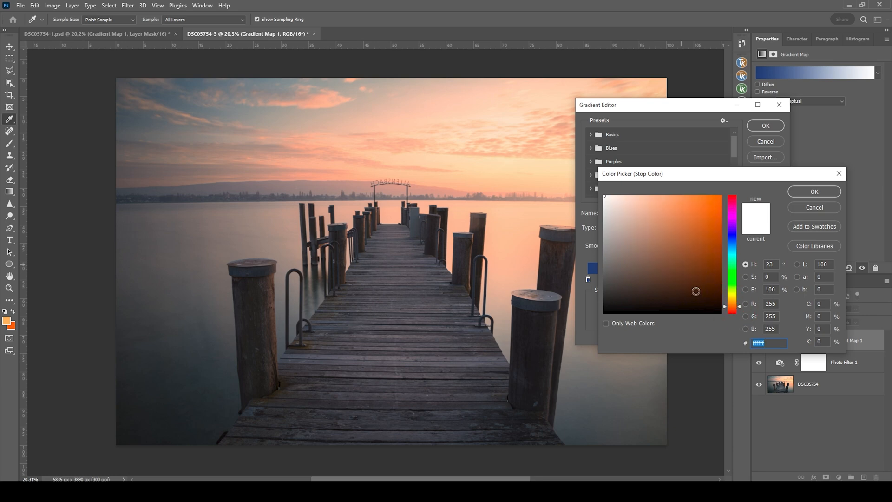
click(676, 196)
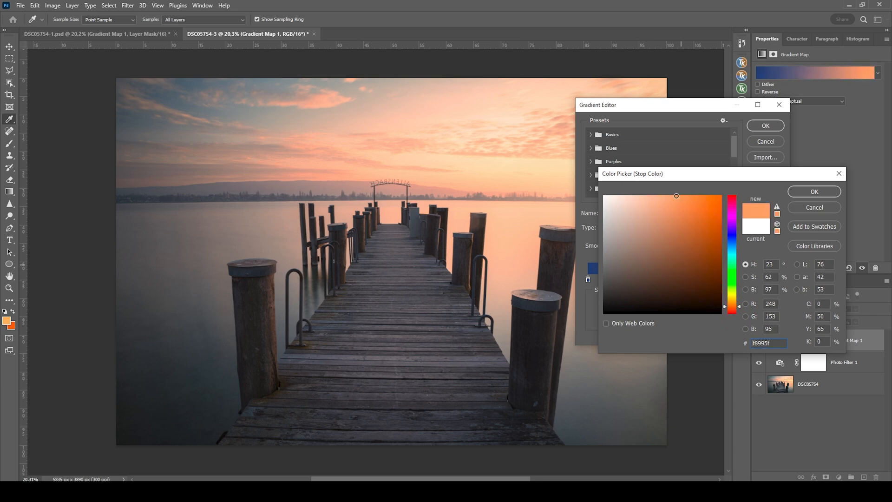
click(686, 188)
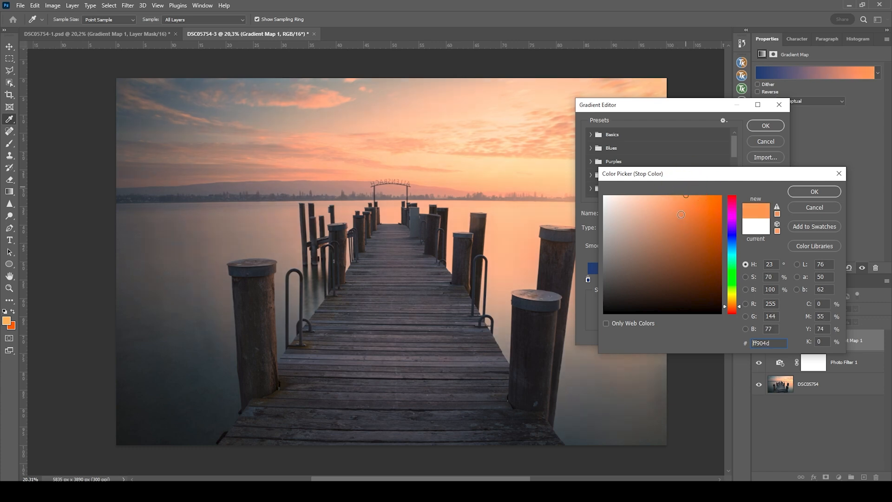
click(710, 195)
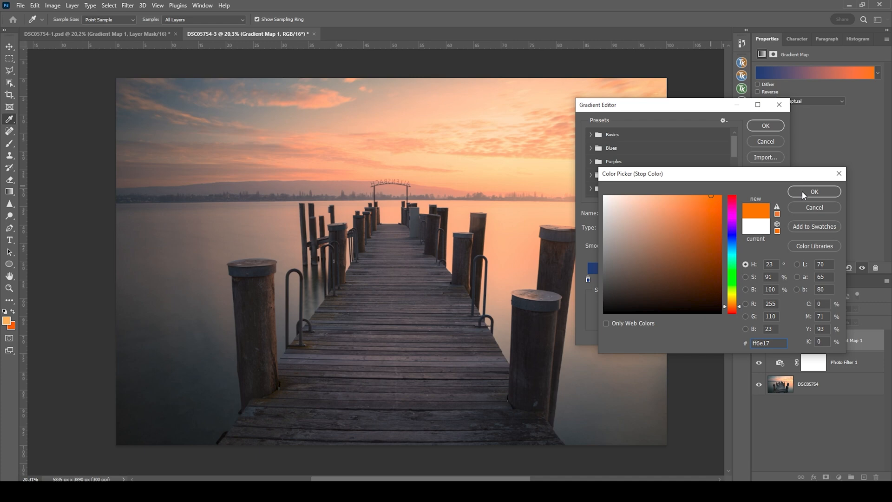
click(814, 192)
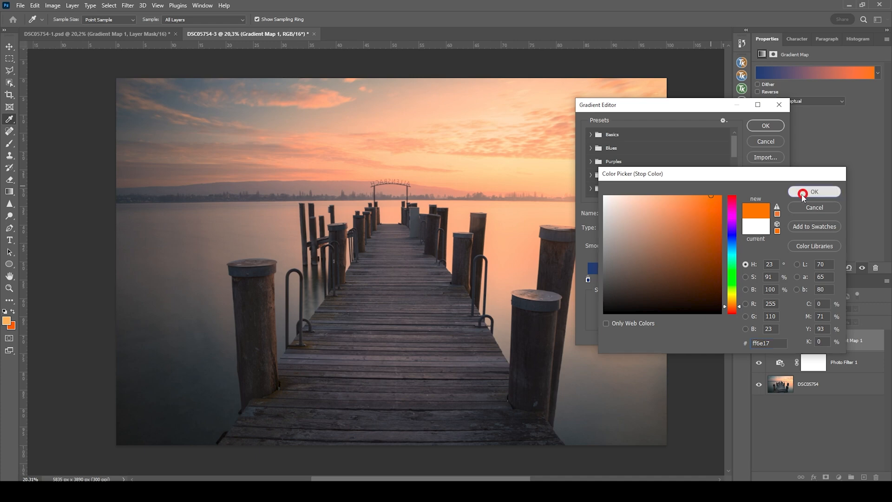
click(813, 191)
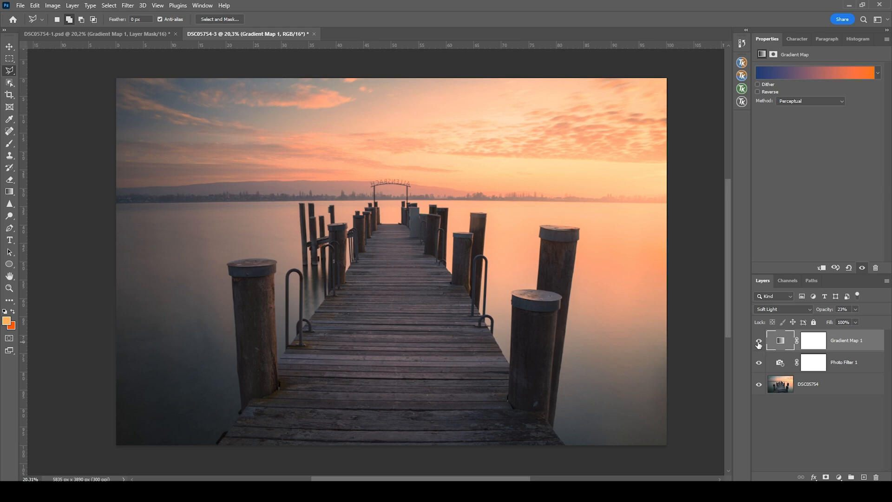
Step: Hide and reshow Gradient Map 1 to compare the navy-to-orange grade
click(759, 344)
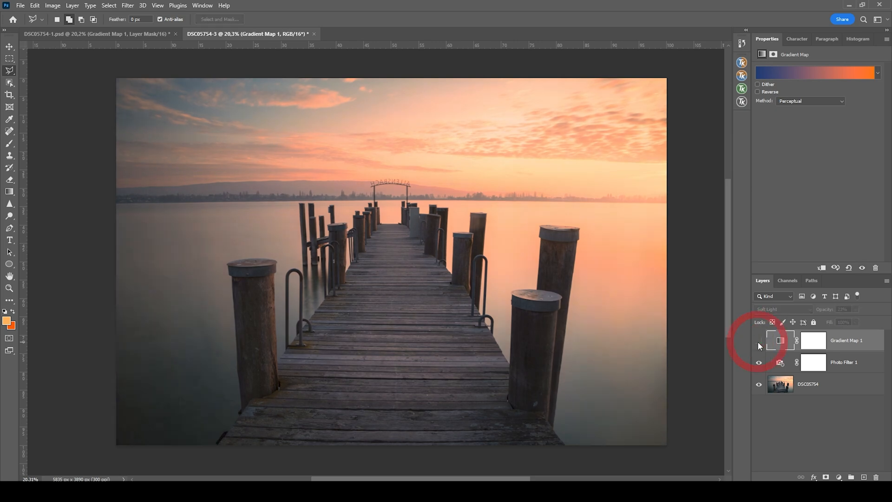
click(758, 340)
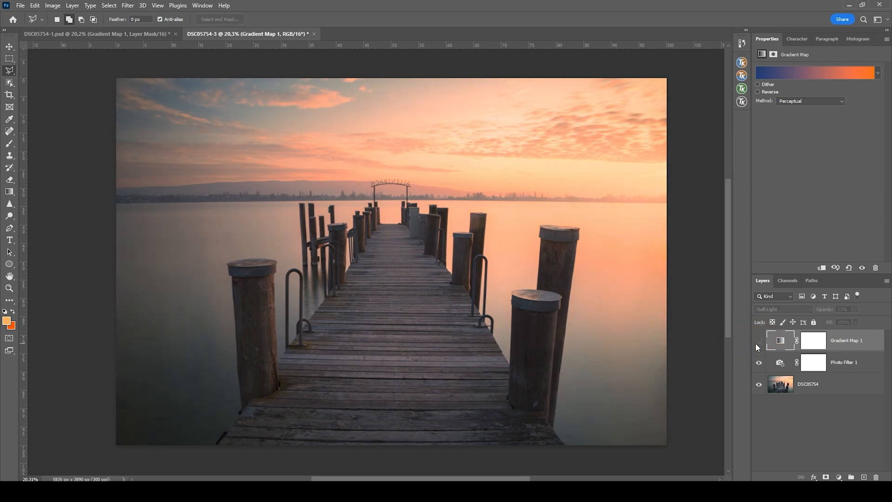
click(759, 340)
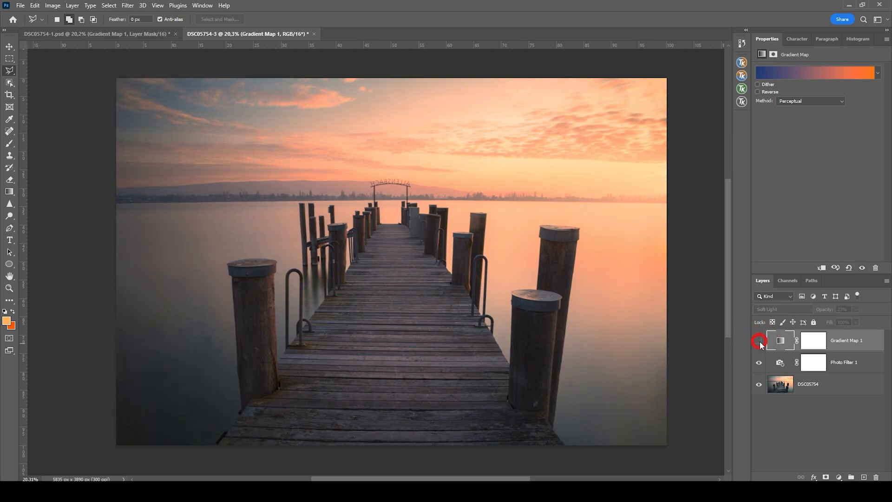
click(759, 340)
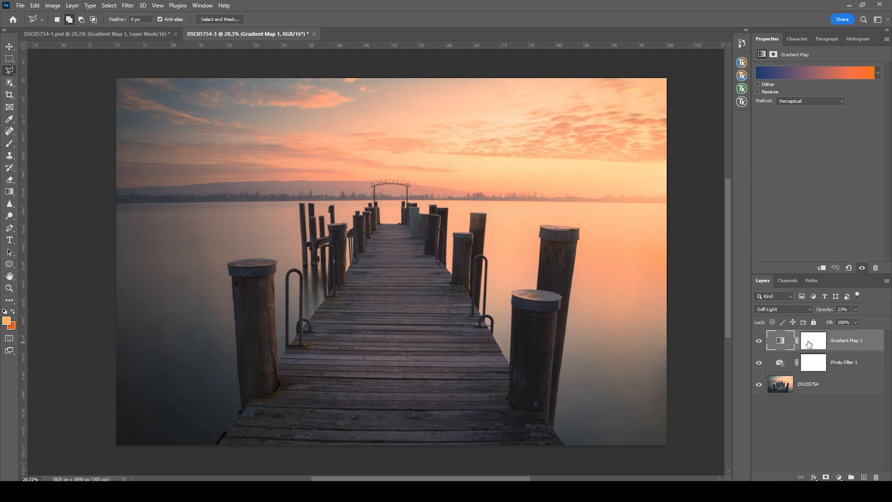
mouse_move(813, 342)
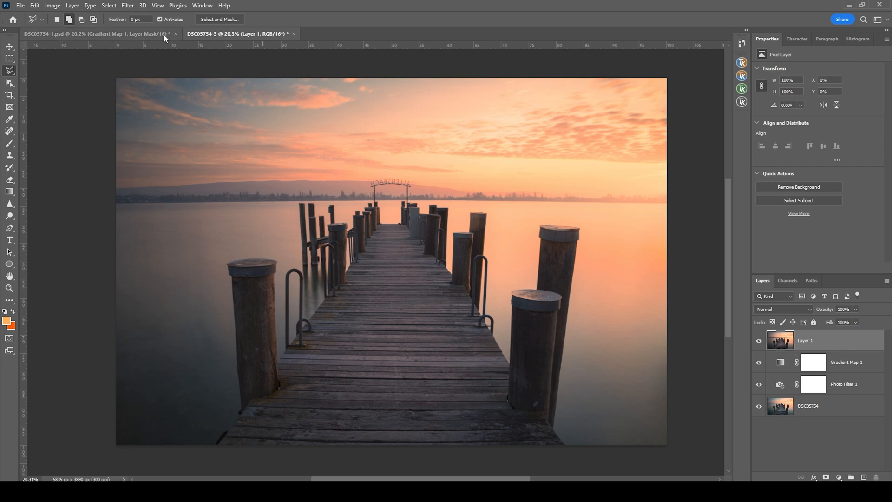
Step: Apply a 23.5 px Gaussian Blur to the merged Layer 1
click(127, 5)
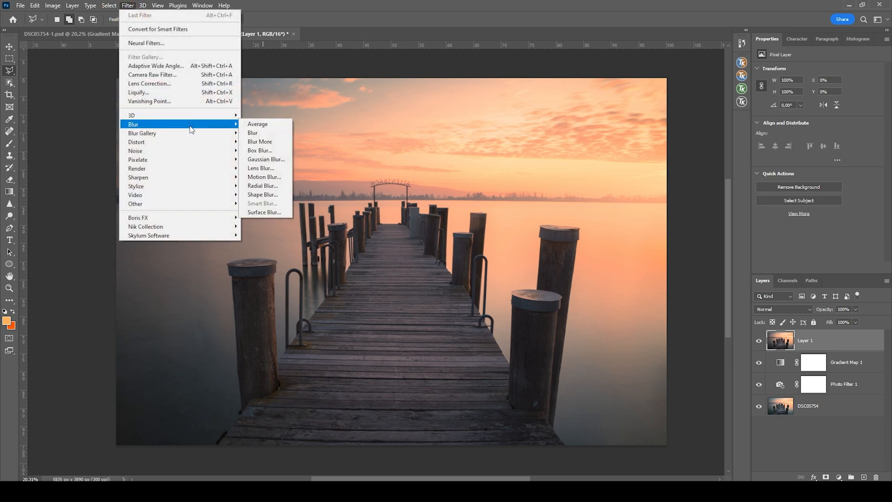
click(265, 160)
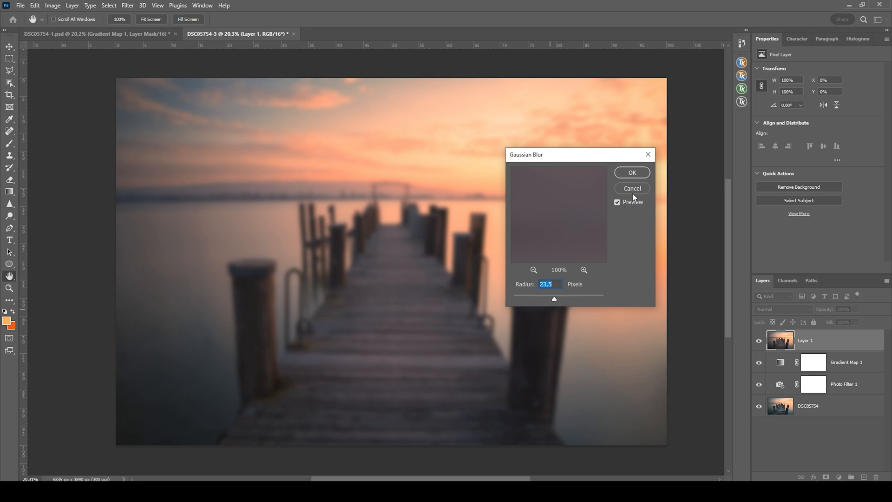
click(632, 172)
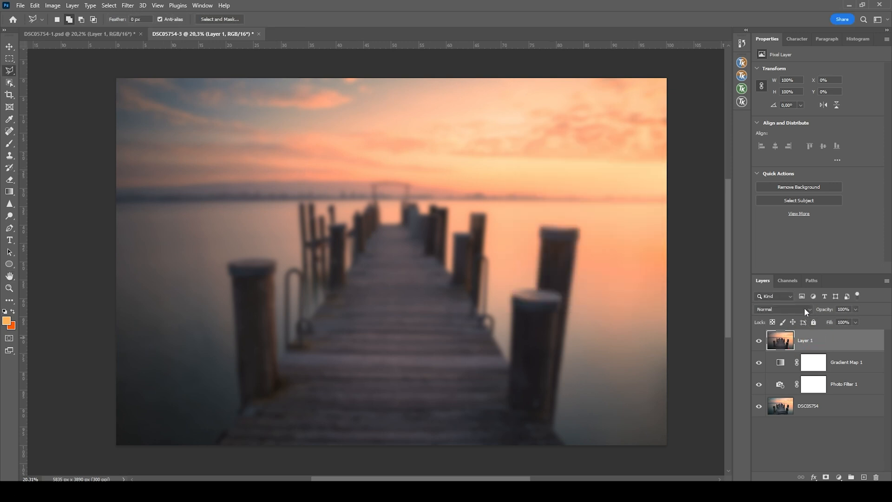
Step: Set Layer 1 to Screen blend mode at about 21% opacity and add a layer mask
click(782, 308)
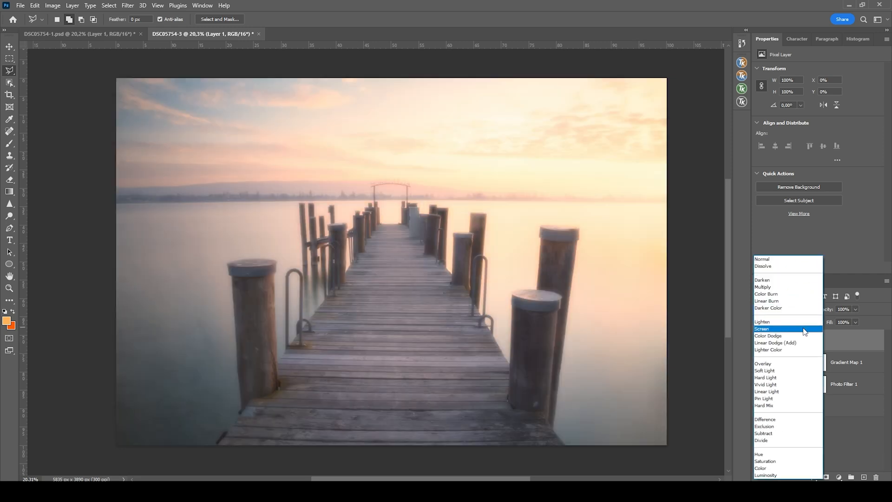
click(762, 329)
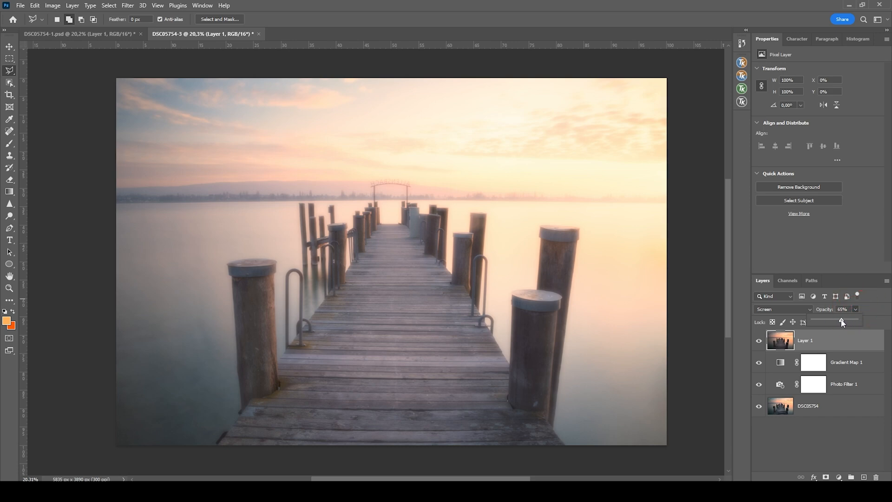
drag(842, 322, 823, 322)
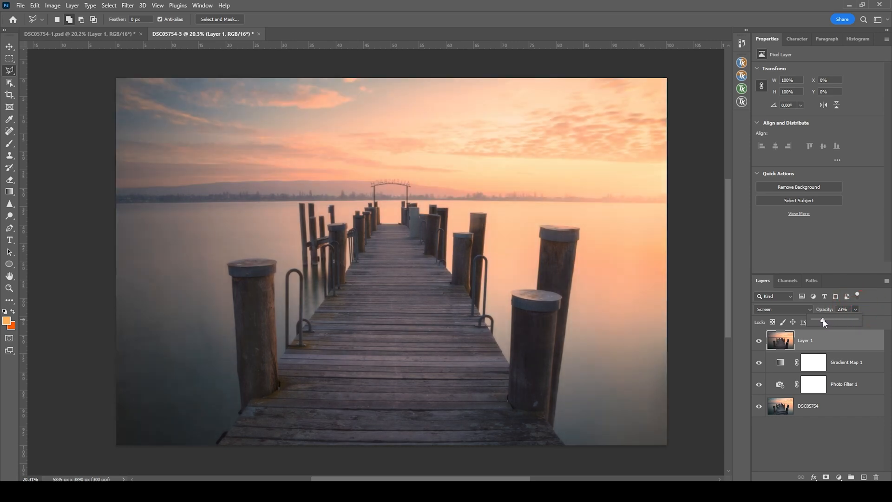
drag(823, 319, 821, 319)
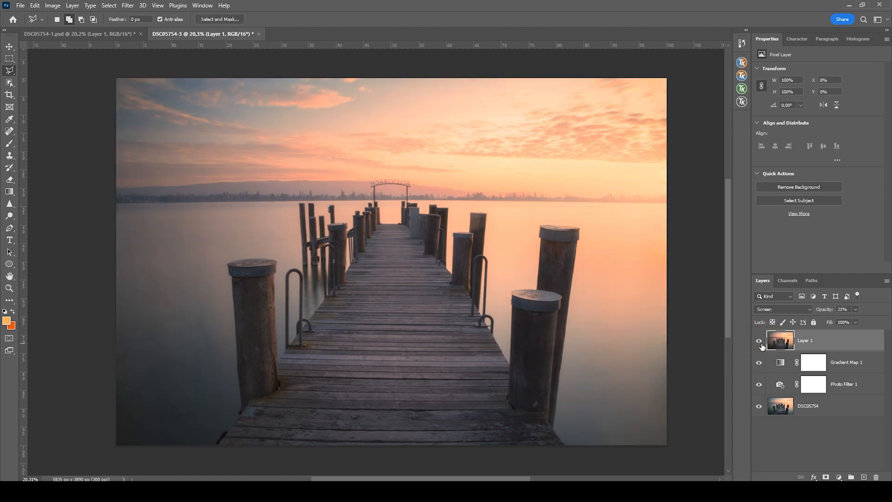
mouse_move(784, 317)
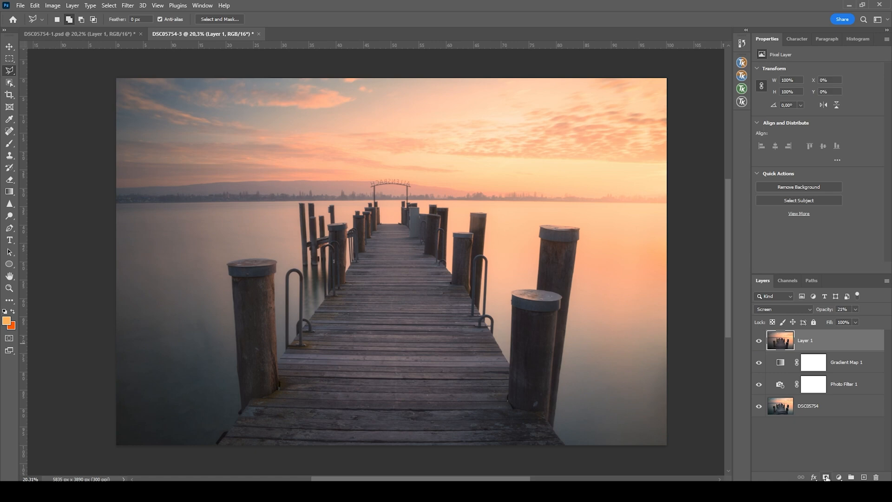
click(825, 477)
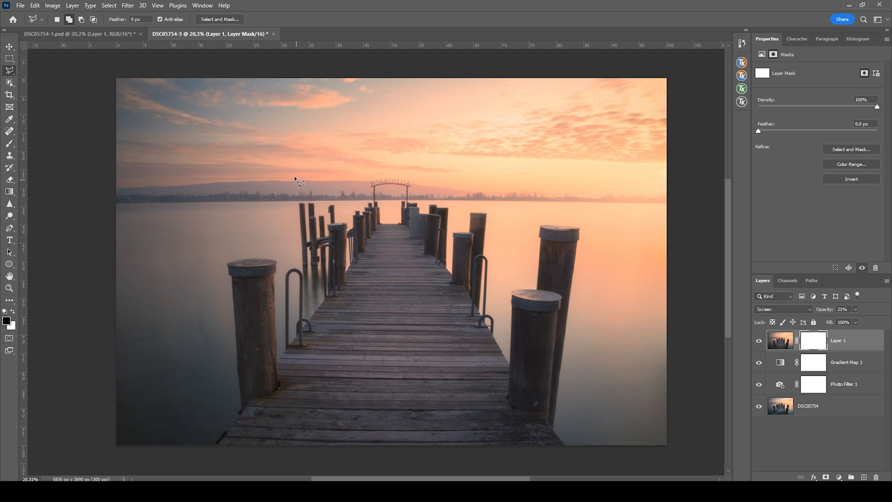
Step: Paint black on the glow layer's mask over the pier and foreground
click(10, 134)
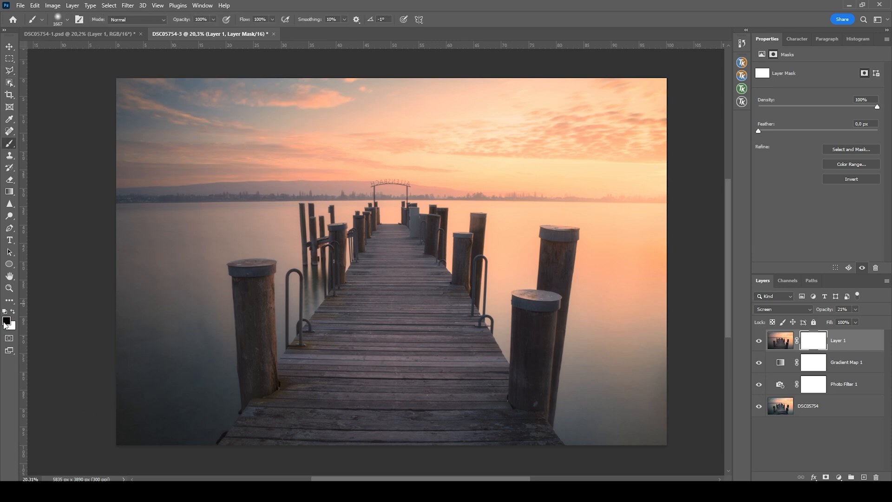
mouse_move(399, 325)
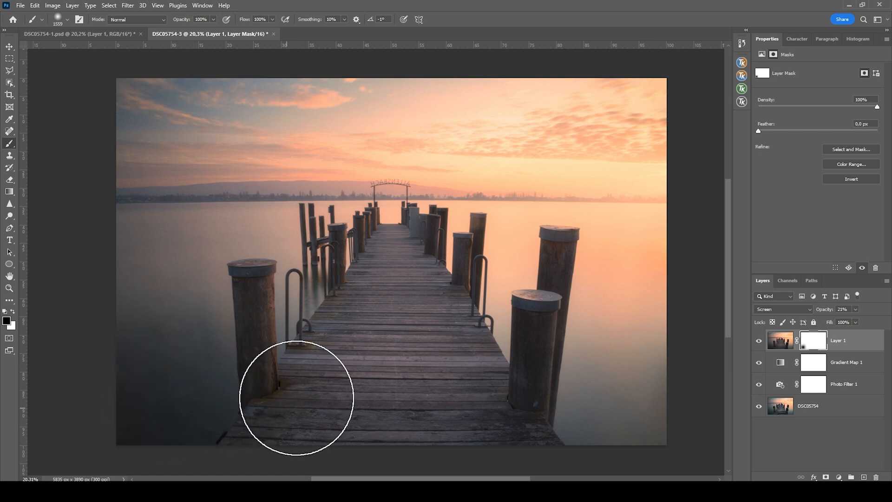
drag(296, 398, 385, 287)
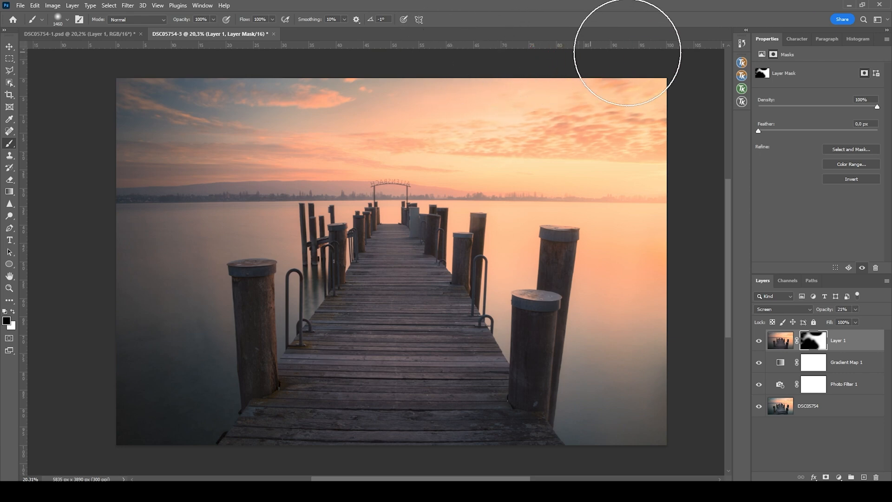
click(758, 342)
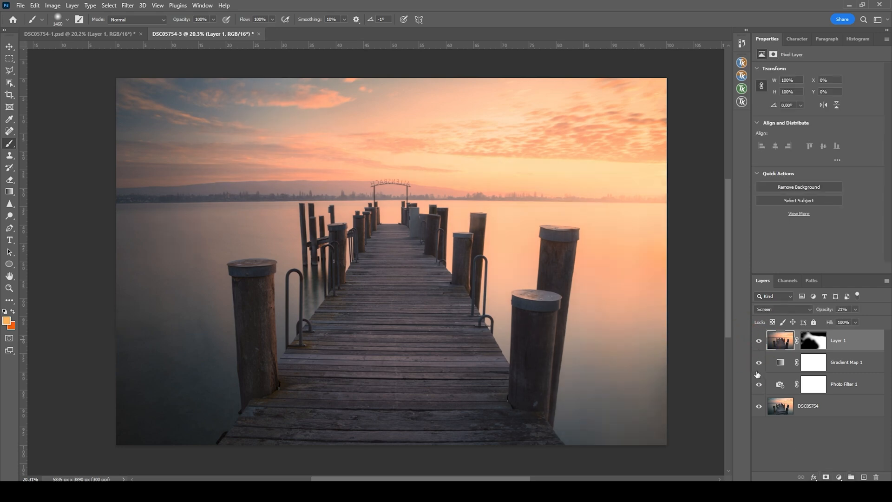
Step: Add a Vibrance adjustment layer with vibrance +22 and saturation +2
click(813, 296)
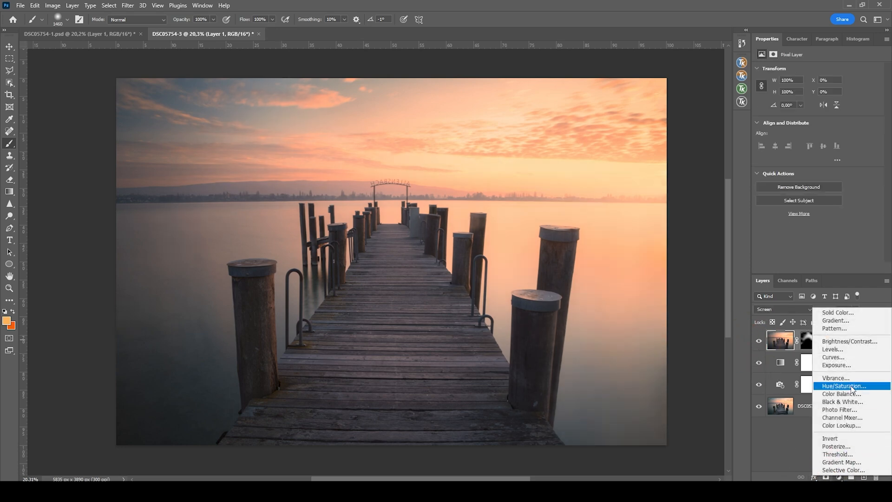
click(835, 377)
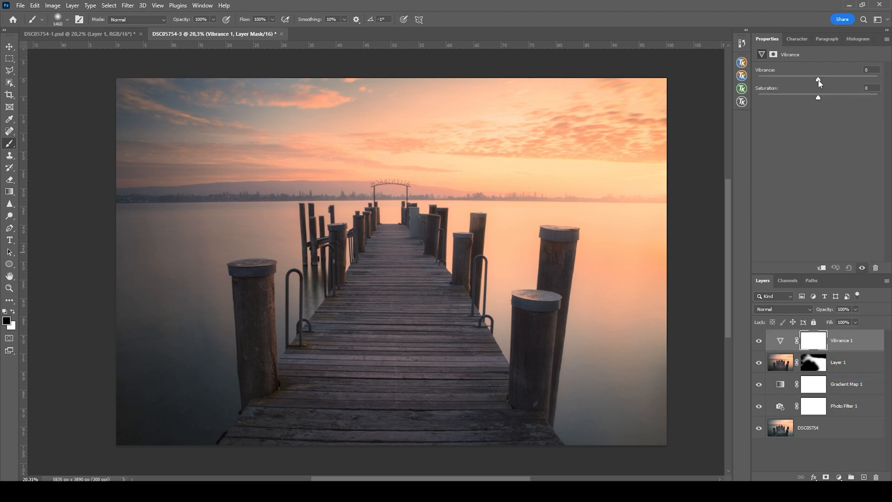
drag(818, 81, 821, 81)
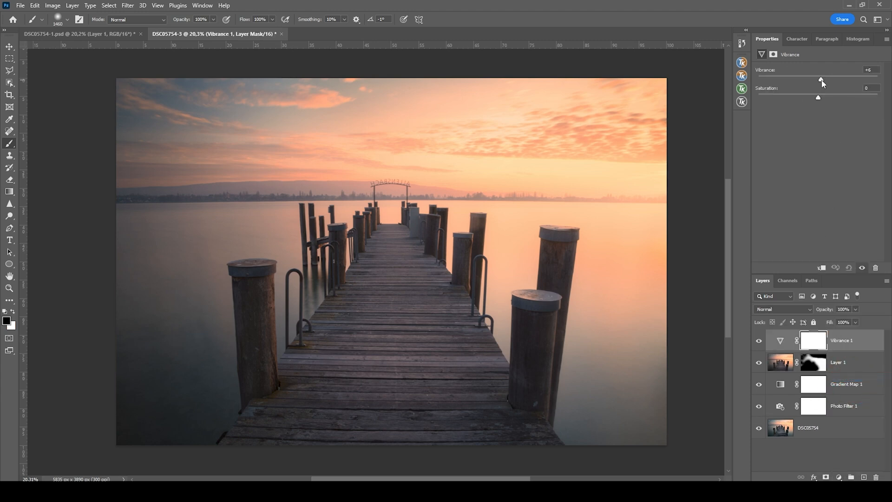
drag(821, 79, 836, 80)
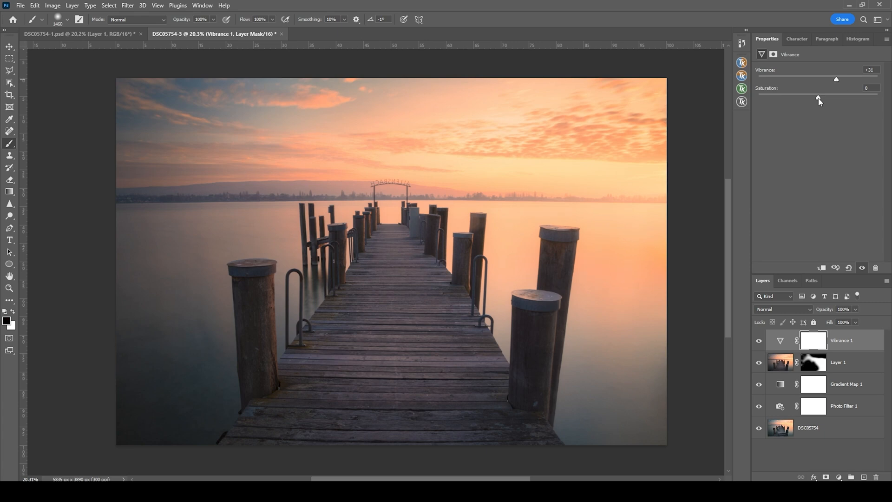
drag(818, 98, 822, 98)
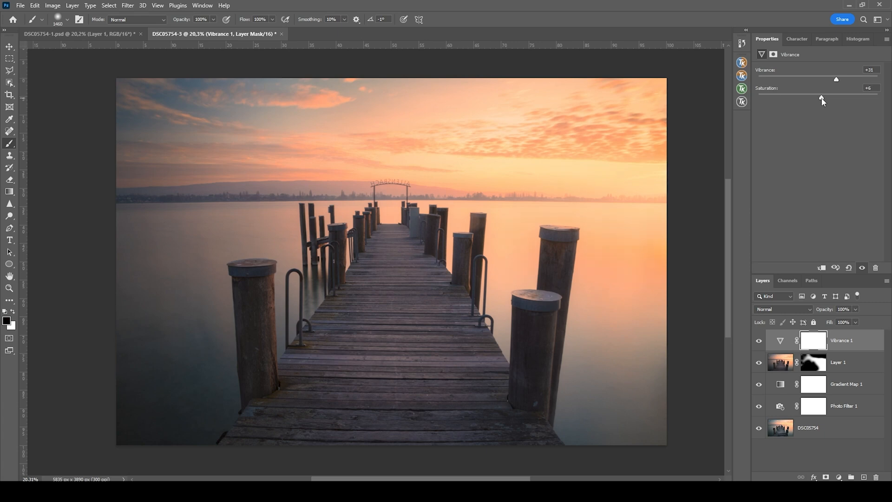
drag(822, 98, 820, 98)
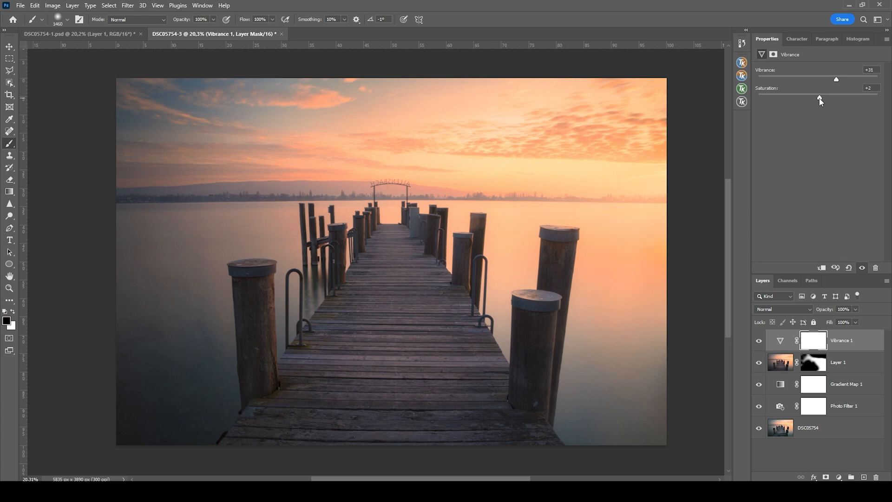
drag(836, 78, 831, 79)
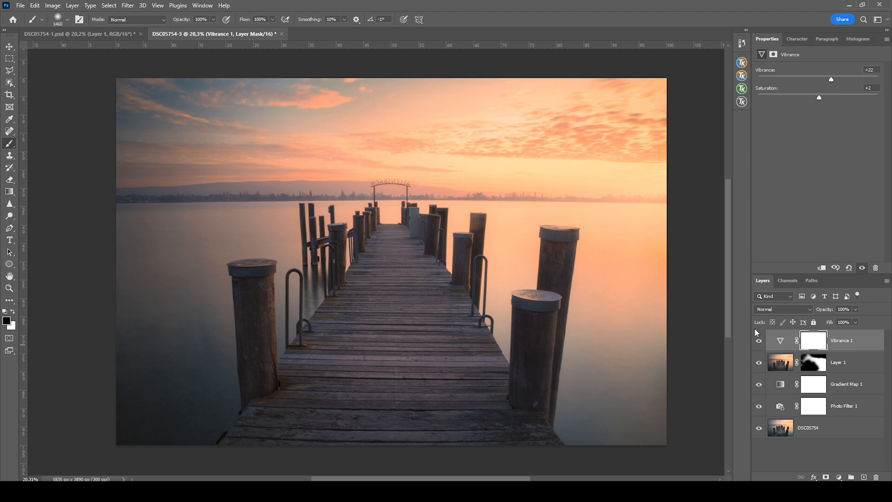